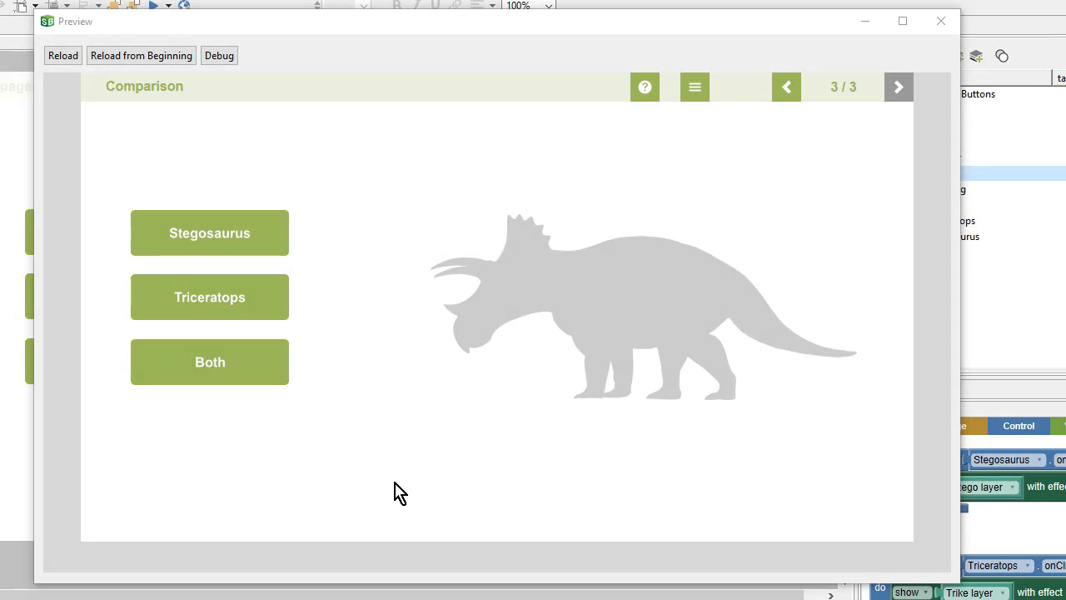
mouse_move(400, 470)
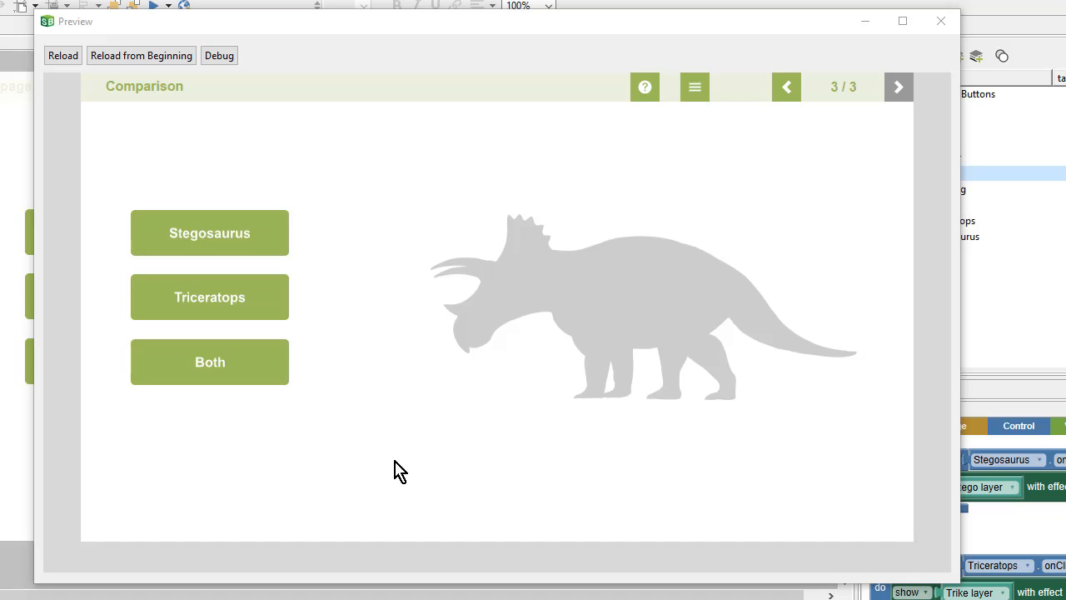
mouse_move(852, 125)
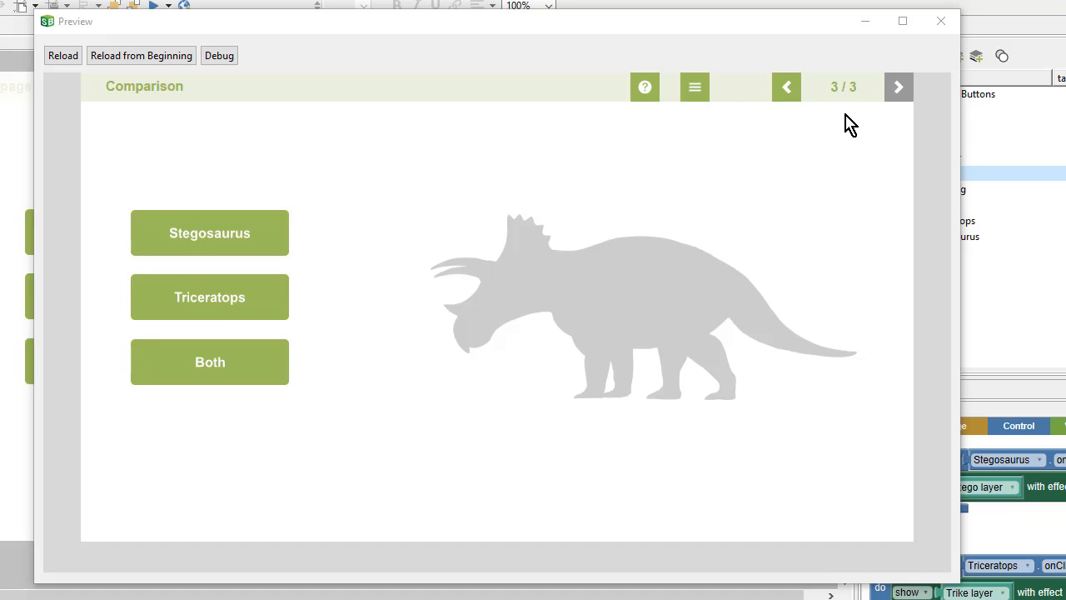
mouse_move(839, 114)
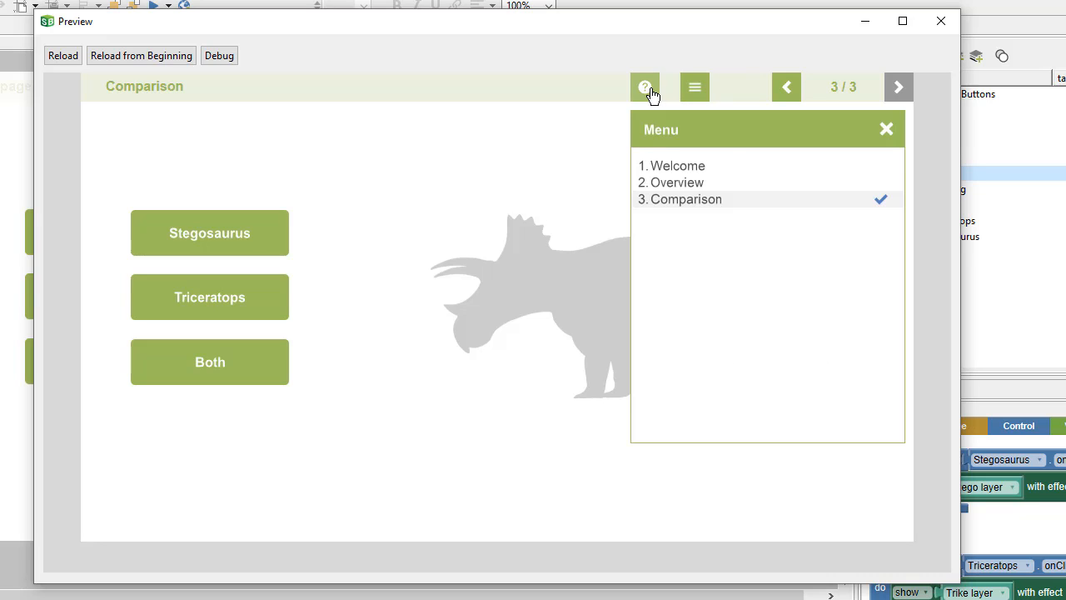
Show and close the Comparison page's Help panel, then close the lesson preview
click(645, 87)
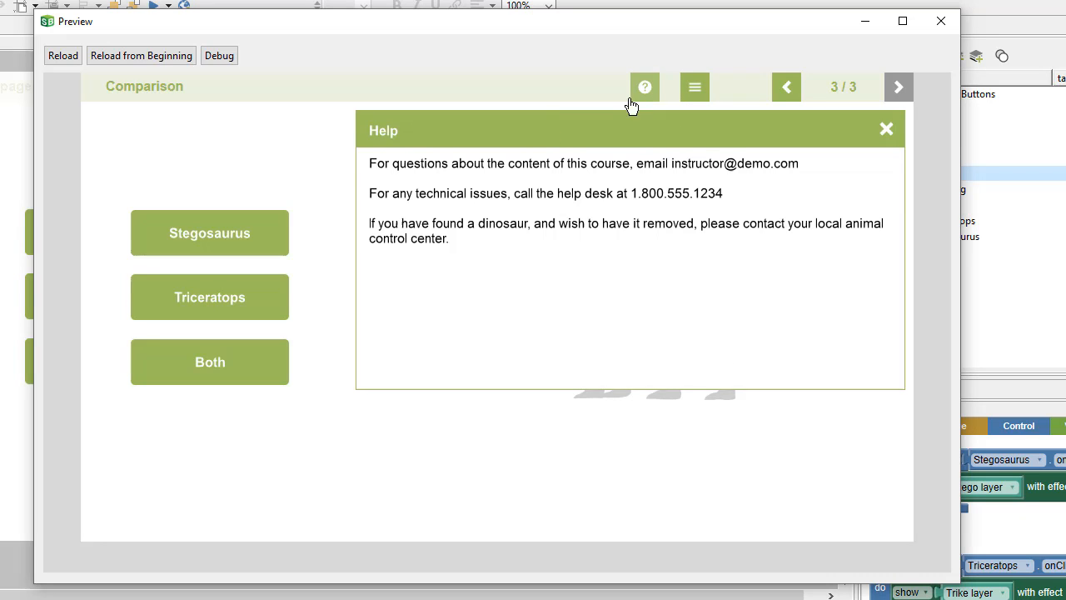
mouse_move(292, 142)
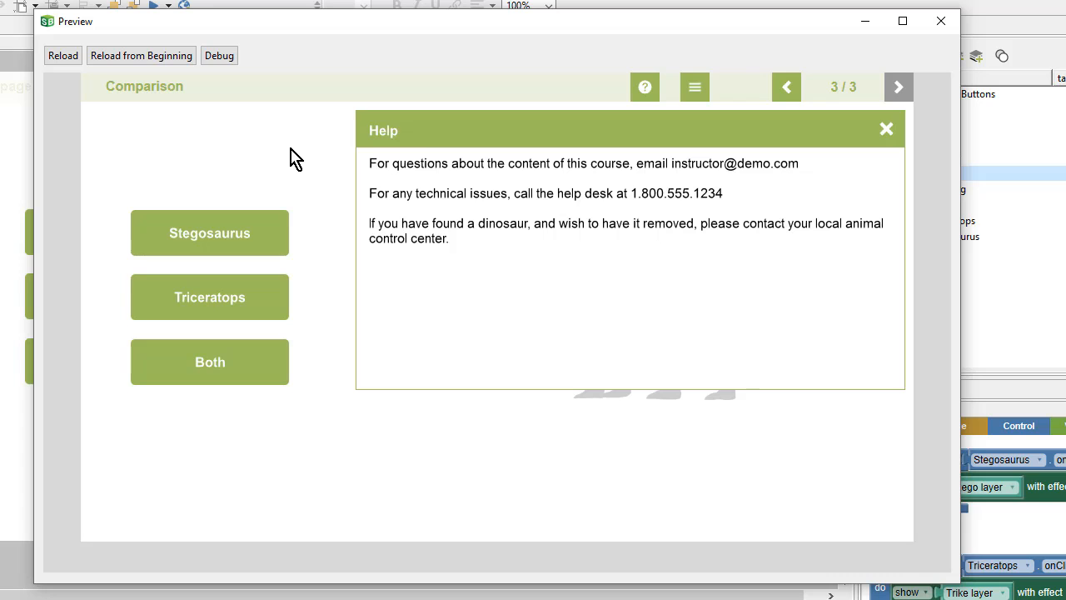
mouse_move(891, 133)
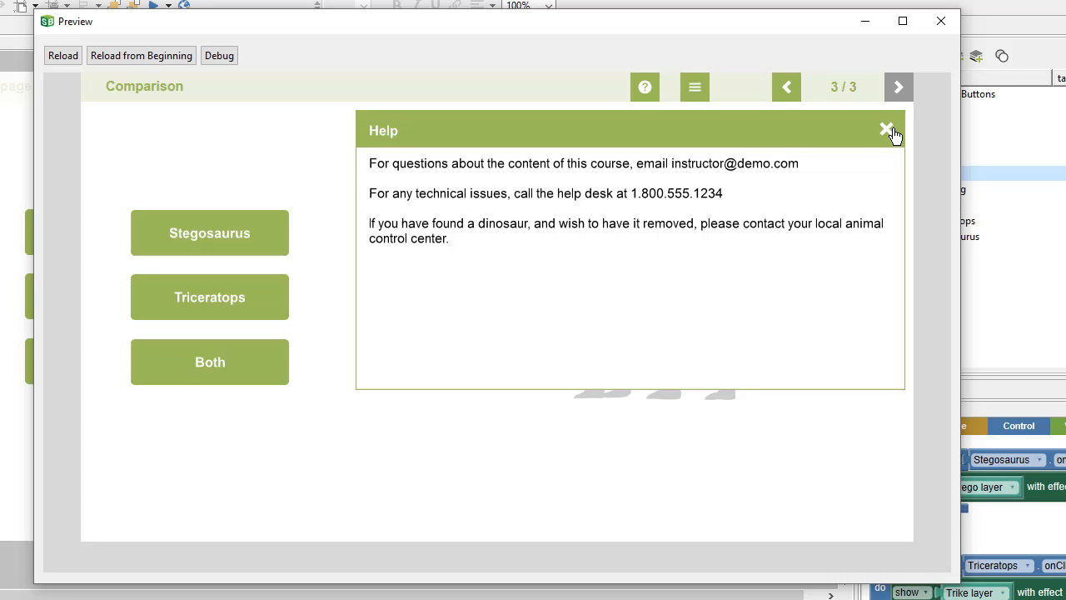
click(886, 130)
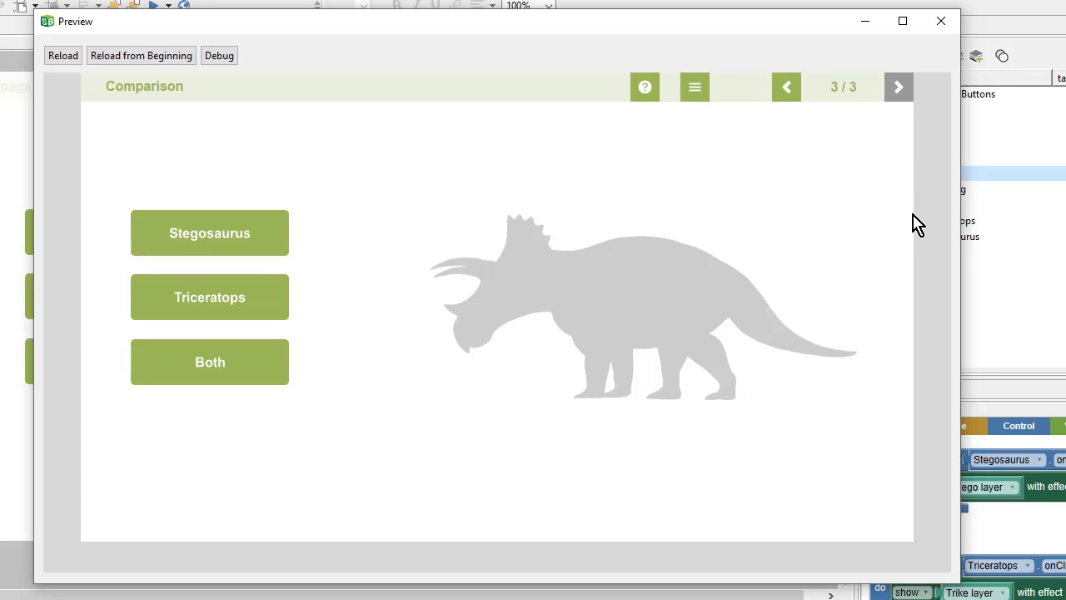
click(940, 21)
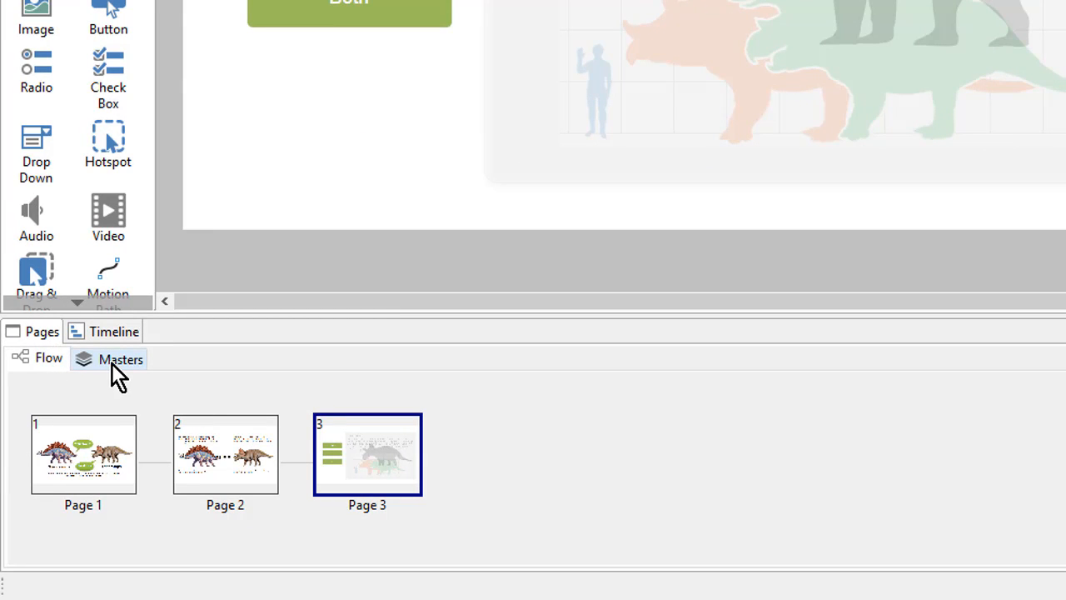
Switch the Pages panel to the Masters tab to edit Master 1
click(121, 359)
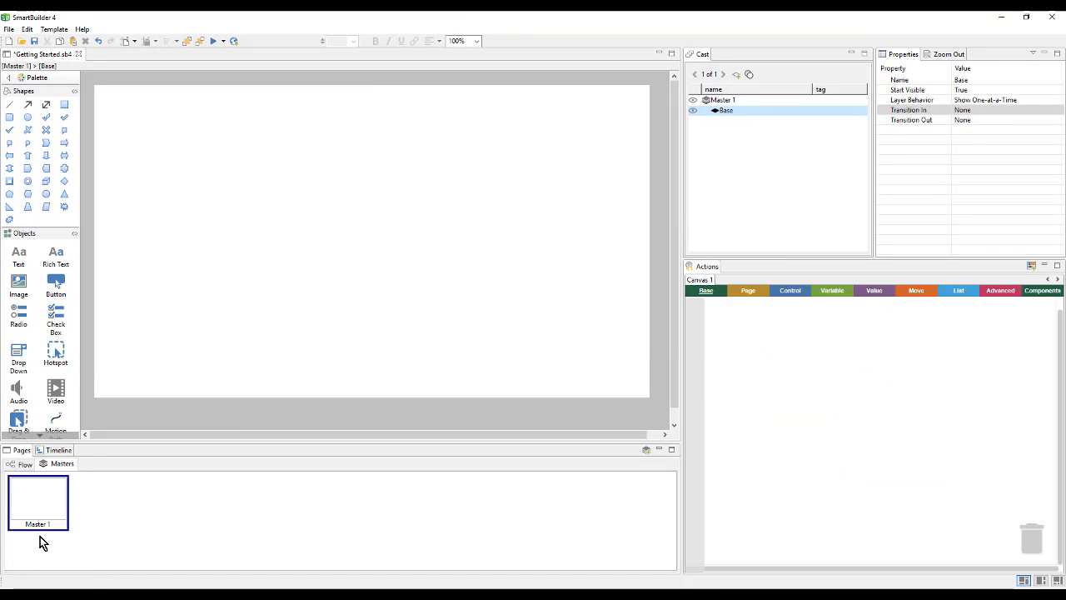
mouse_move(219, 341)
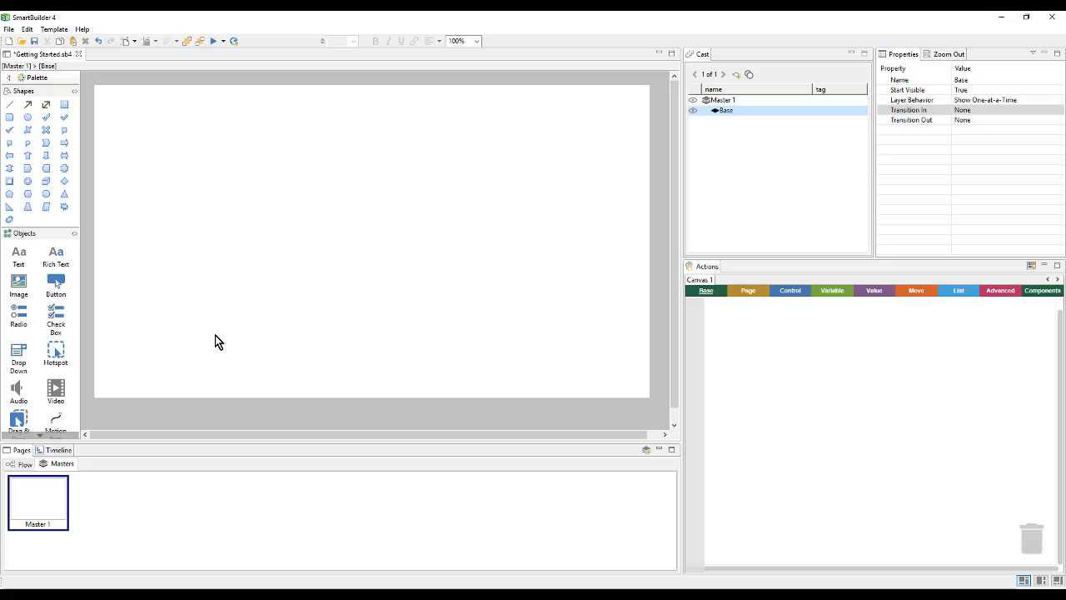
mouse_move(212, 336)
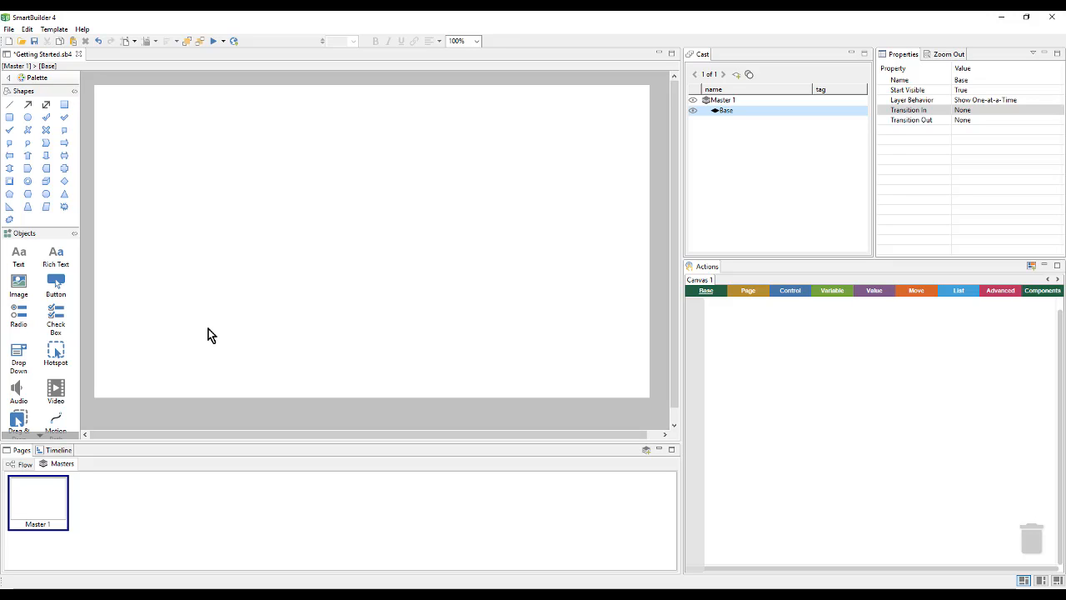
mouse_move(796, 415)
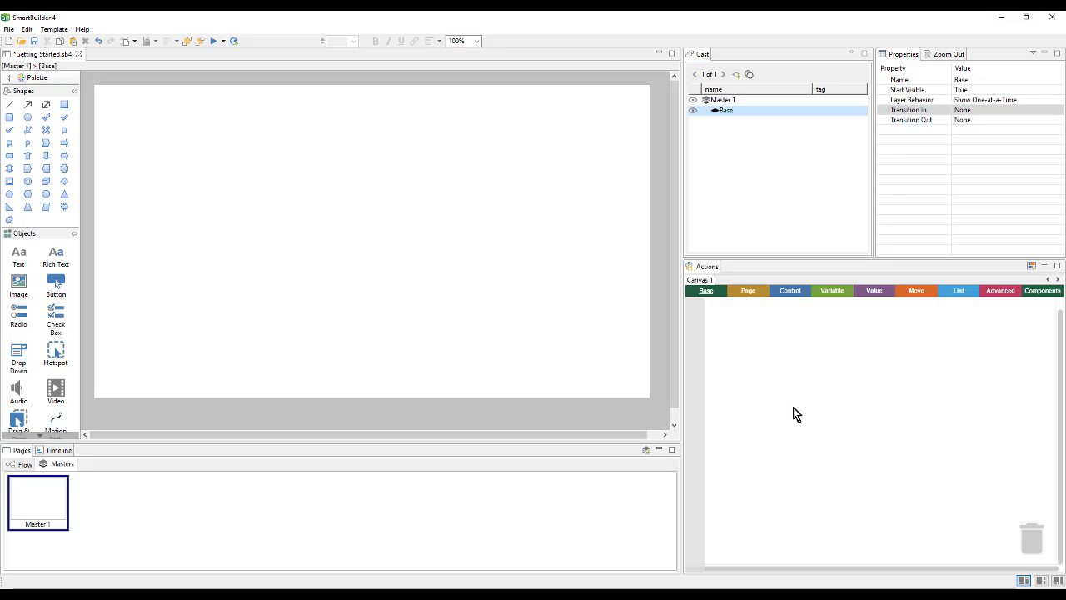
mouse_move(114, 257)
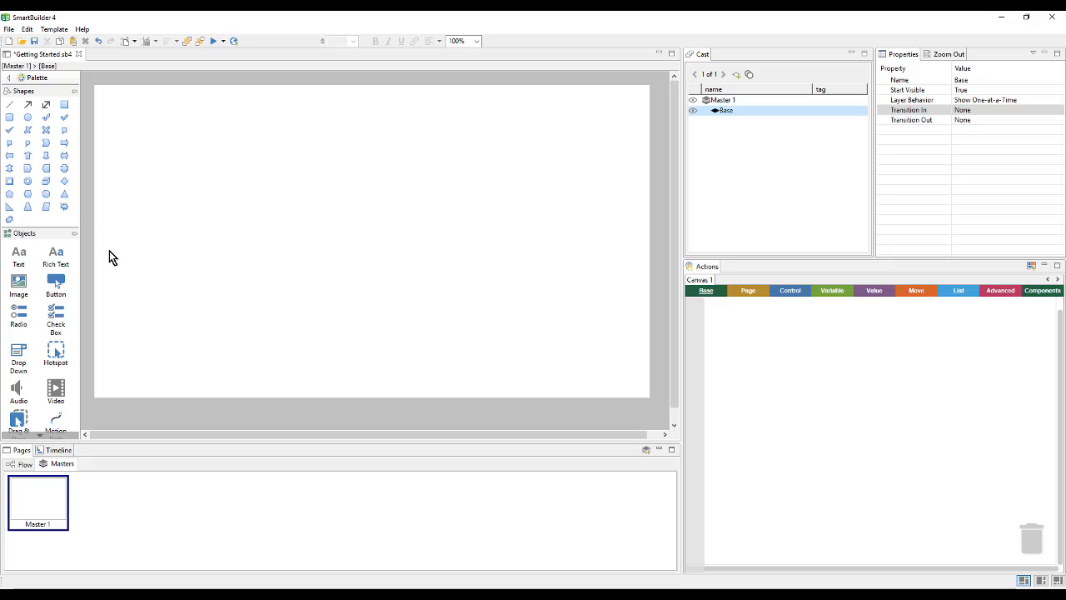
Draw Cross 1 at Master 1's top-left, verify it on Pages 1–3, and return to Masters
drag(106, 104, 128, 123)
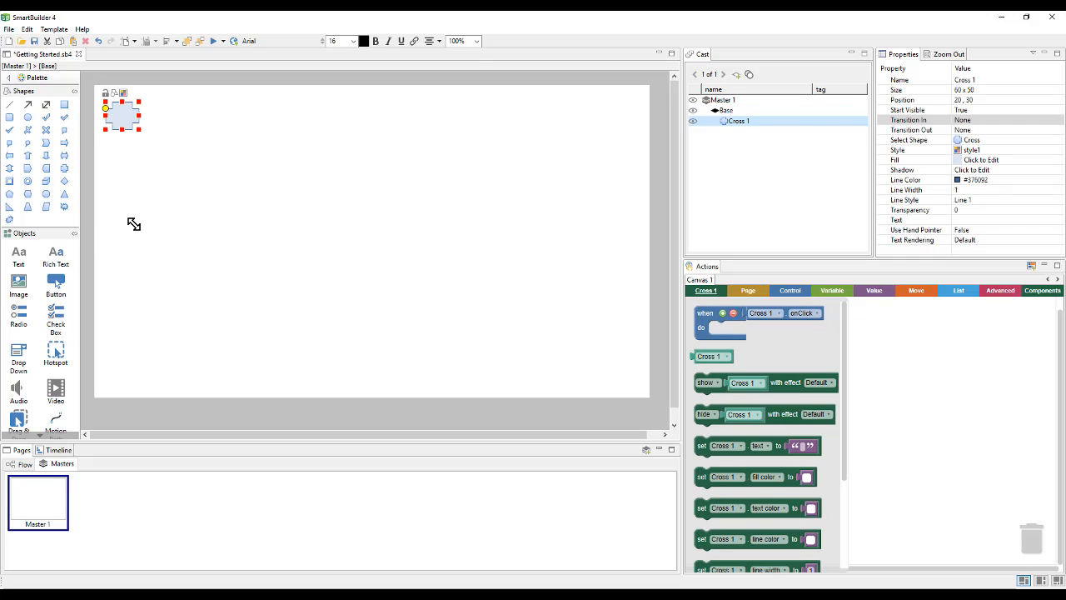
click(25, 464)
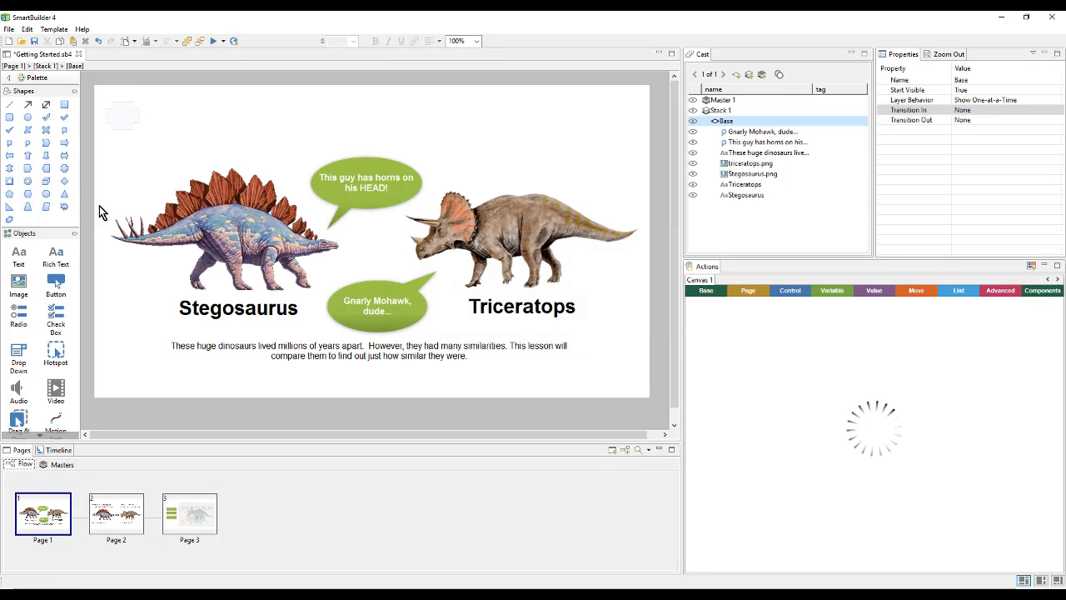
click(116, 512)
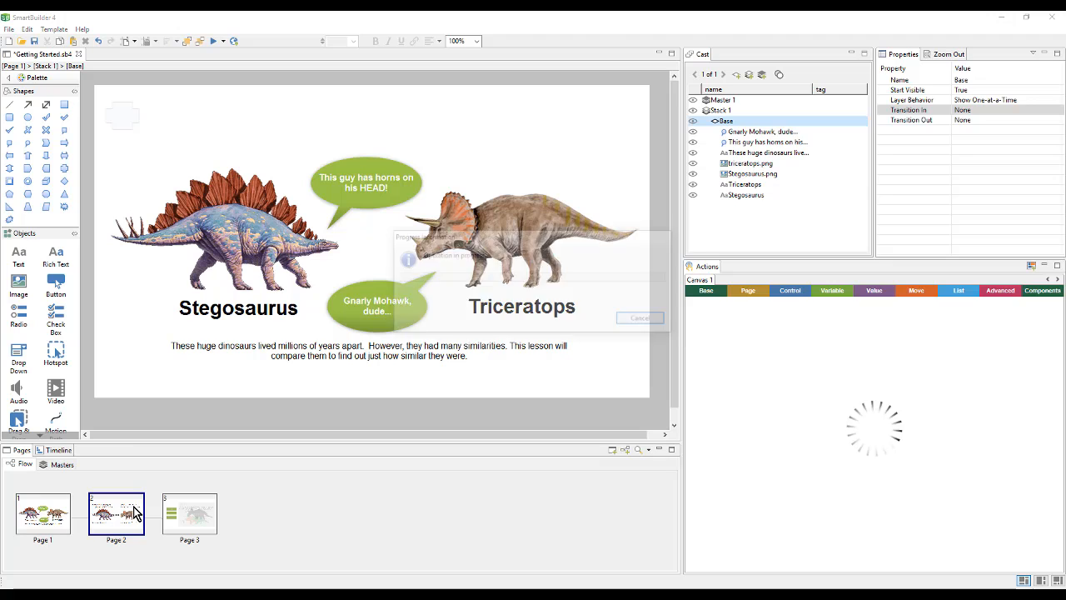
click(189, 512)
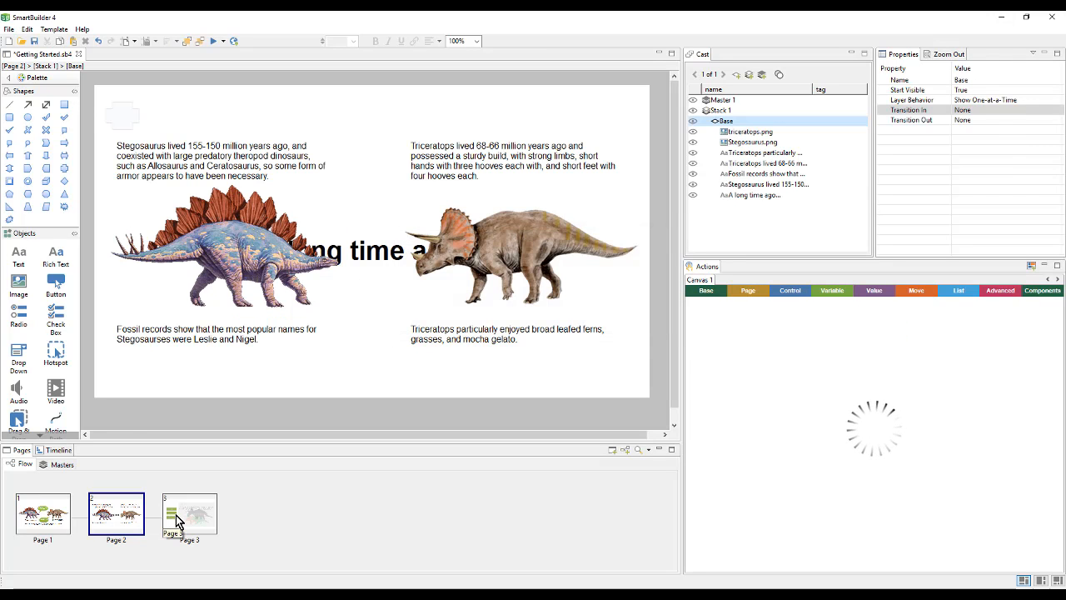
click(189, 512)
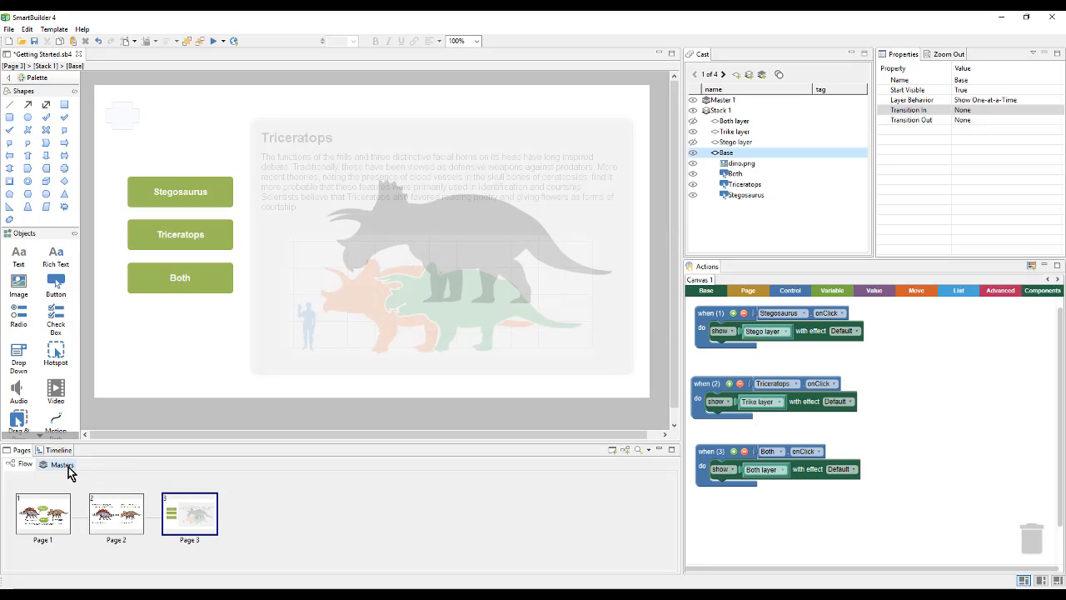
click(58, 464)
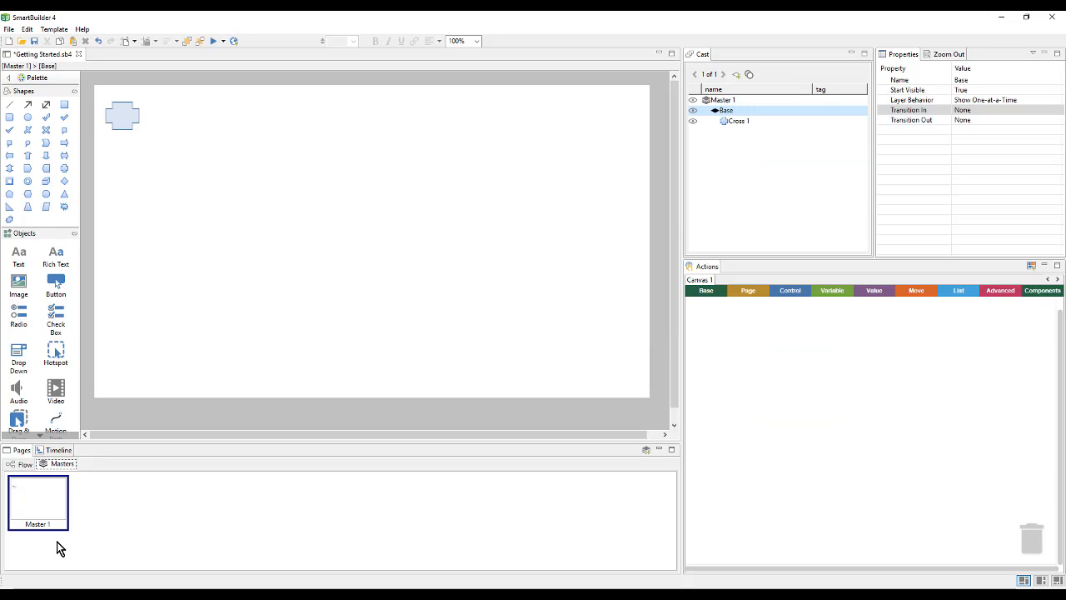
mouse_move(48, 550)
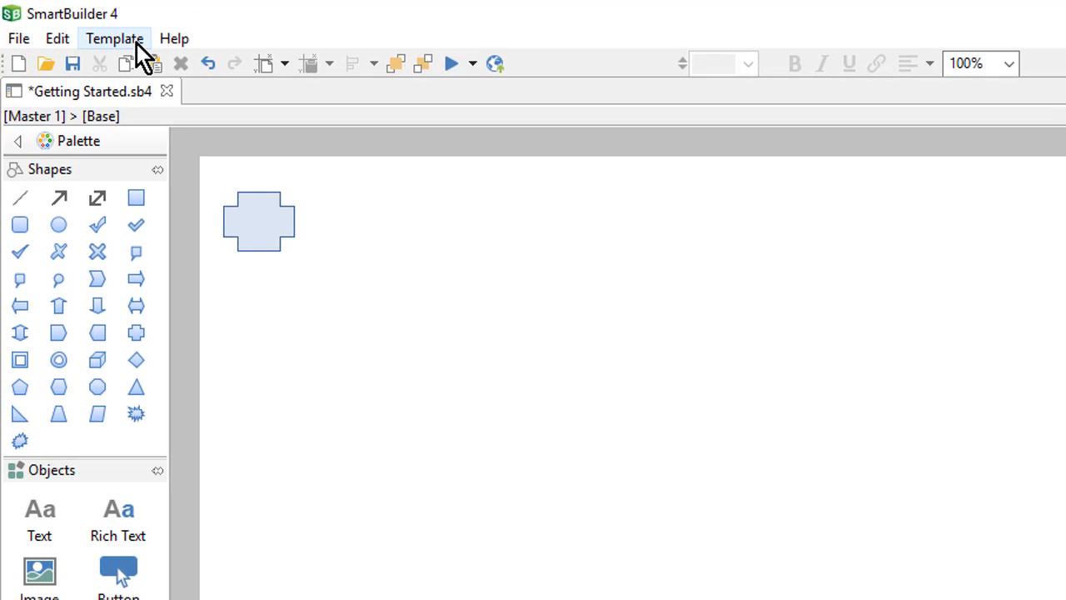
Browse Template > Apply Template options and preview the Small Buttons navigation design
click(114, 38)
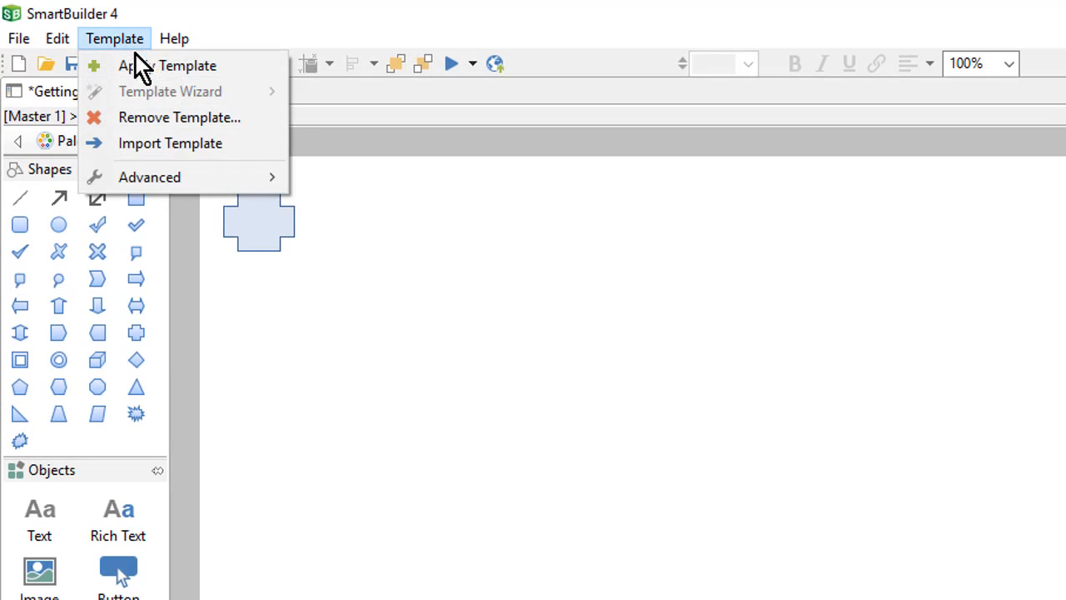
mouse_move(167, 65)
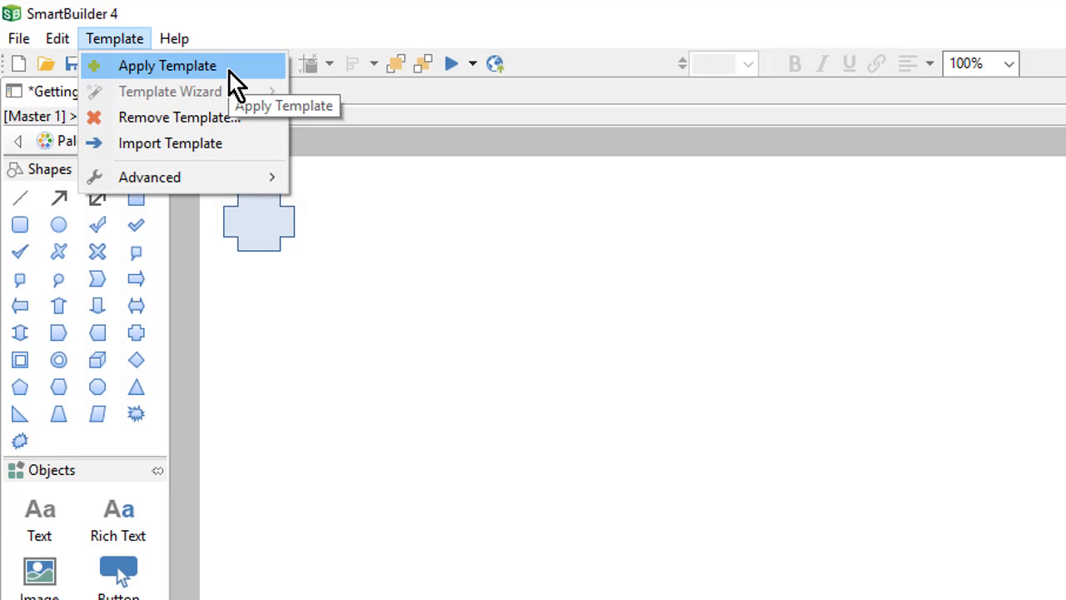
click(167, 65)
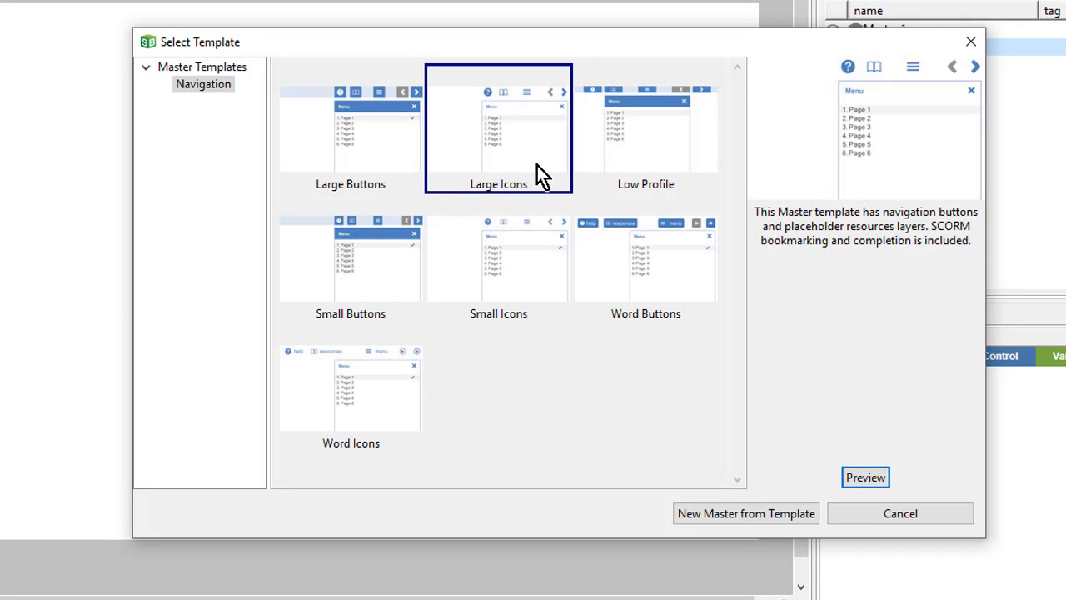
click(498, 258)
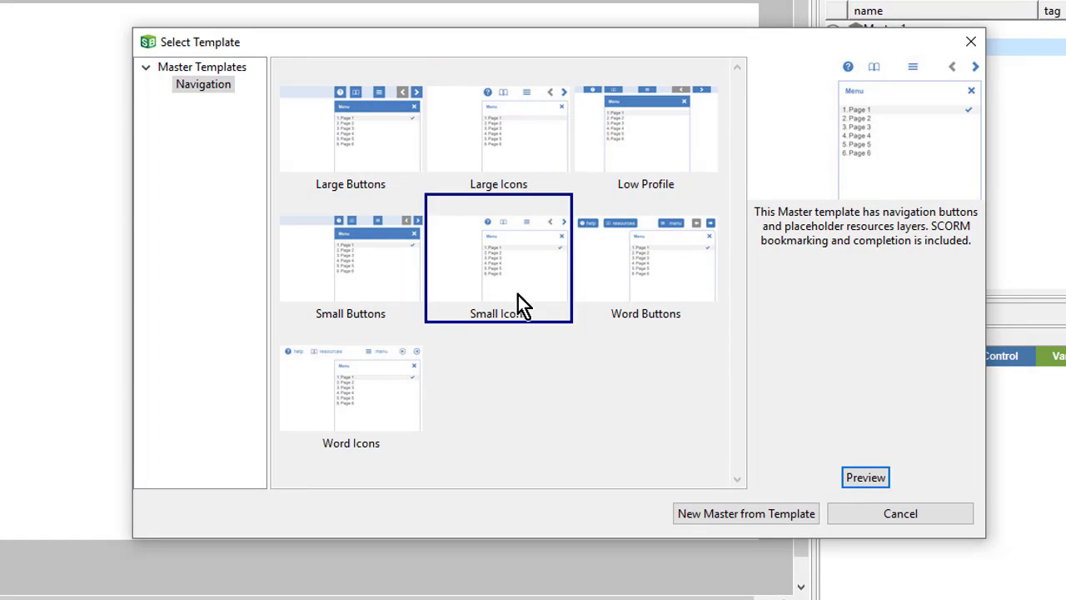
mouse_move(840, 175)
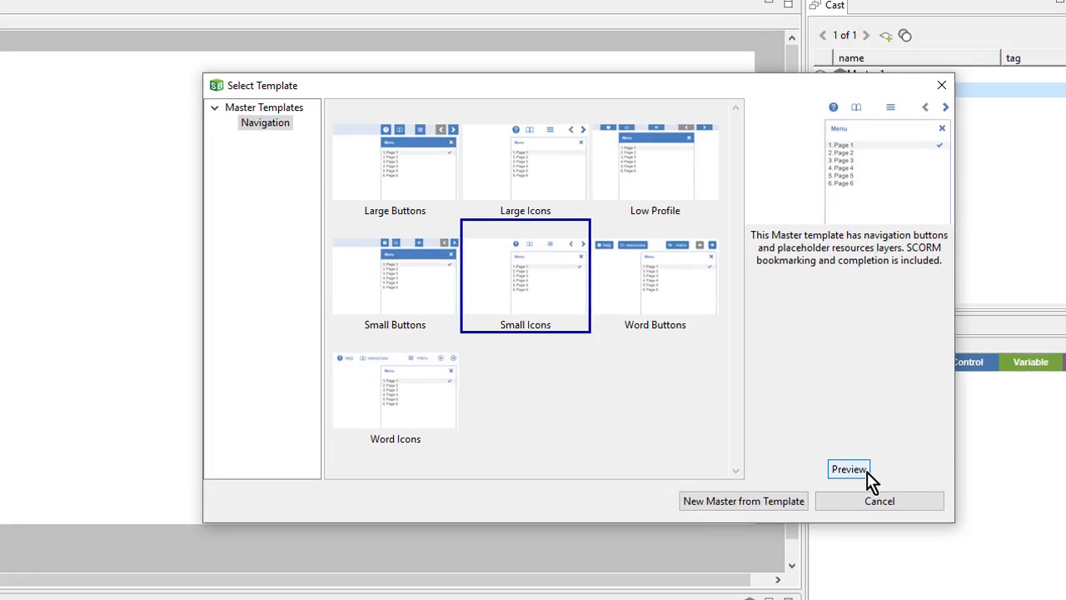
click(849, 468)
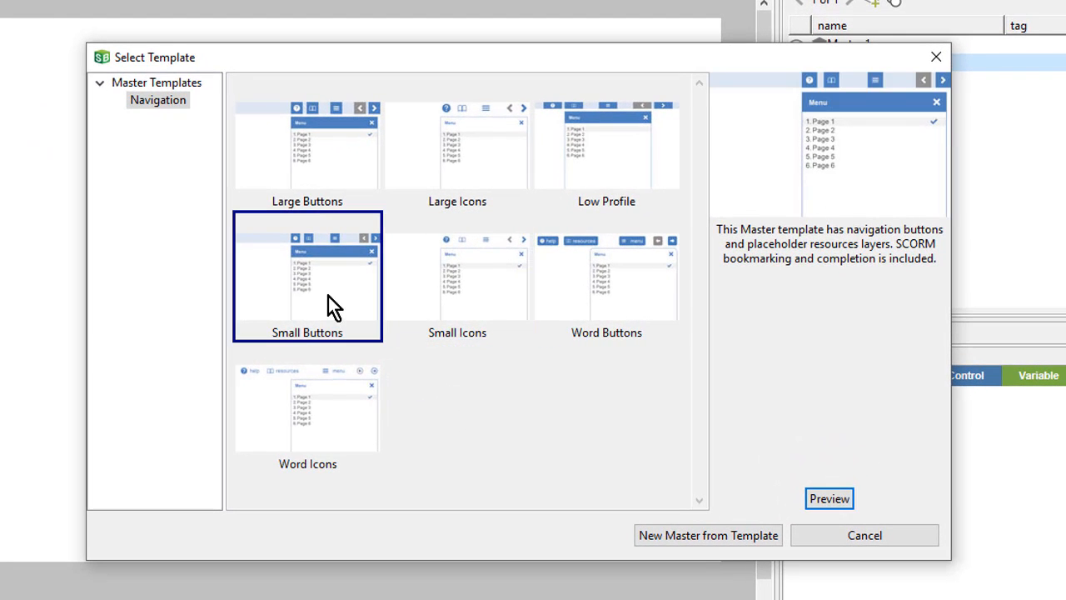
mouse_move(275, 298)
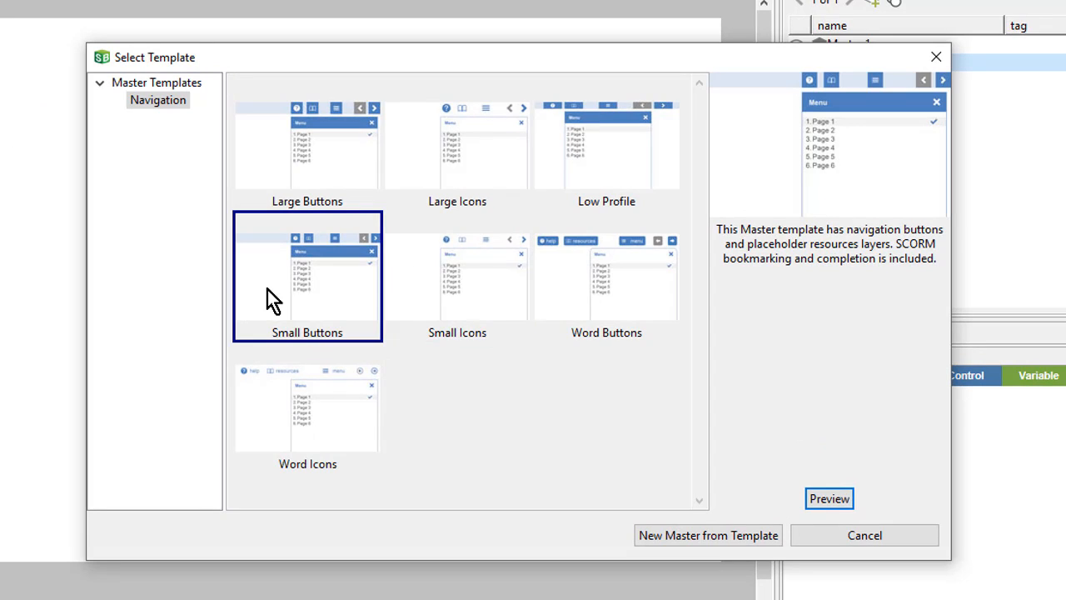
mouse_move(707, 535)
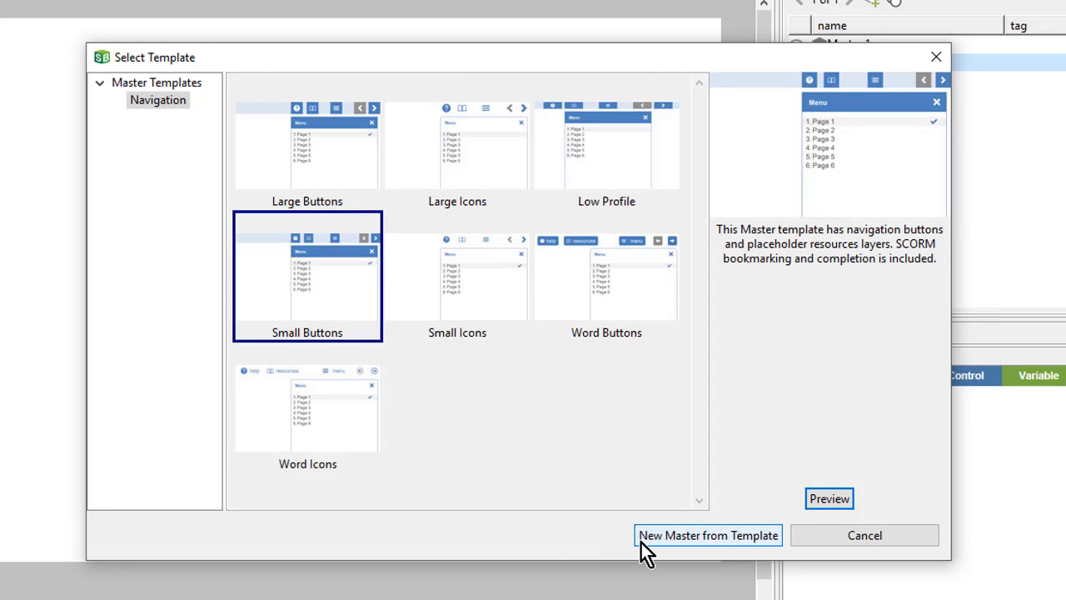
Create a Small Buttons master from the template, applied on top of all pages
click(707, 535)
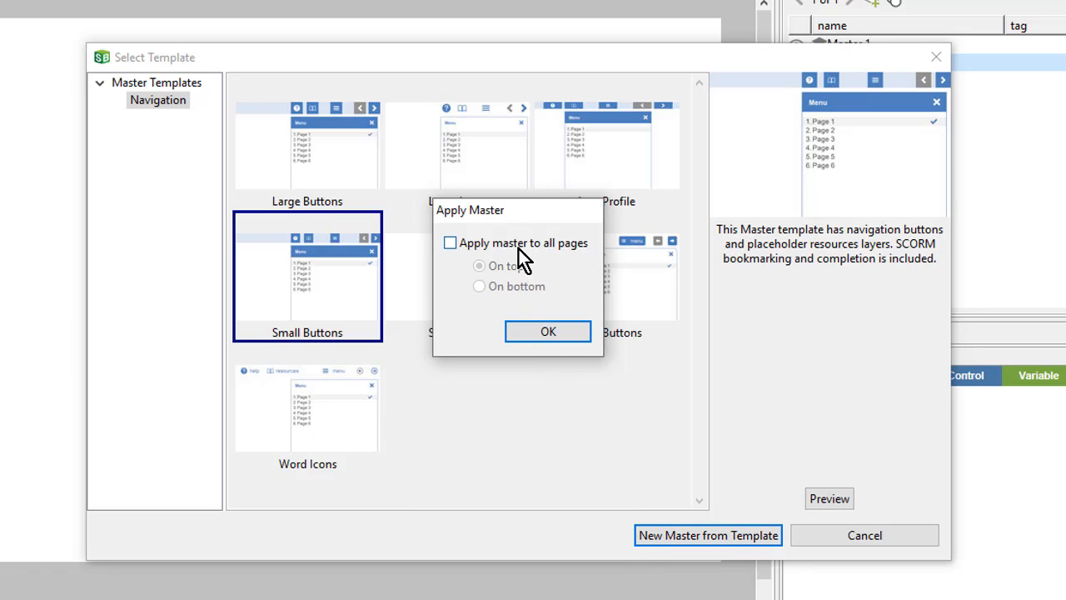
mouse_move(583, 251)
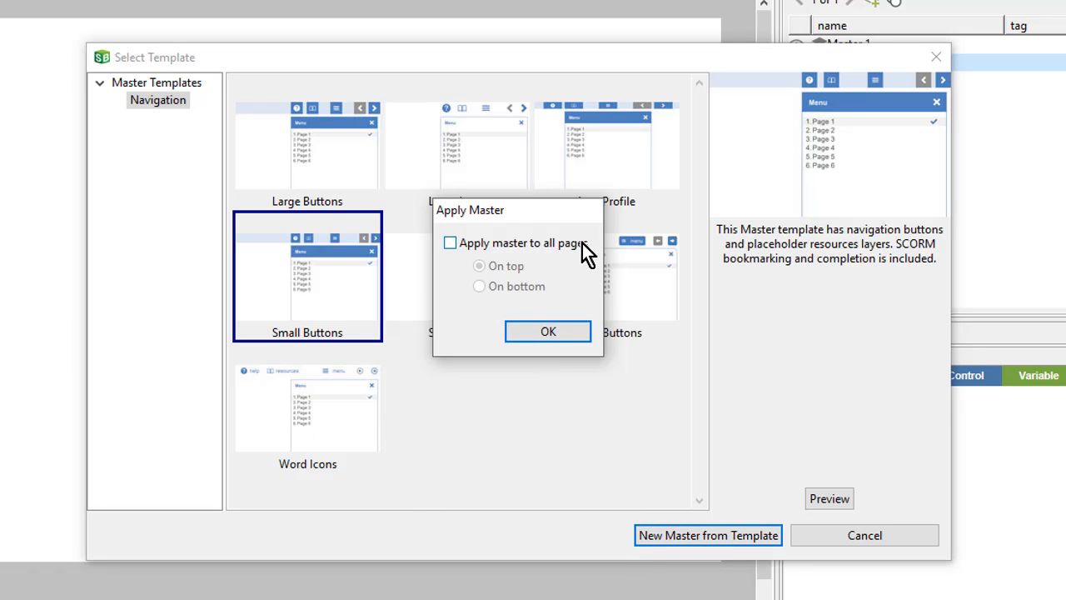
click(450, 242)
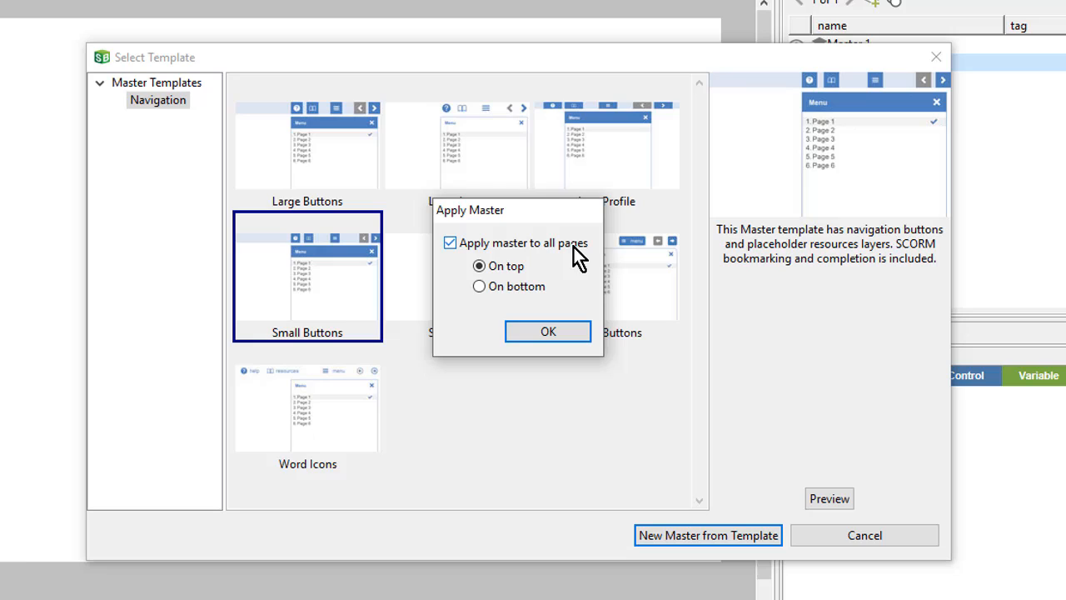
mouse_move(506, 265)
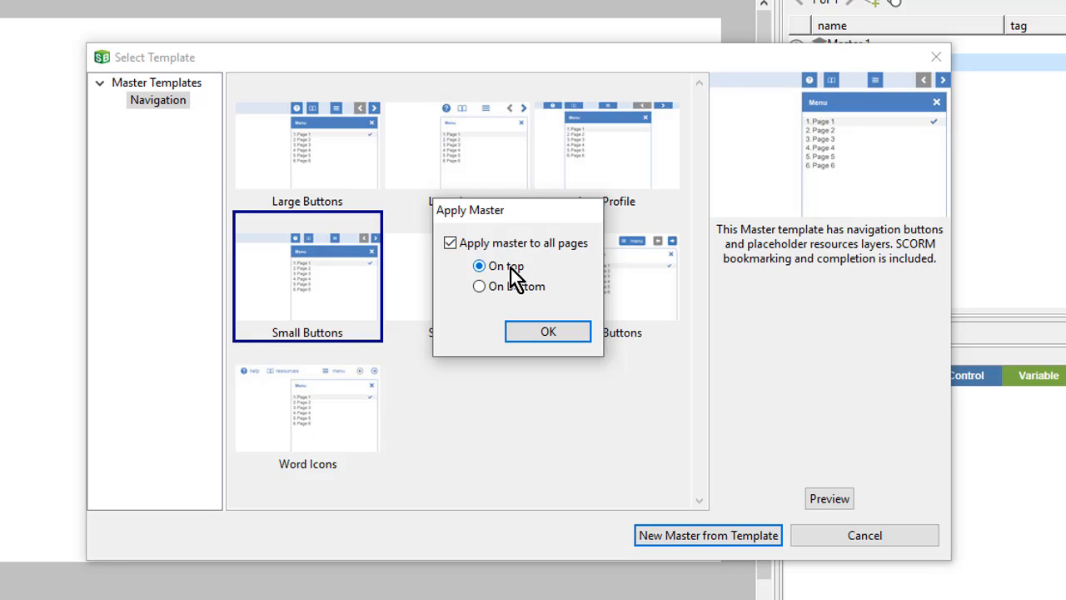
mouse_move(600, 315)
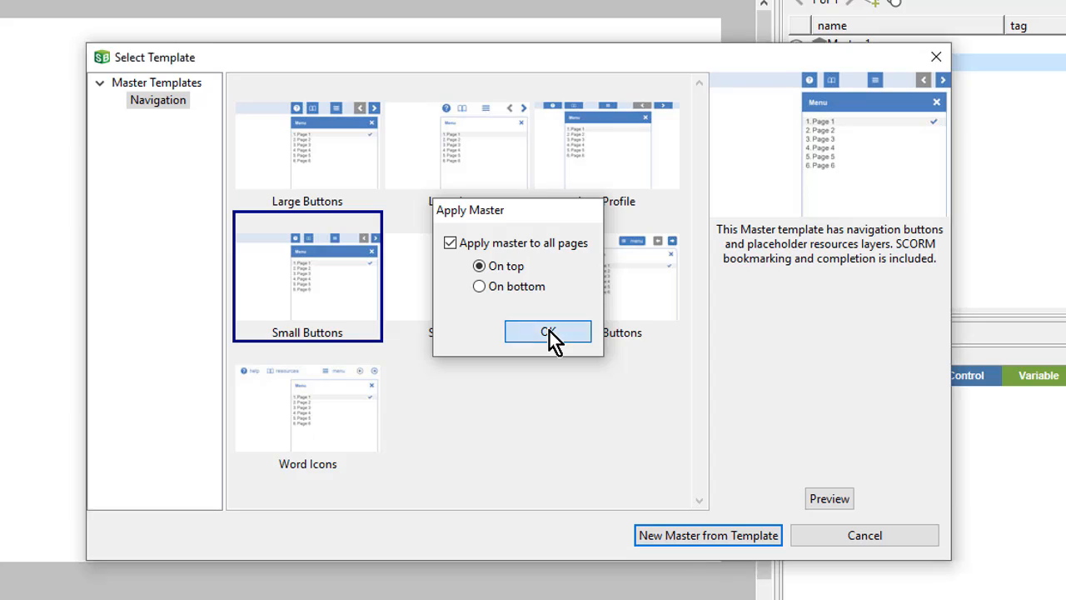
click(549, 332)
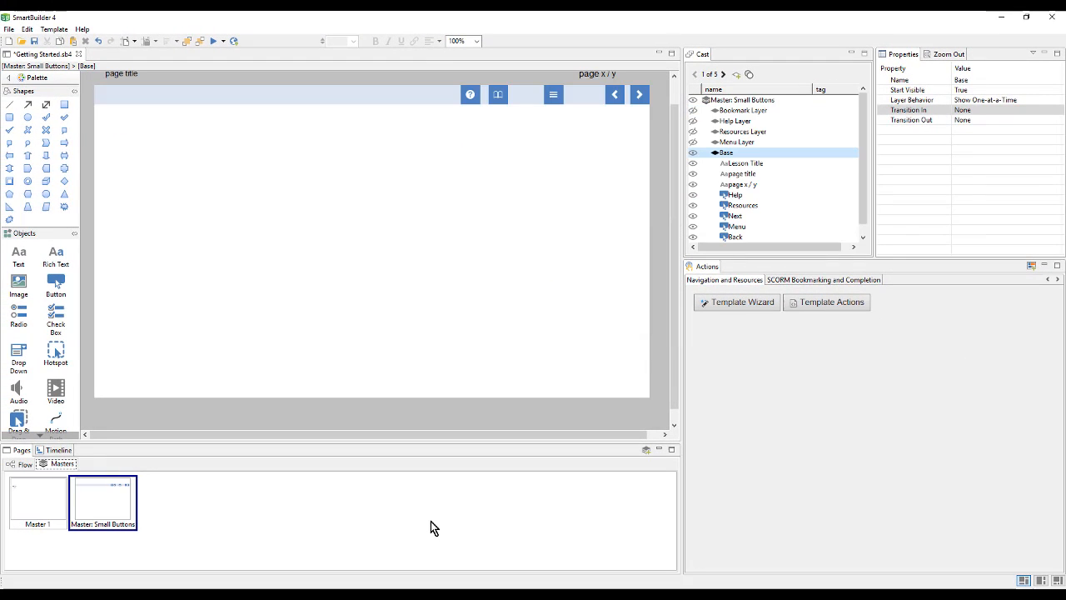
mouse_move(69, 545)
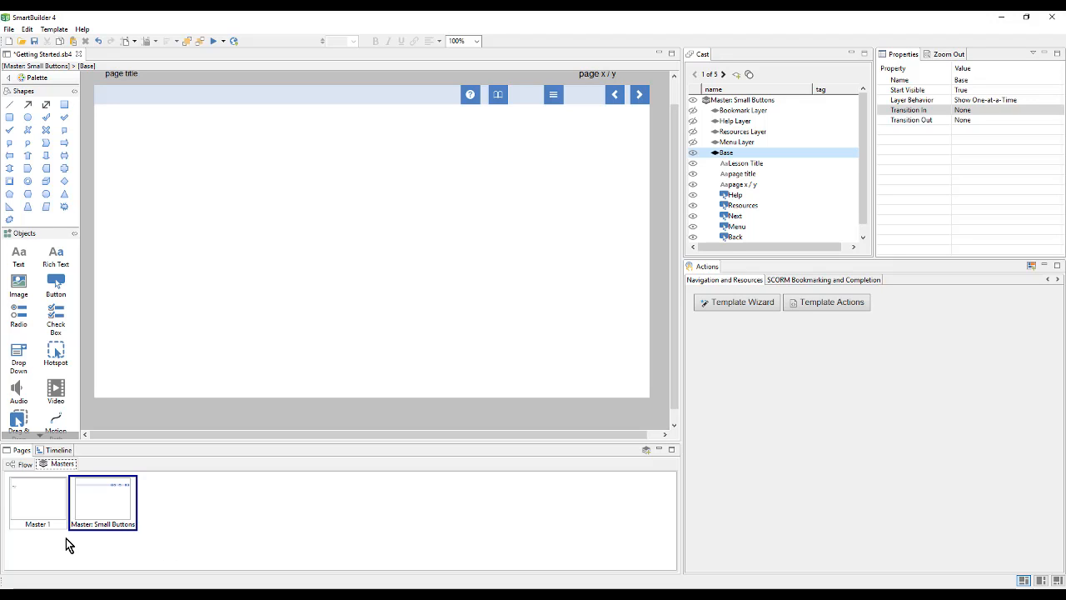
mouse_move(30, 539)
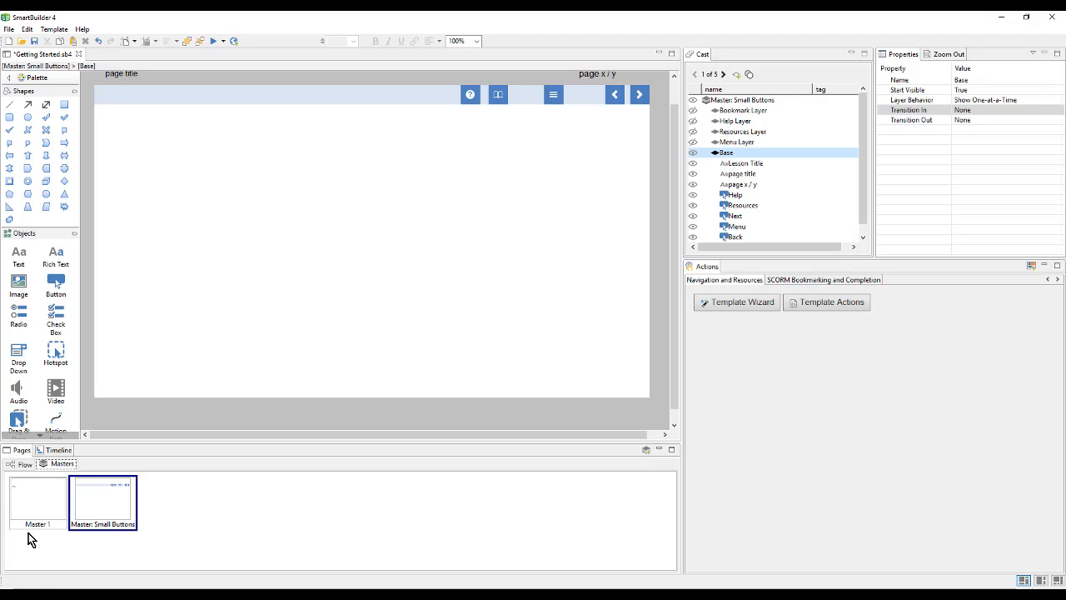
mouse_move(675, 106)
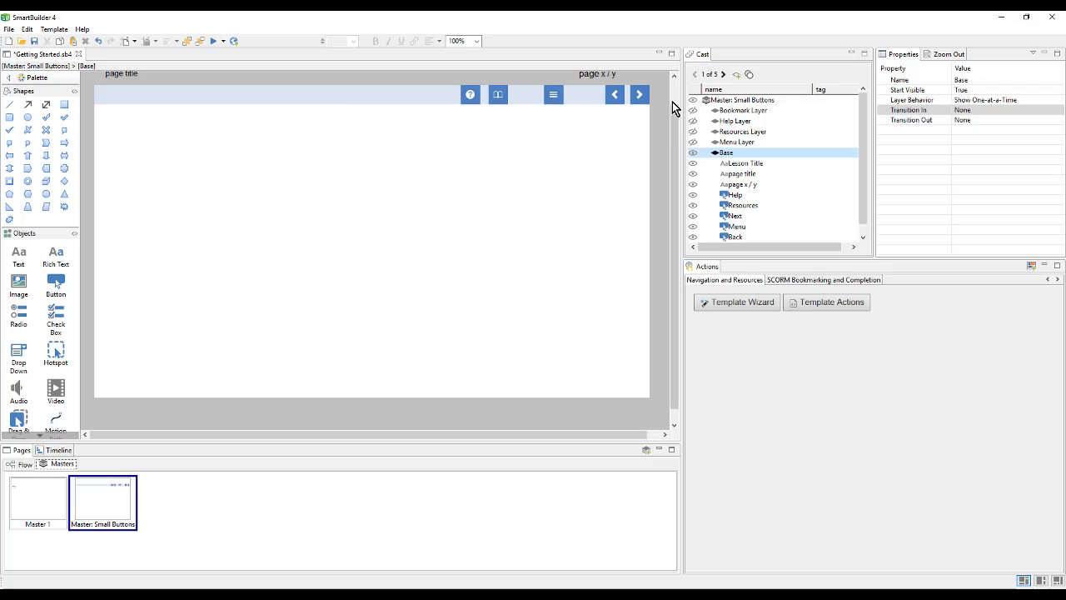
mouse_move(727, 302)
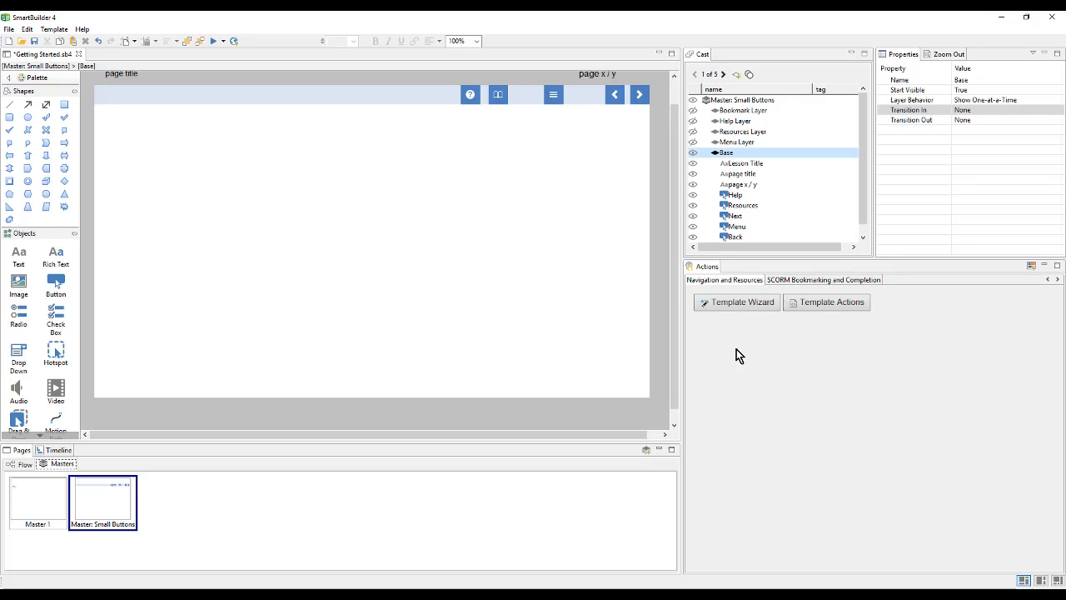
mouse_move(322, 406)
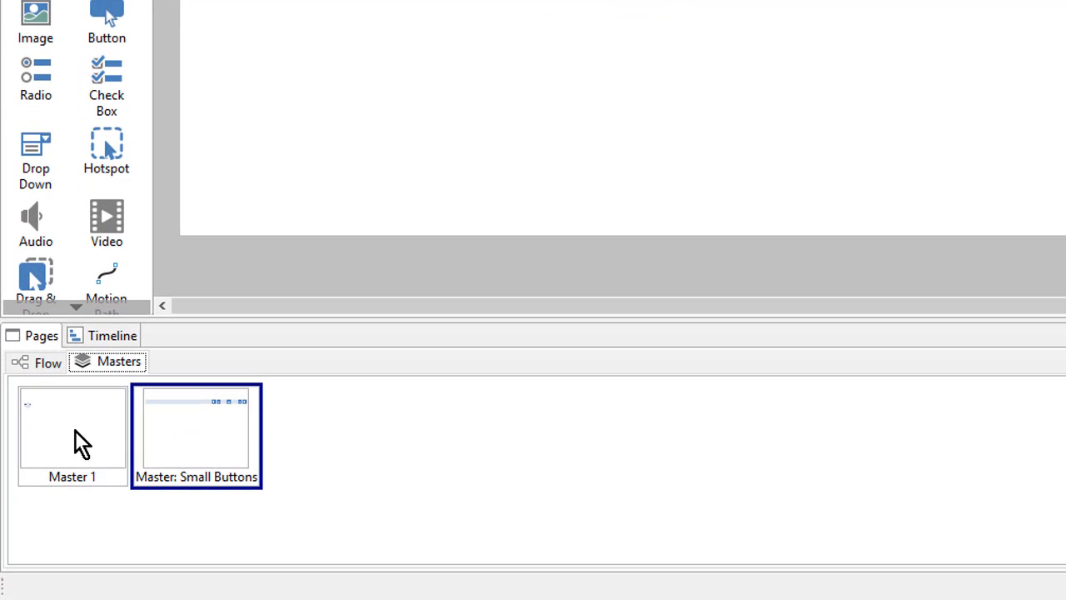
Delete Master 1 and confirm removal despite it being in use
click(73, 433)
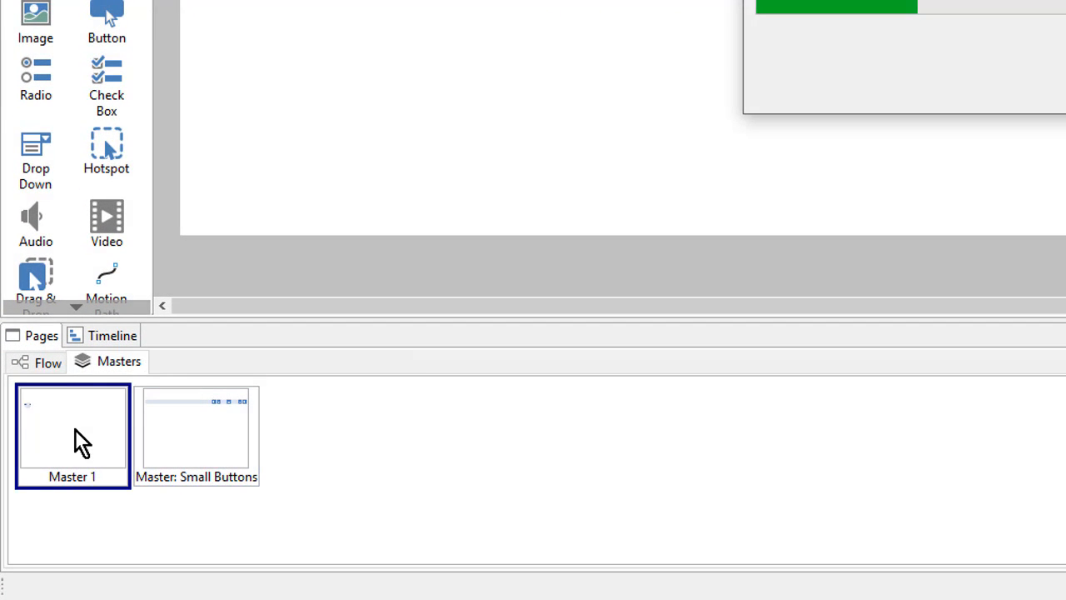
right_click(72, 433)
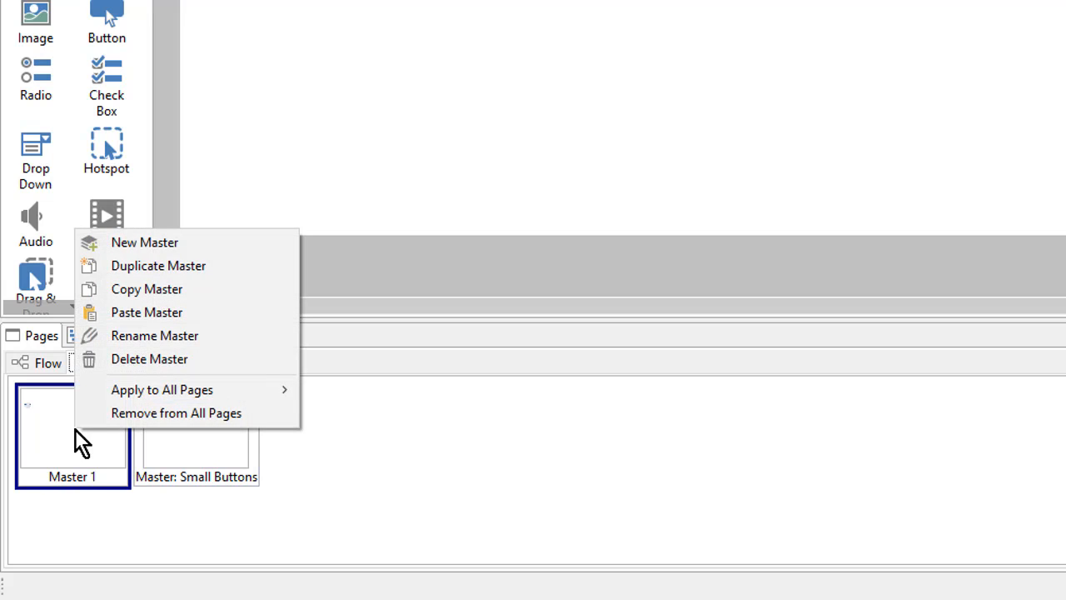
mouse_move(250, 367)
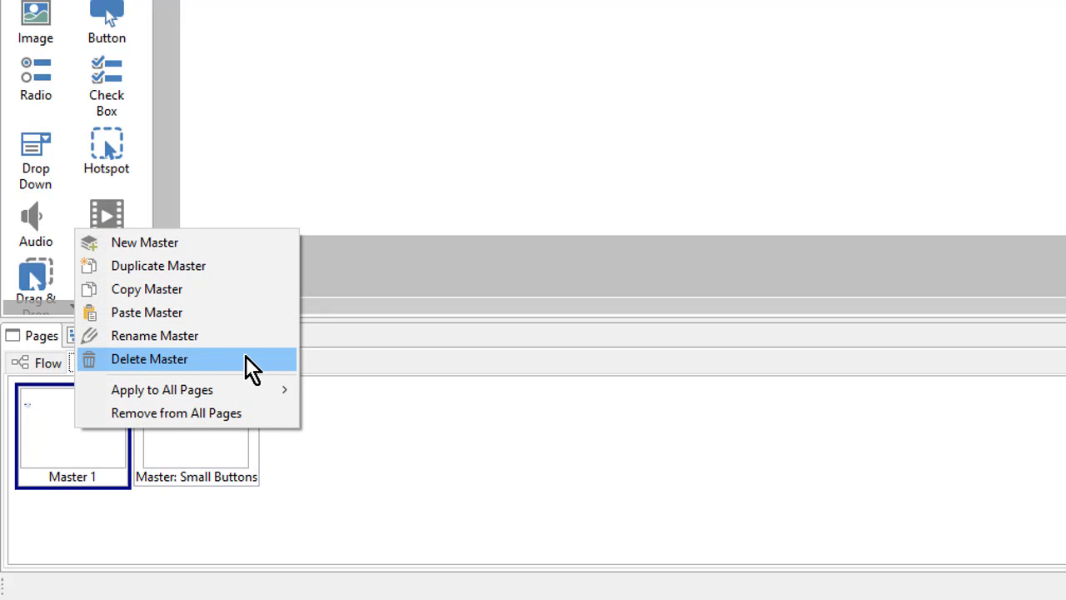
click(149, 358)
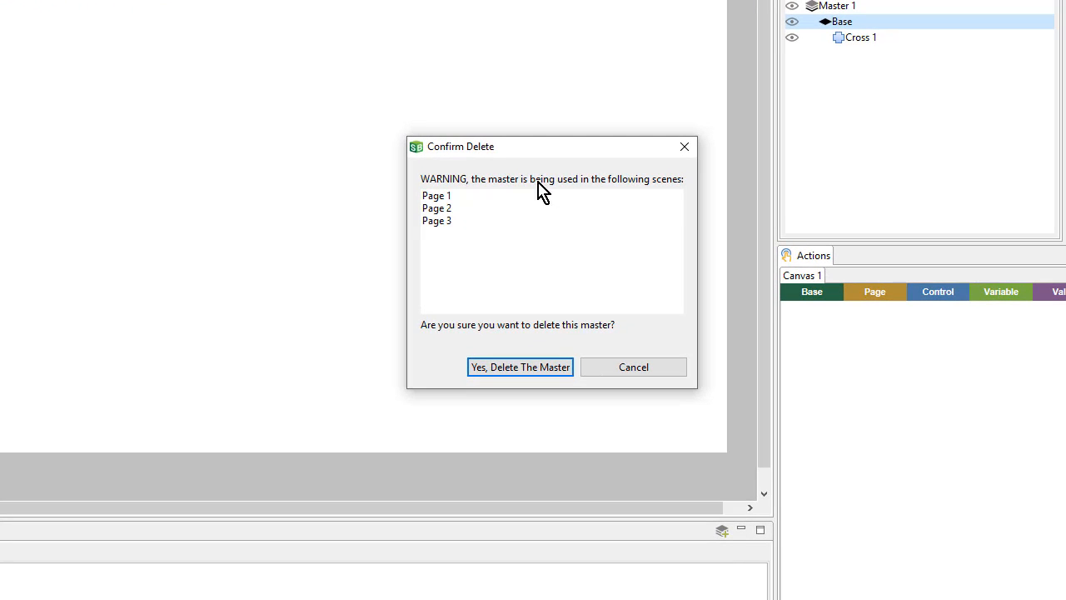
mouse_move(461, 250)
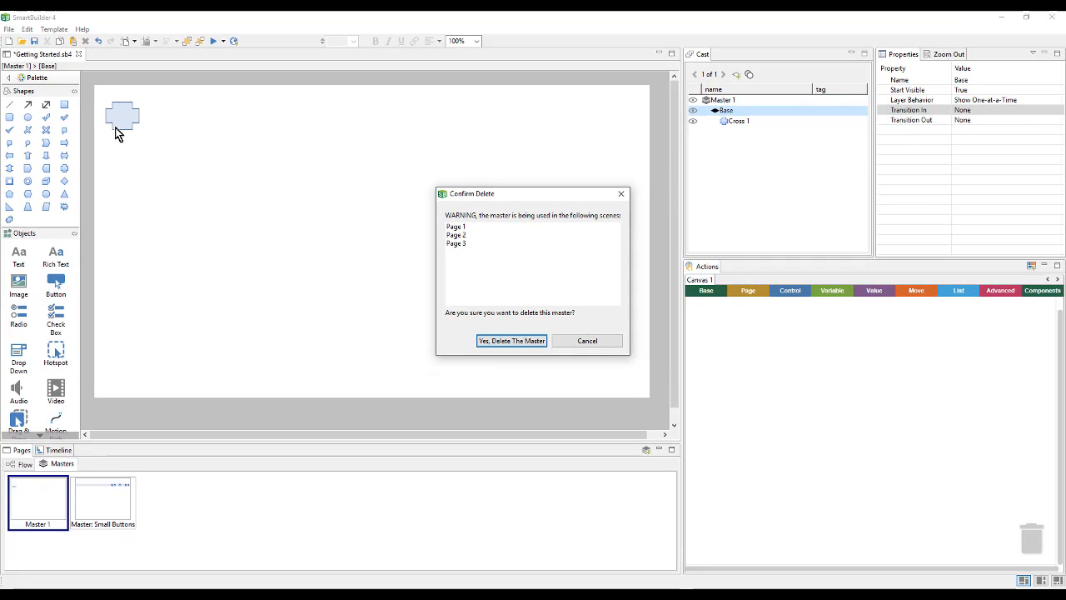
mouse_move(504, 369)
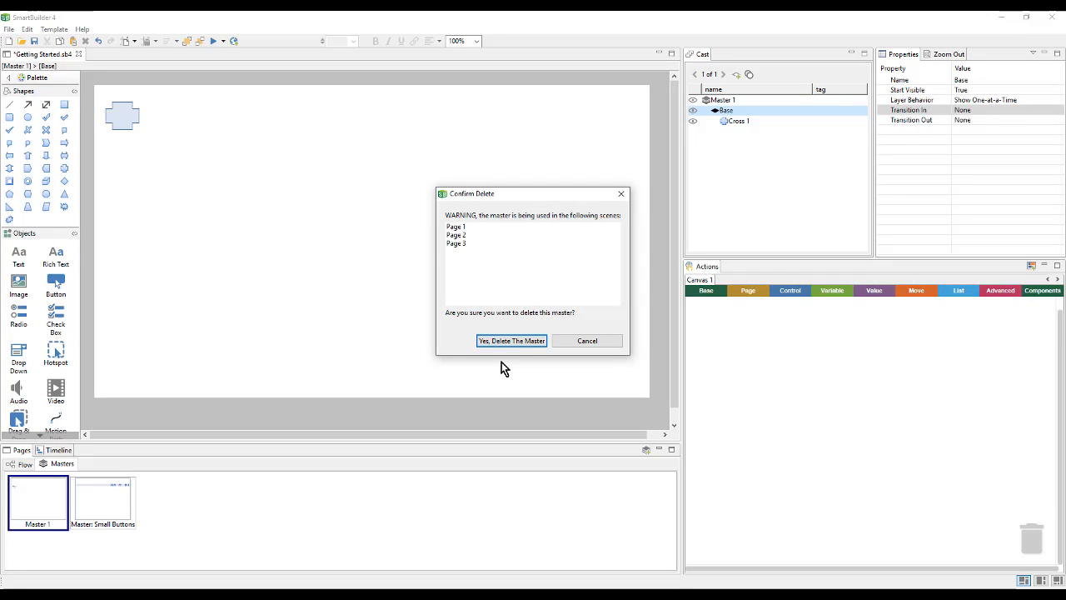
click(511, 341)
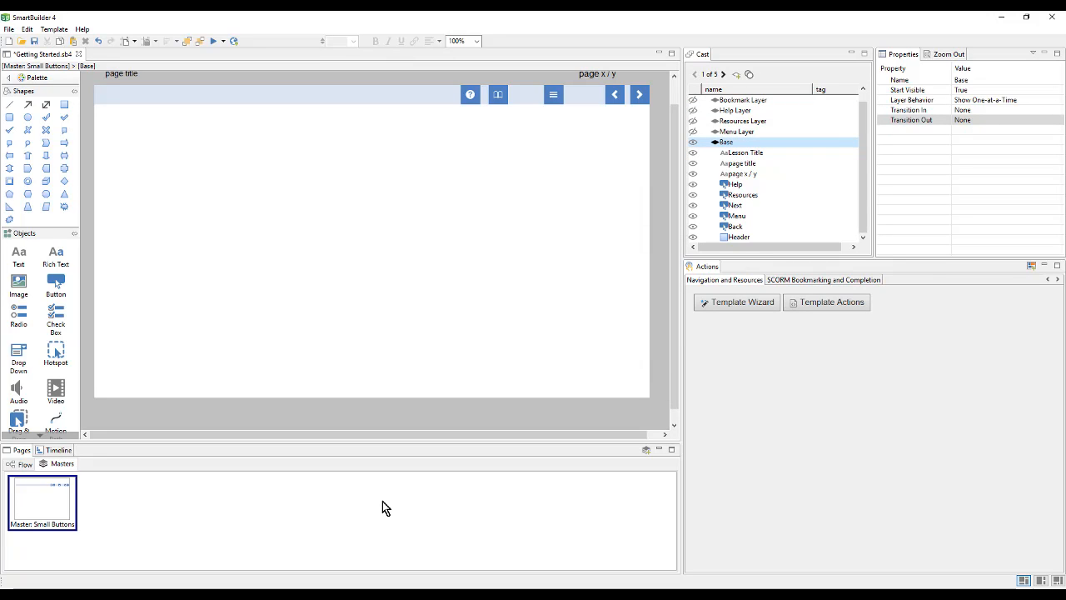
mouse_move(471, 128)
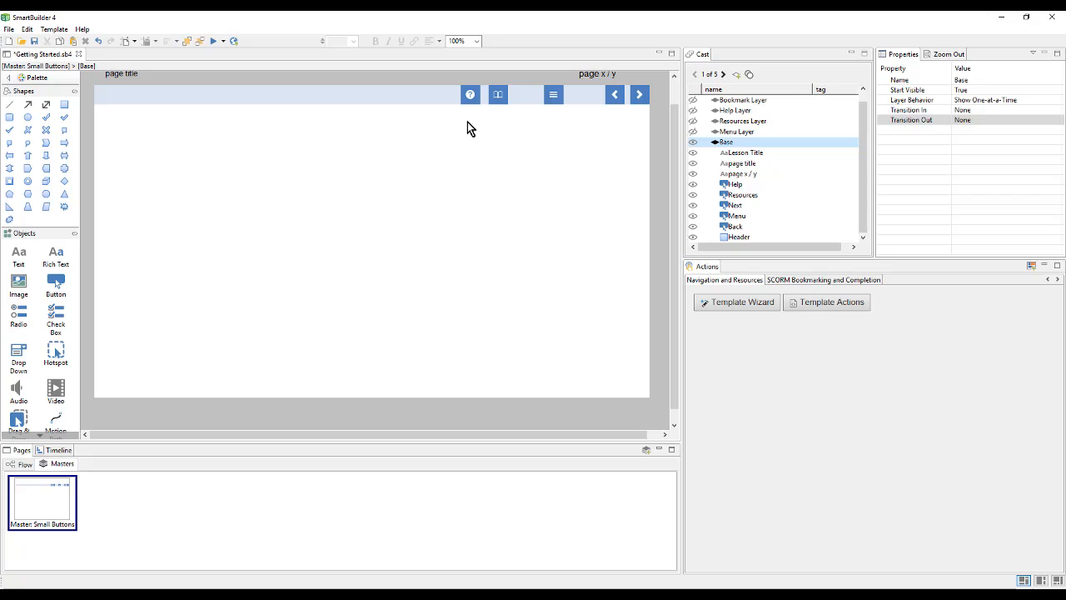
mouse_move(498, 104)
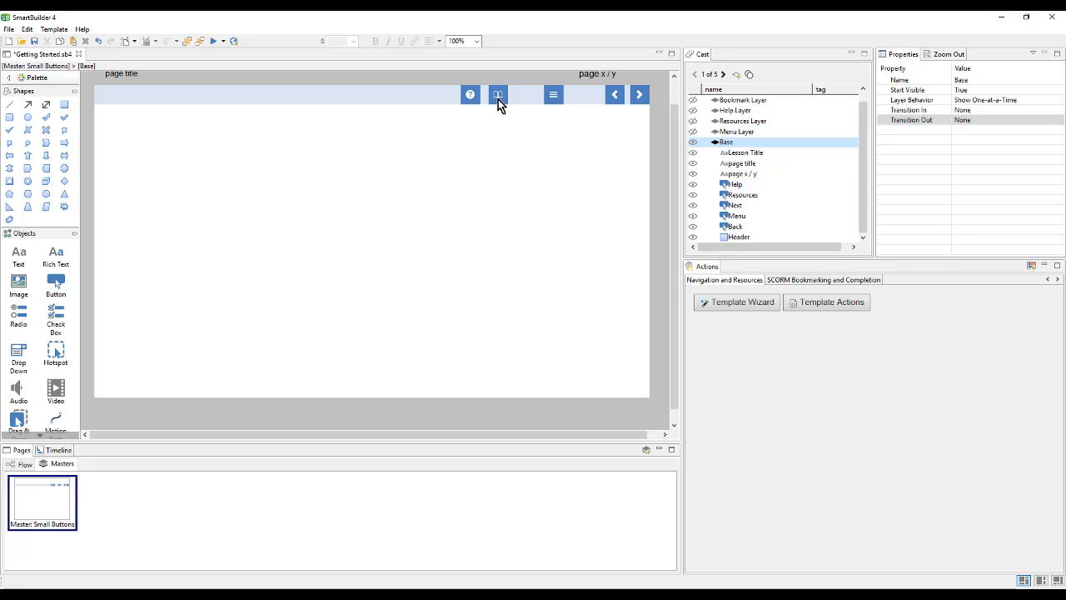
mouse_move(567, 116)
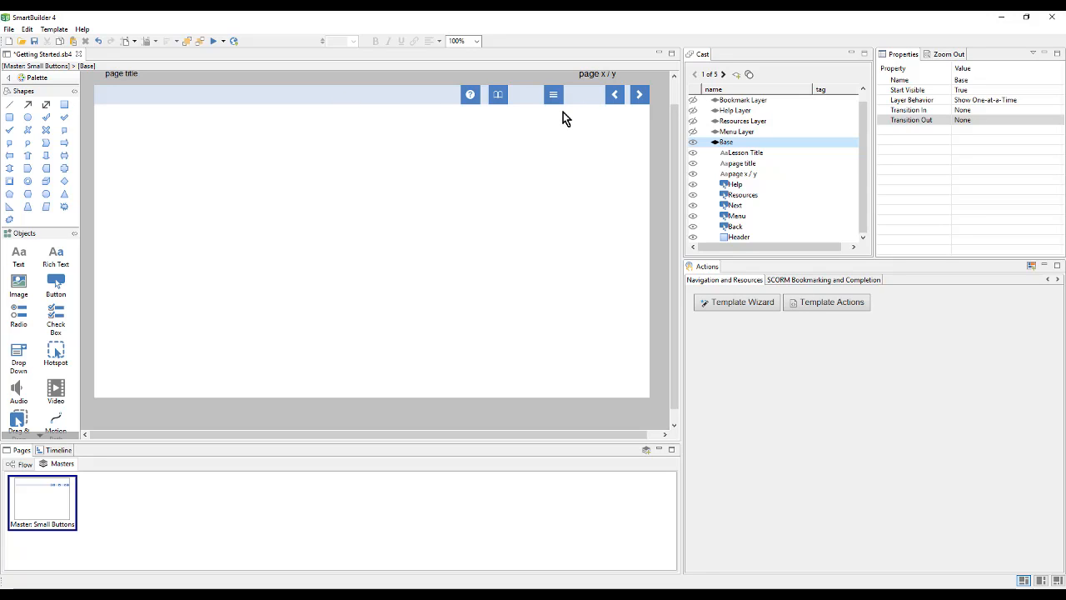
Fill the Header rectangle with the Accent 3 Lighter 80% pale green colour
click(738, 236)
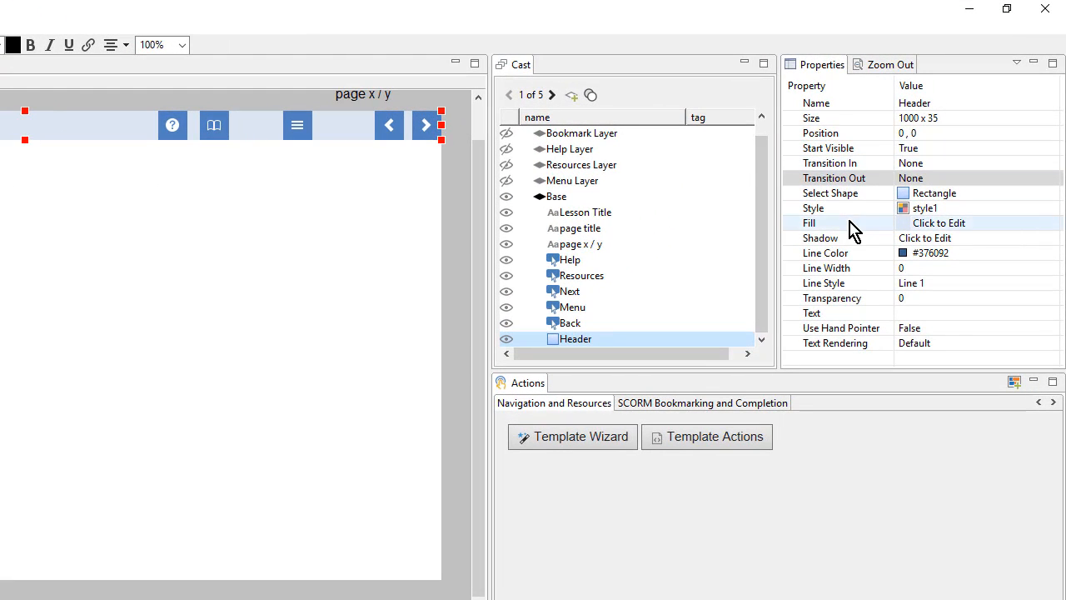
mouse_move(987, 236)
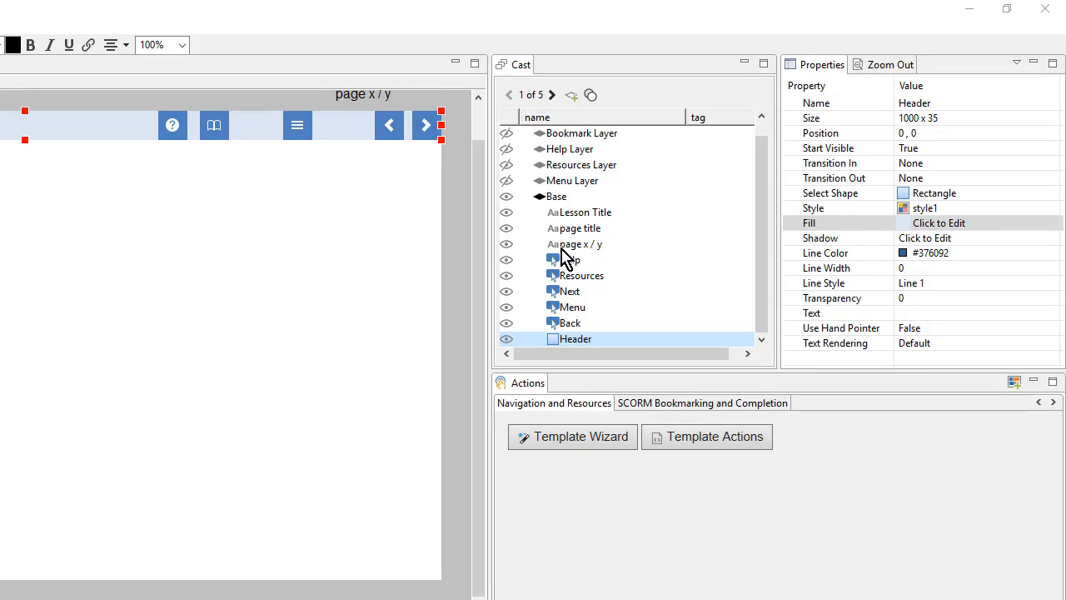
click(938, 223)
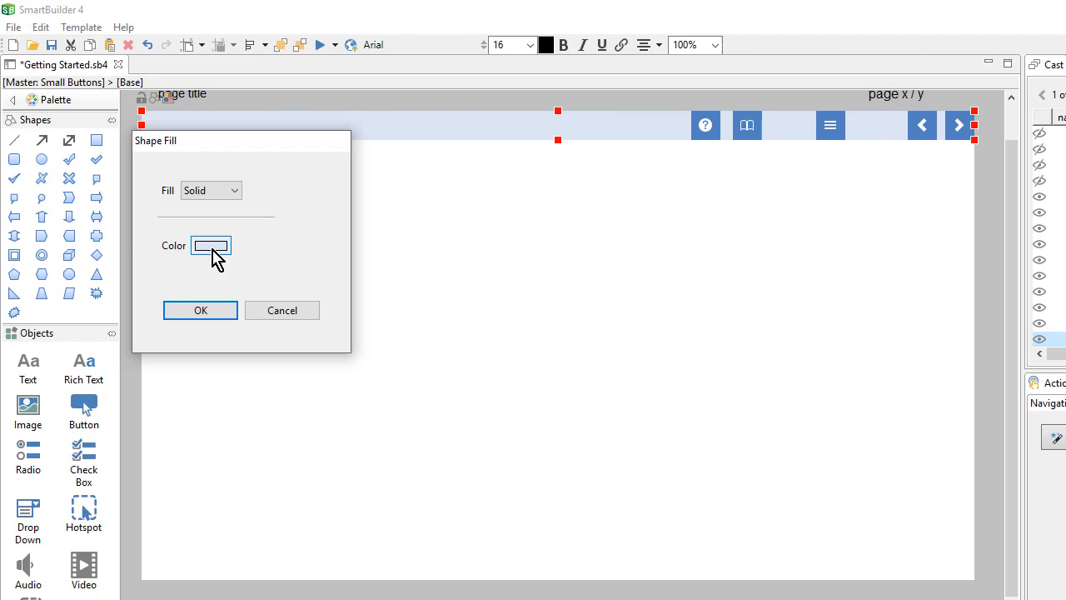
click(211, 245)
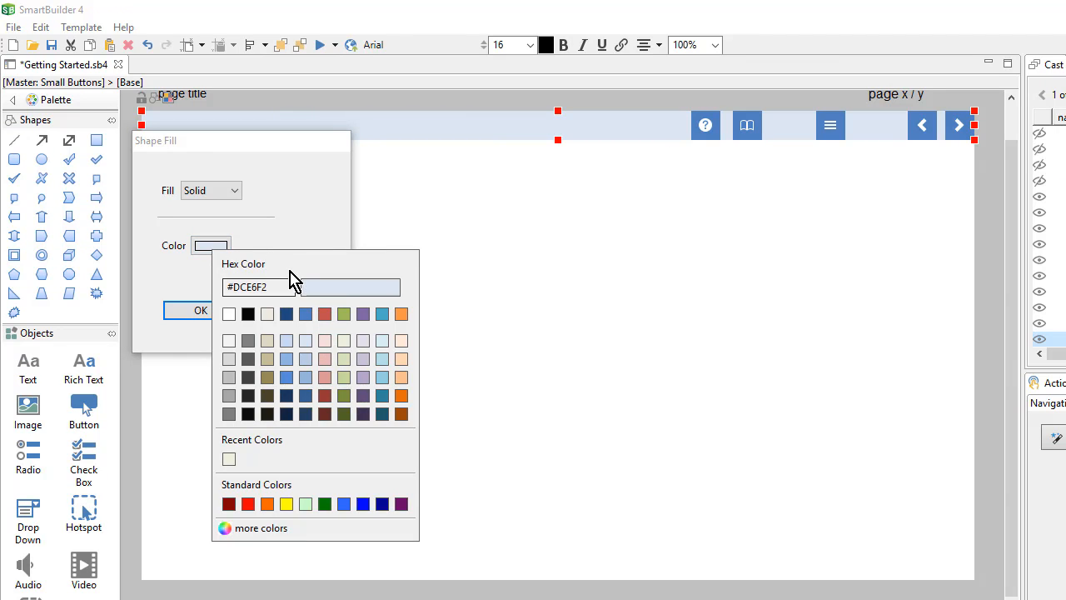
click(258, 286)
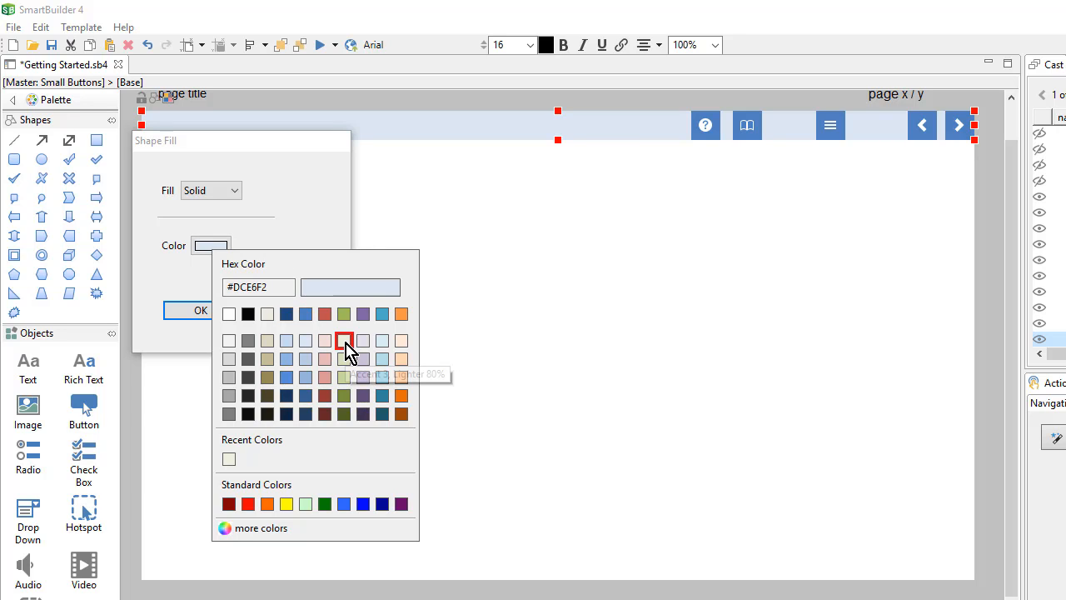
mouse_move(344, 340)
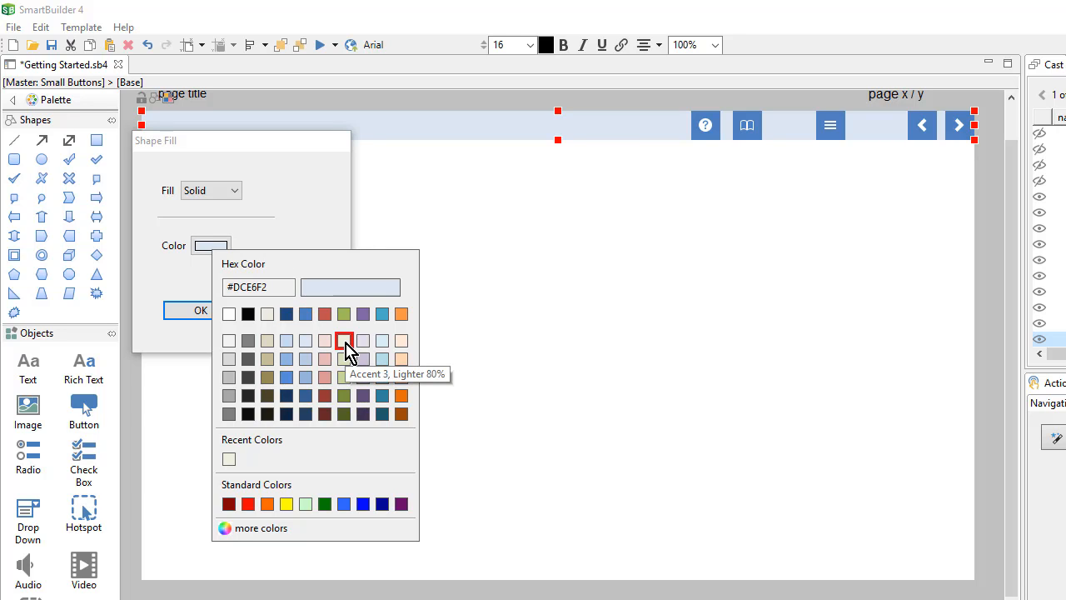
click(344, 340)
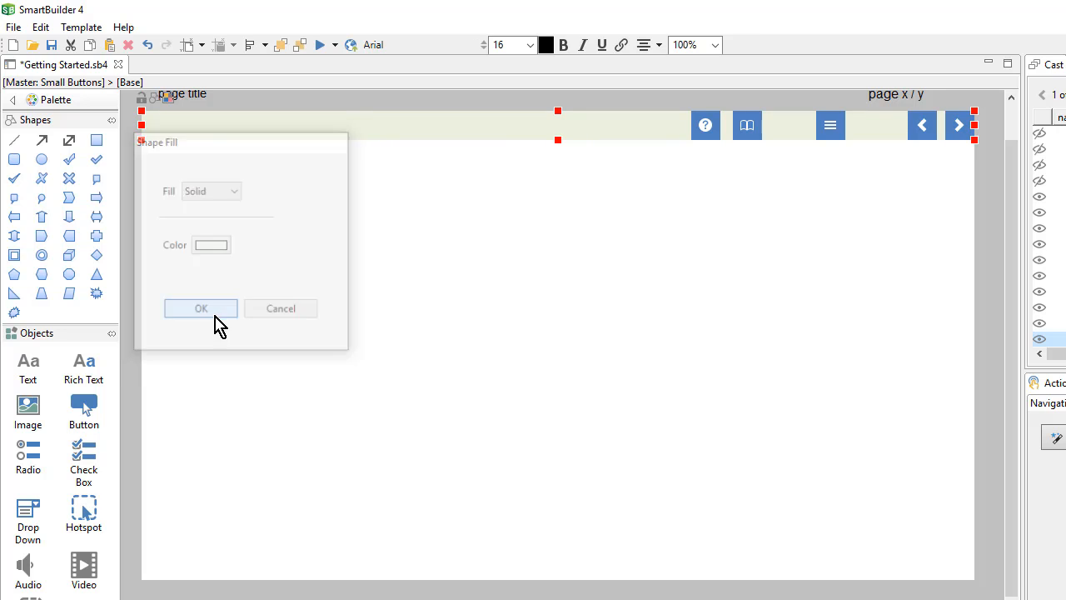
click(201, 308)
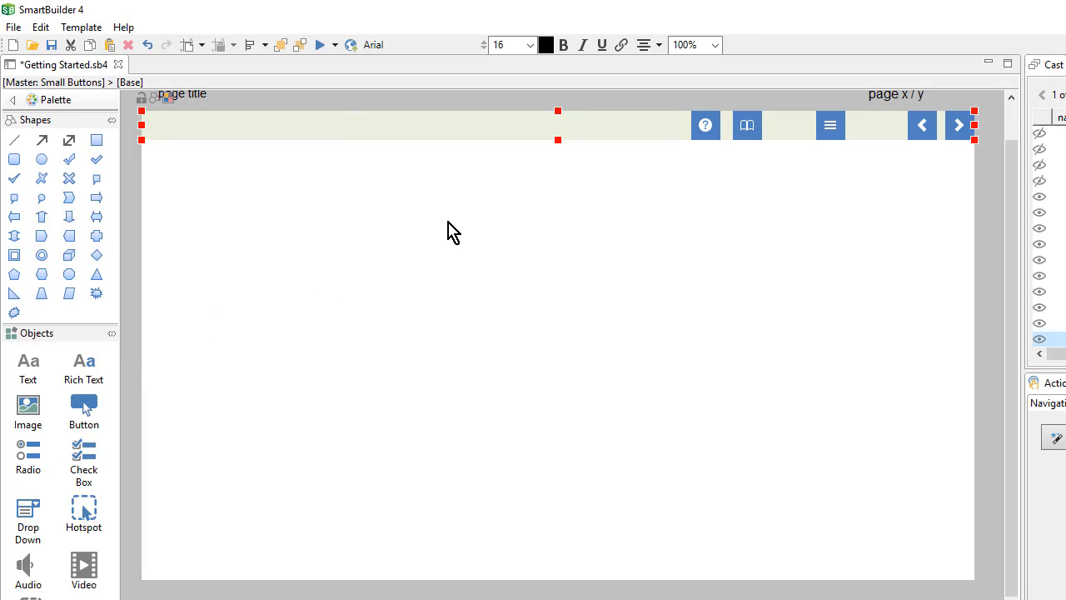
mouse_move(652, 136)
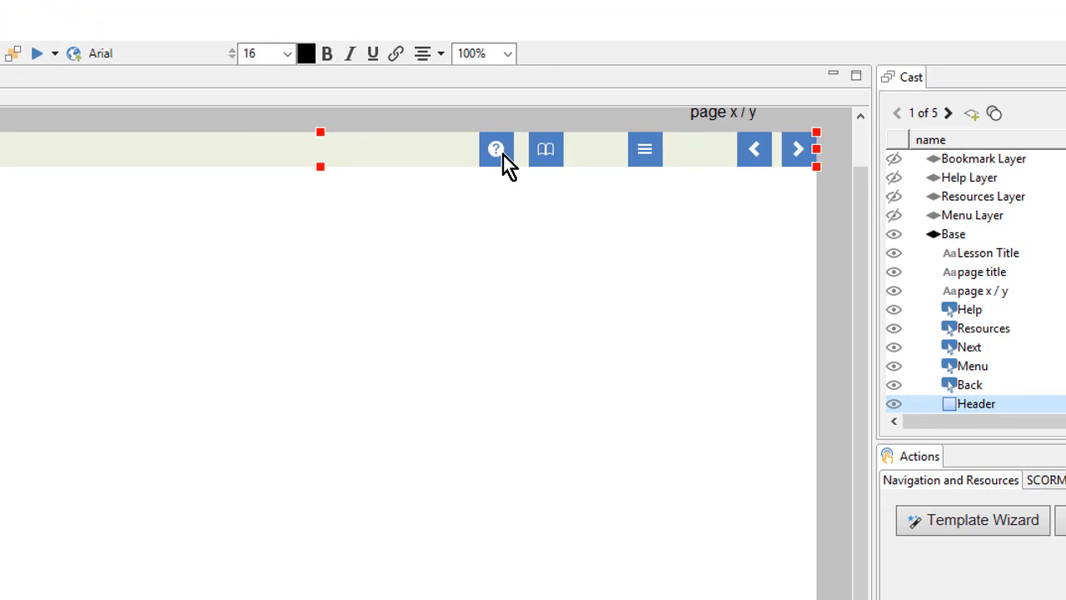
Apply green style10 to the Help, Resources, Menu, Back and Next buttons
click(496, 149)
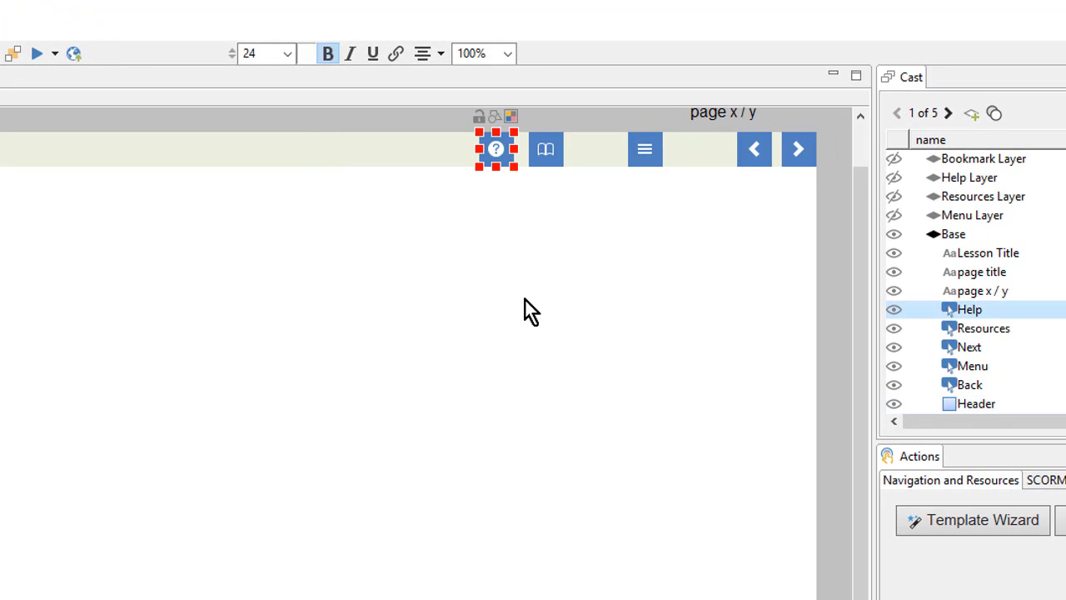
key(shift)
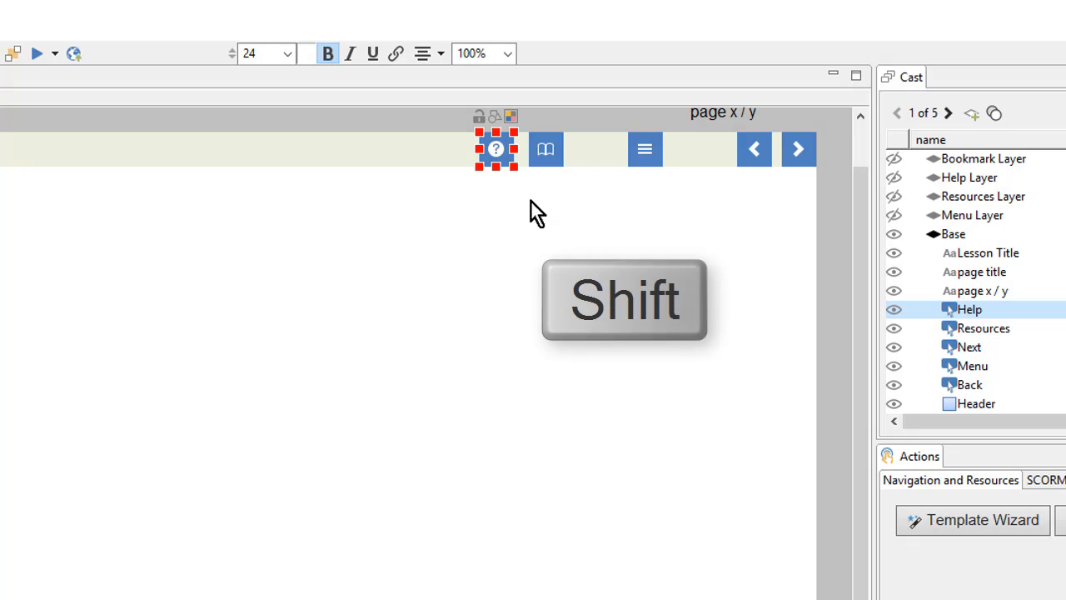
mouse_move(542, 166)
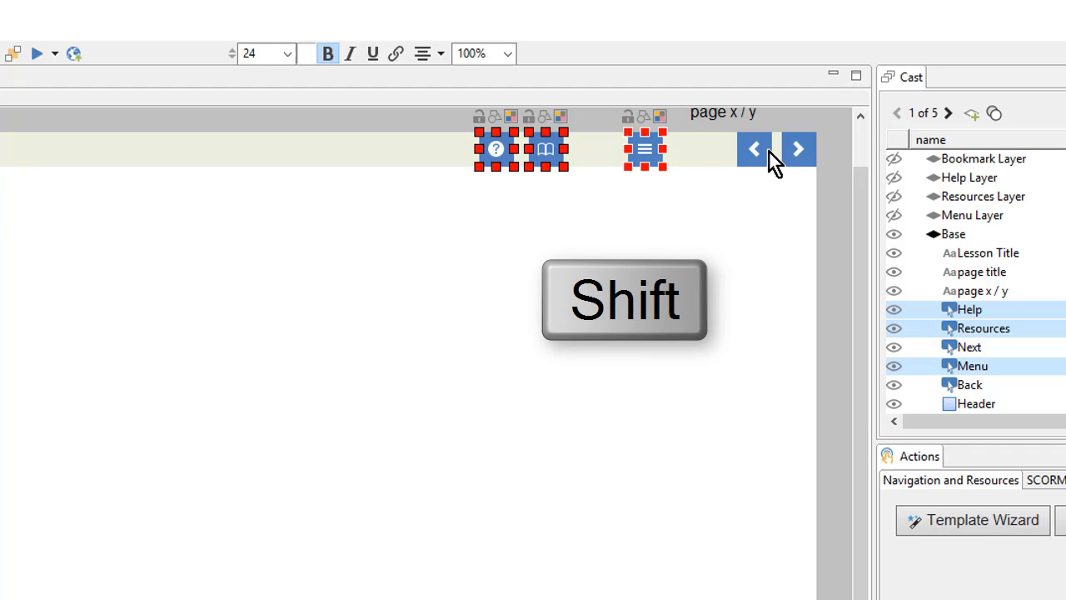
click(775, 148)
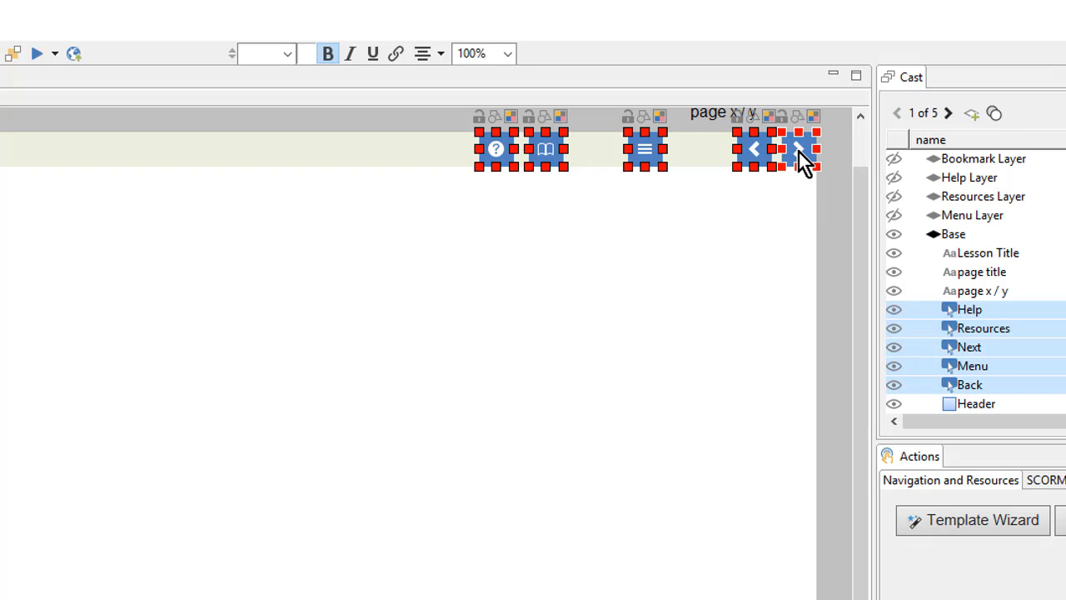
mouse_move(791, 228)
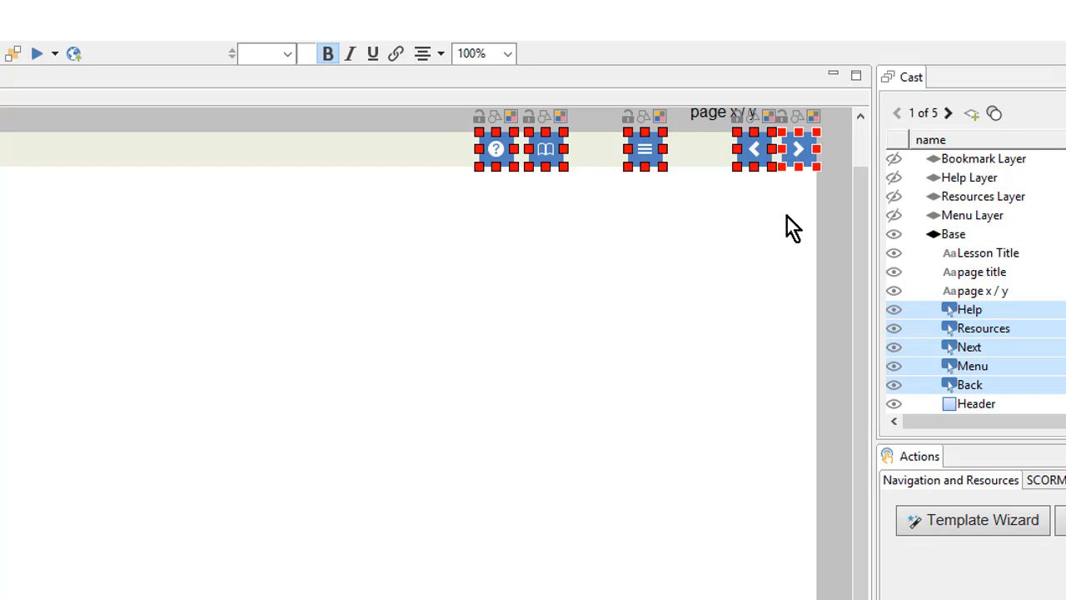
mouse_move(671, 185)
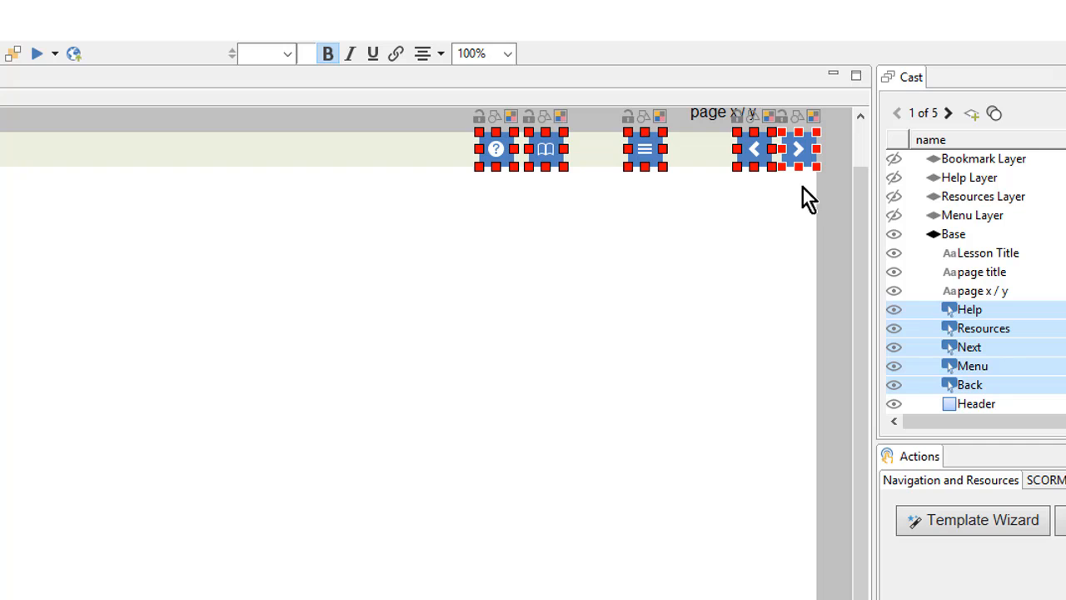
mouse_move(525, 133)
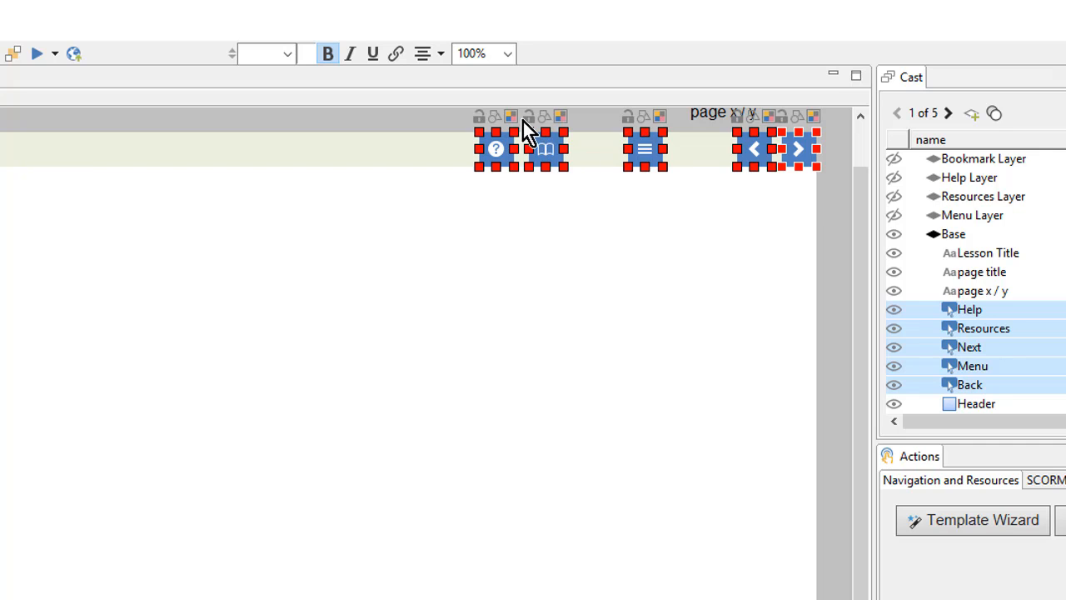
mouse_move(516, 125)
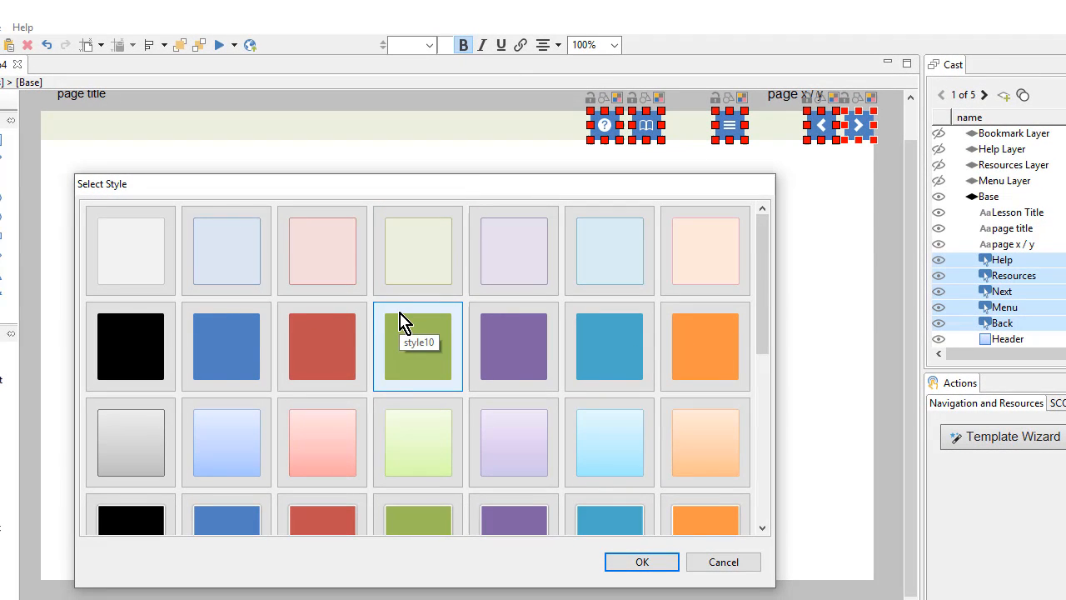
mouse_move(417, 366)
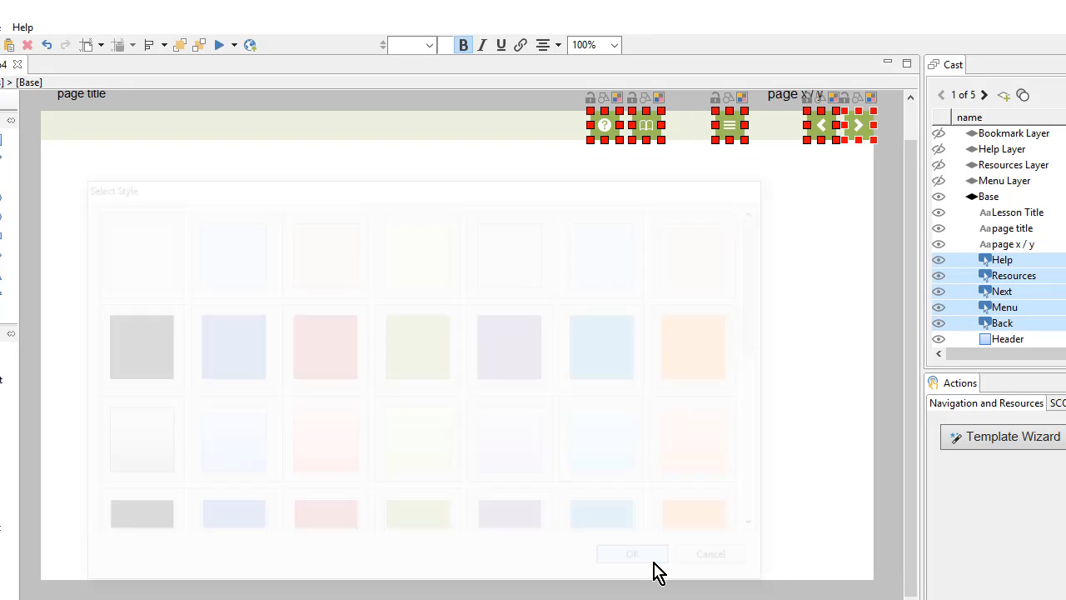
click(632, 553)
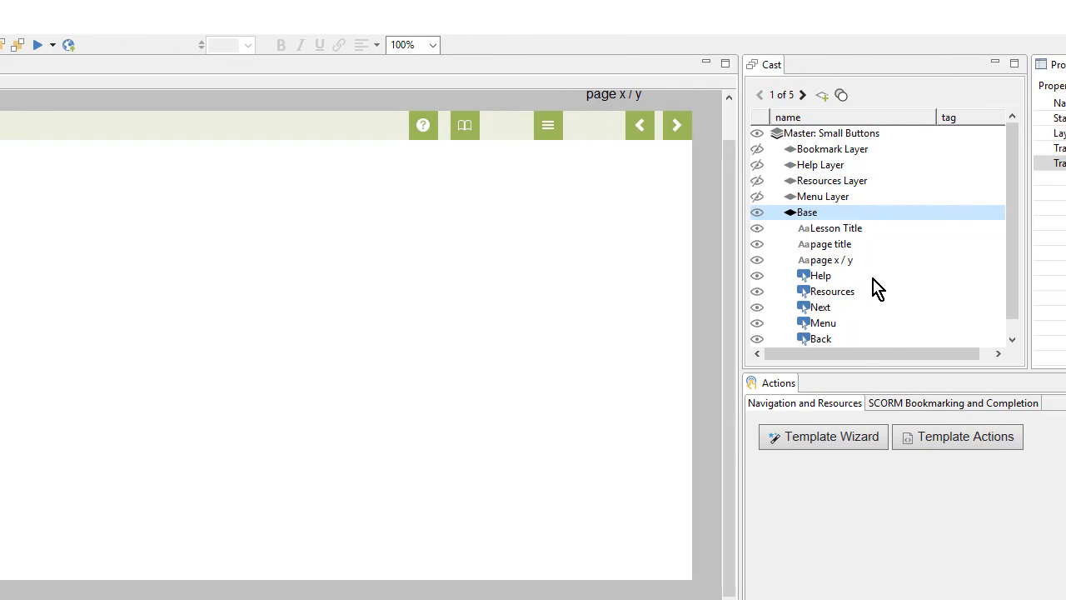
mouse_move(899, 371)
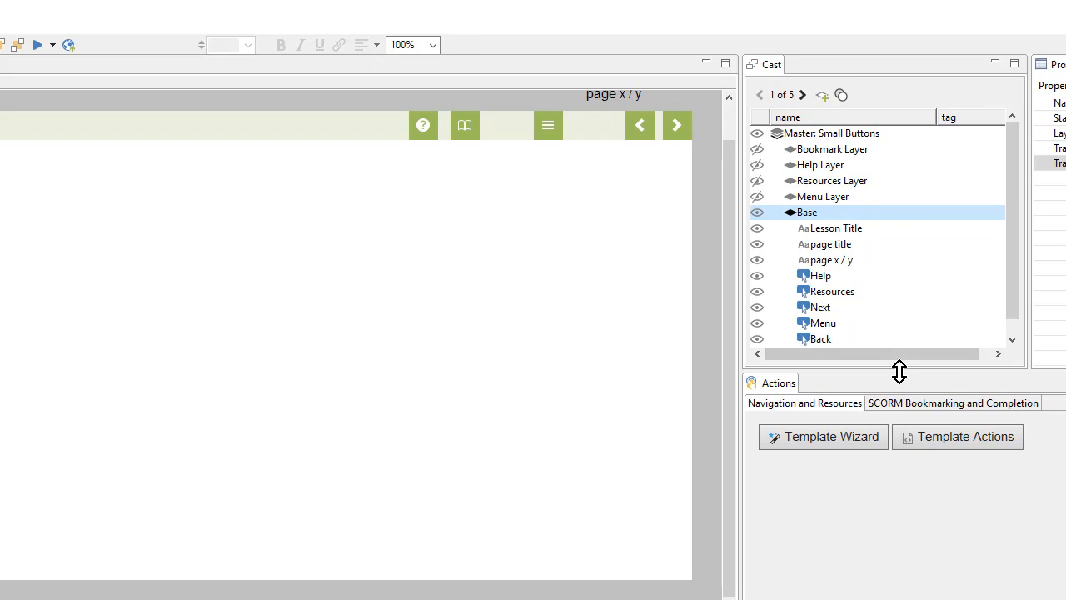
drag(899, 371, 898, 419)
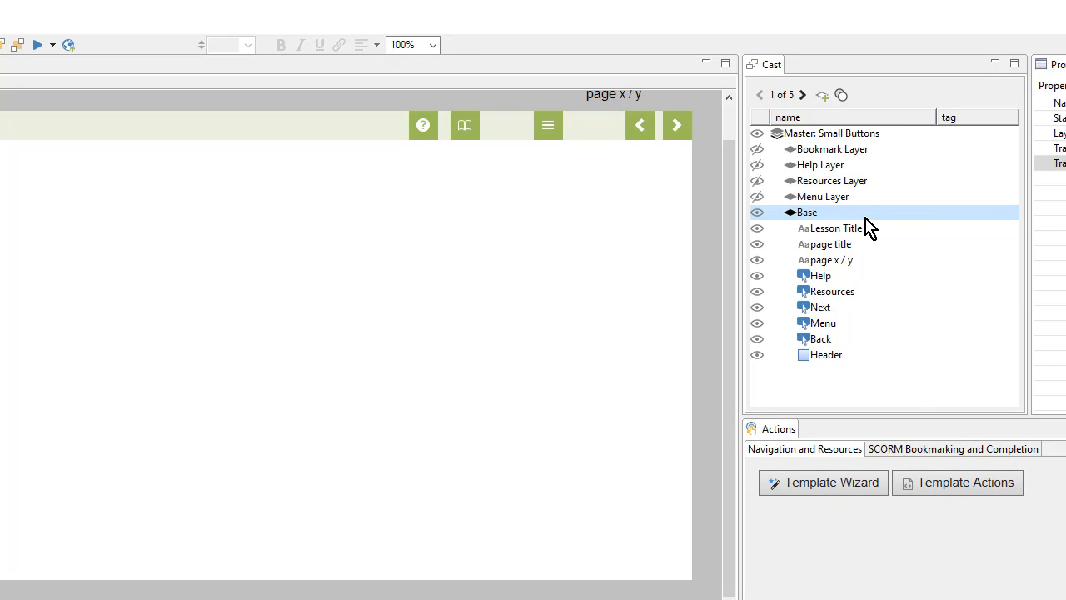
mouse_move(852, 430)
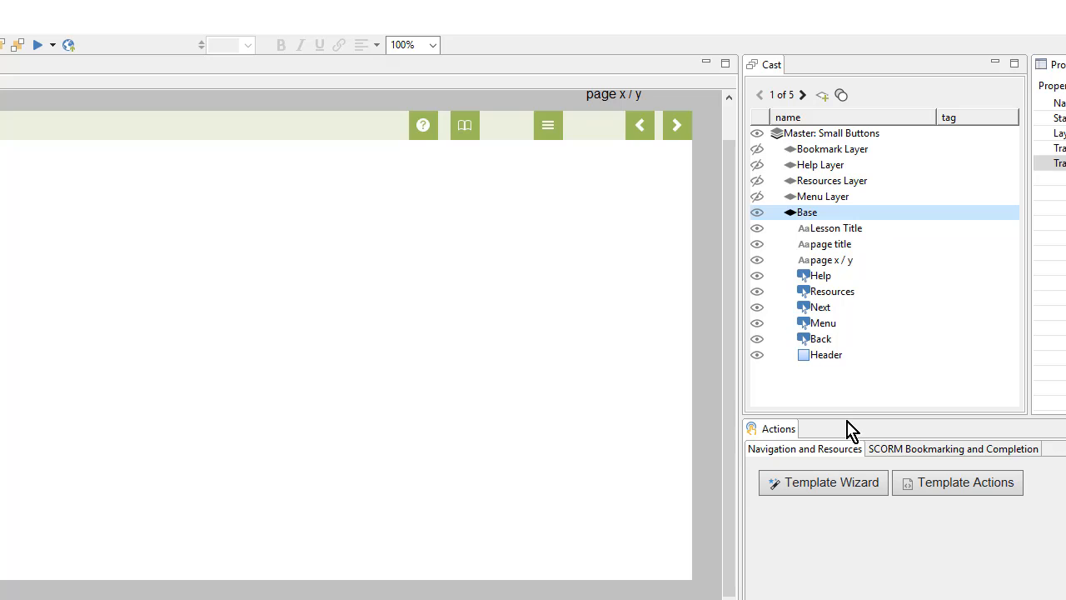
mouse_move(862, 298)
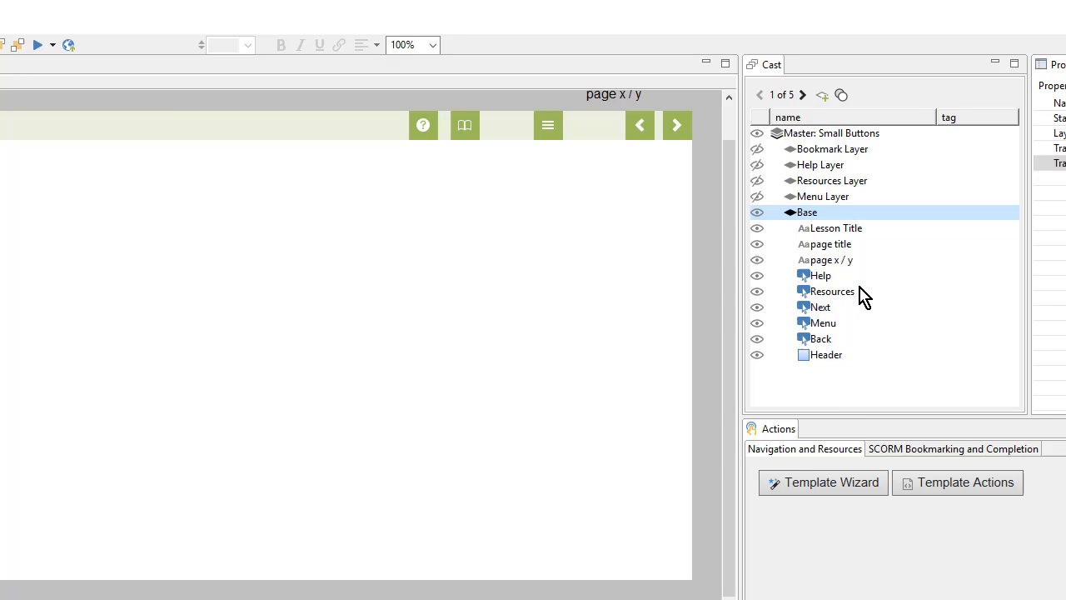
mouse_move(743, 146)
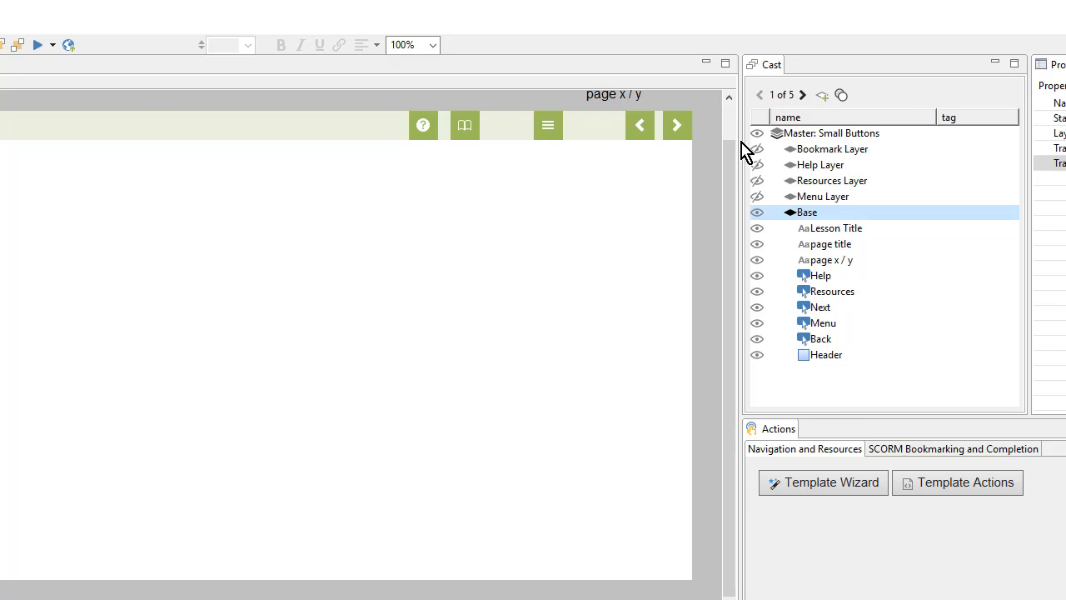
mouse_move(725, 137)
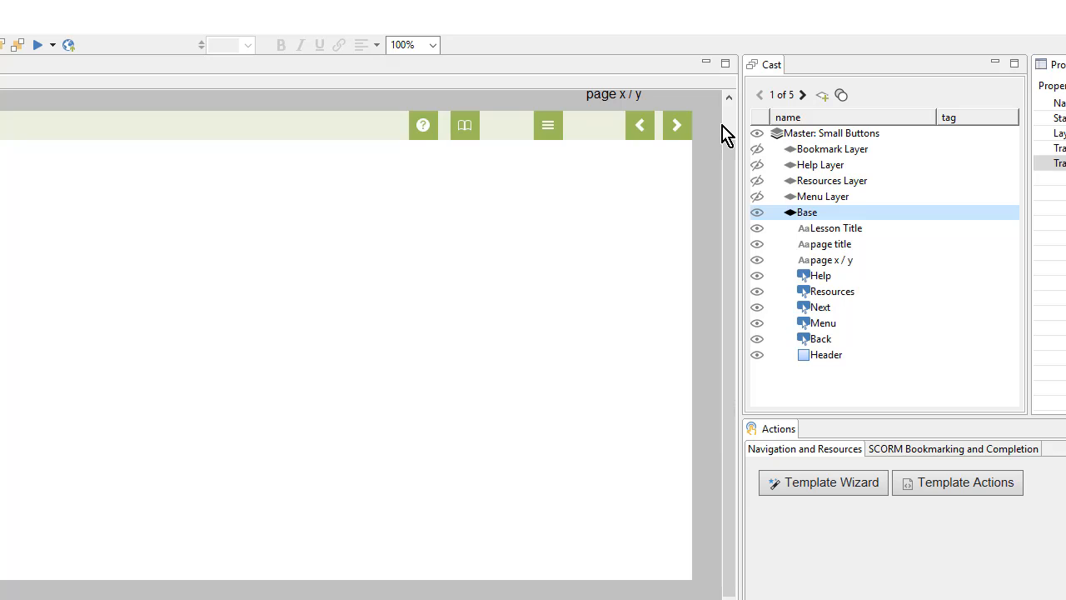
mouse_move(816, 208)
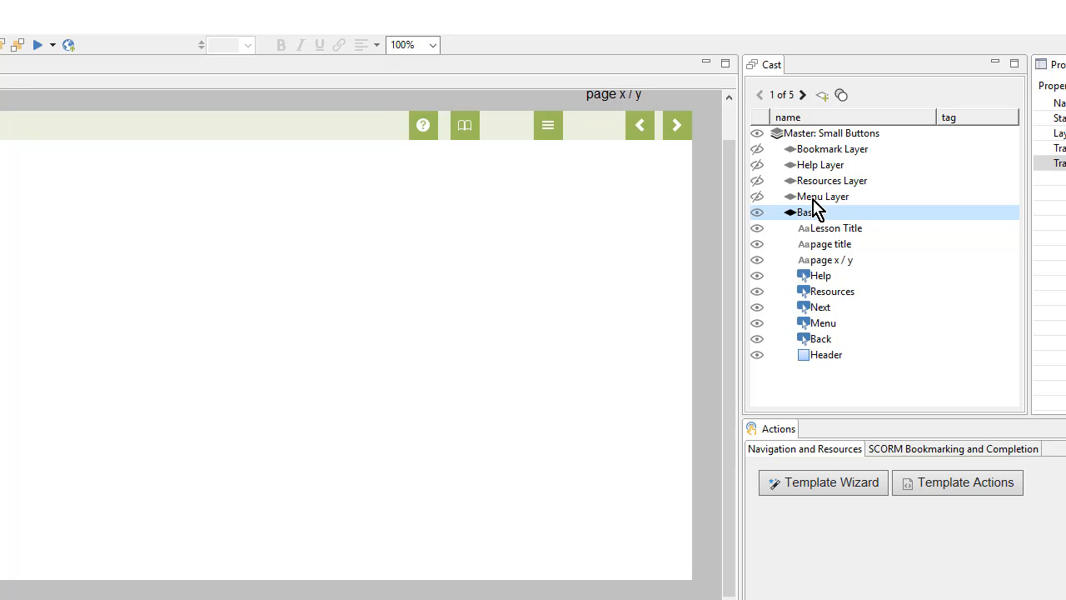
click(547, 125)
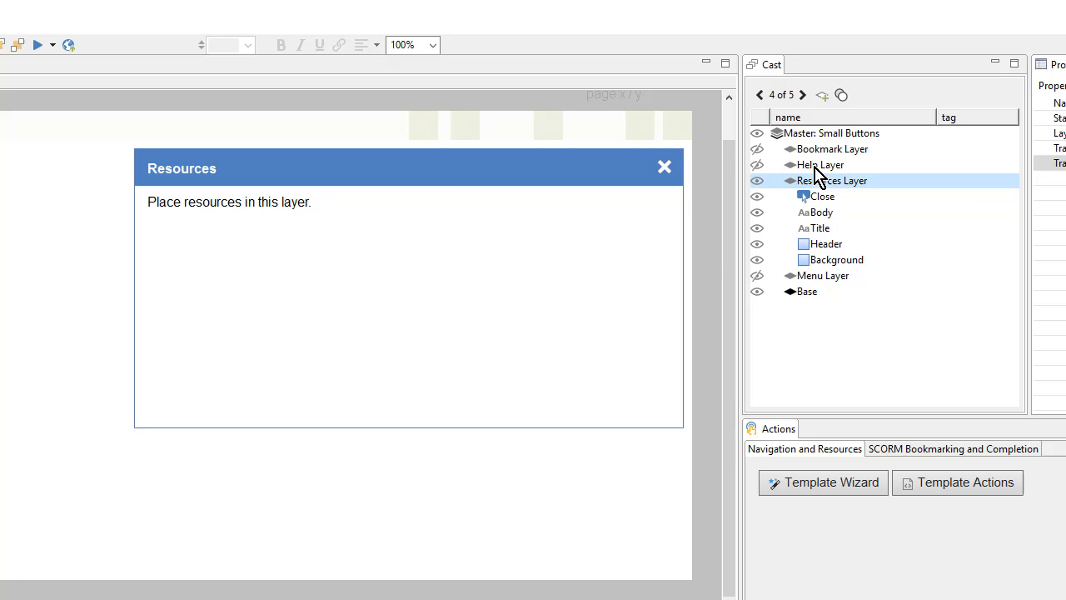
click(802, 94)
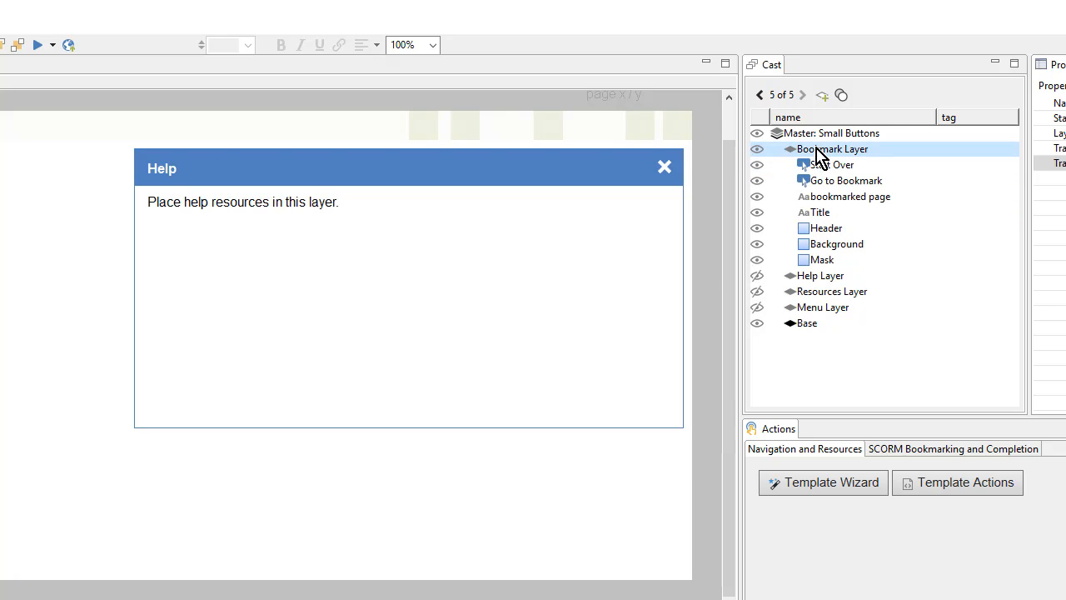
click(665, 166)
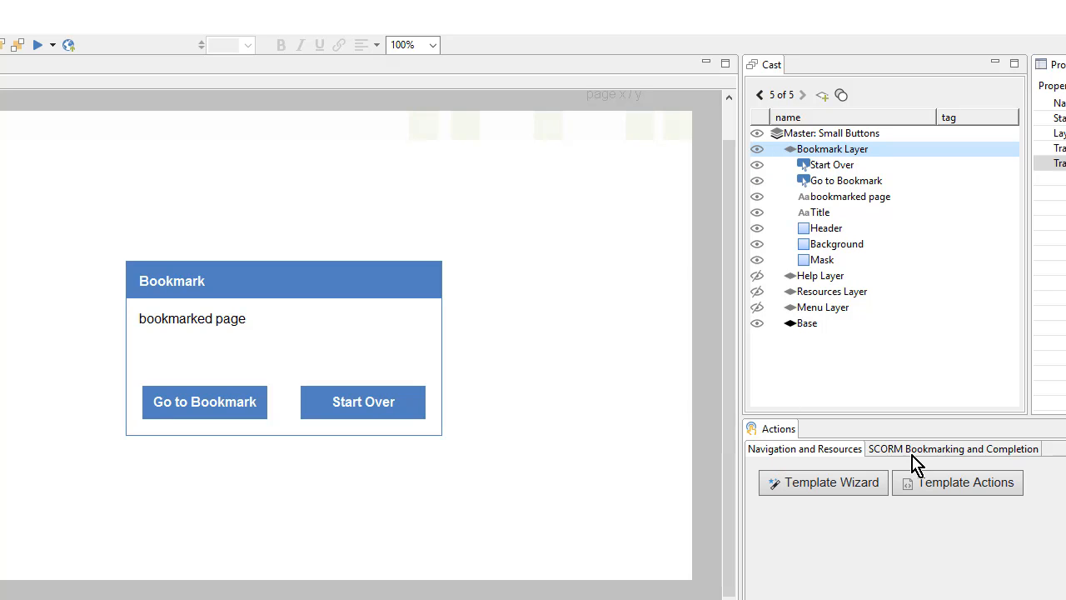
mouse_move(858, 377)
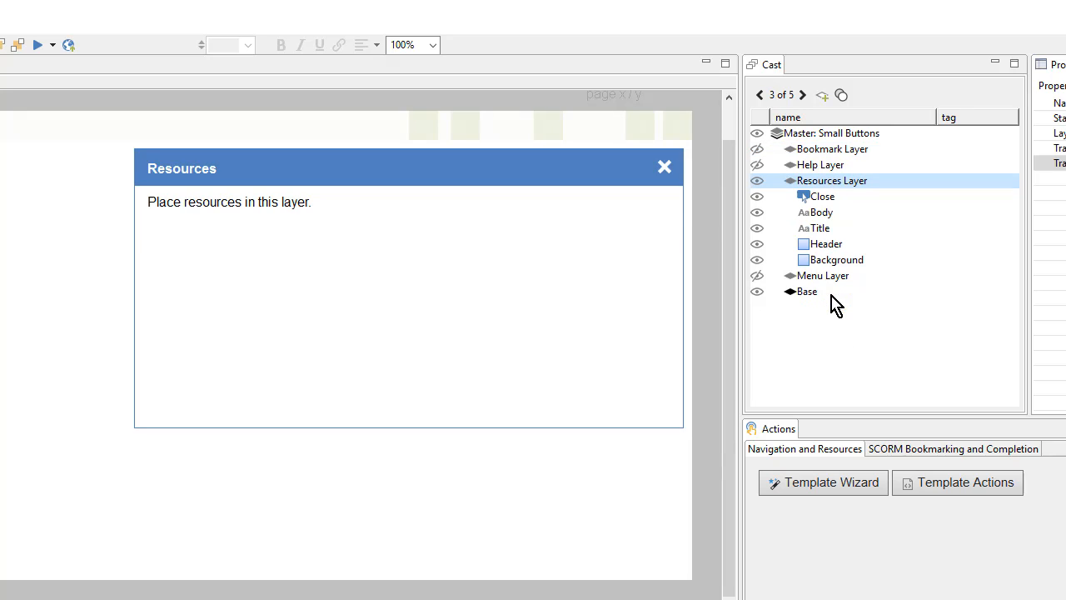
mouse_move(894, 370)
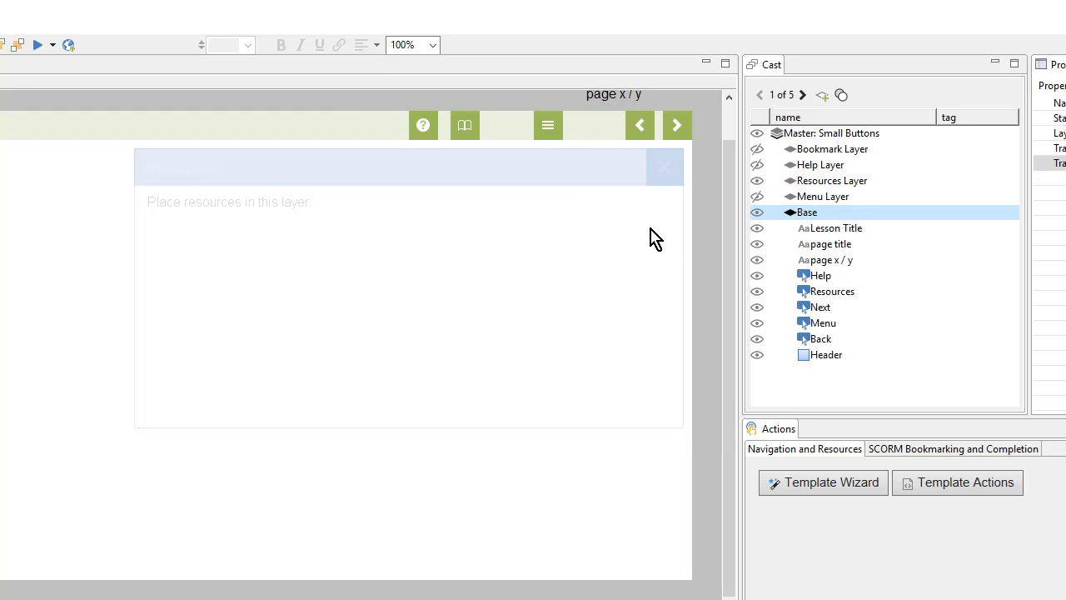
mouse_move(464, 125)
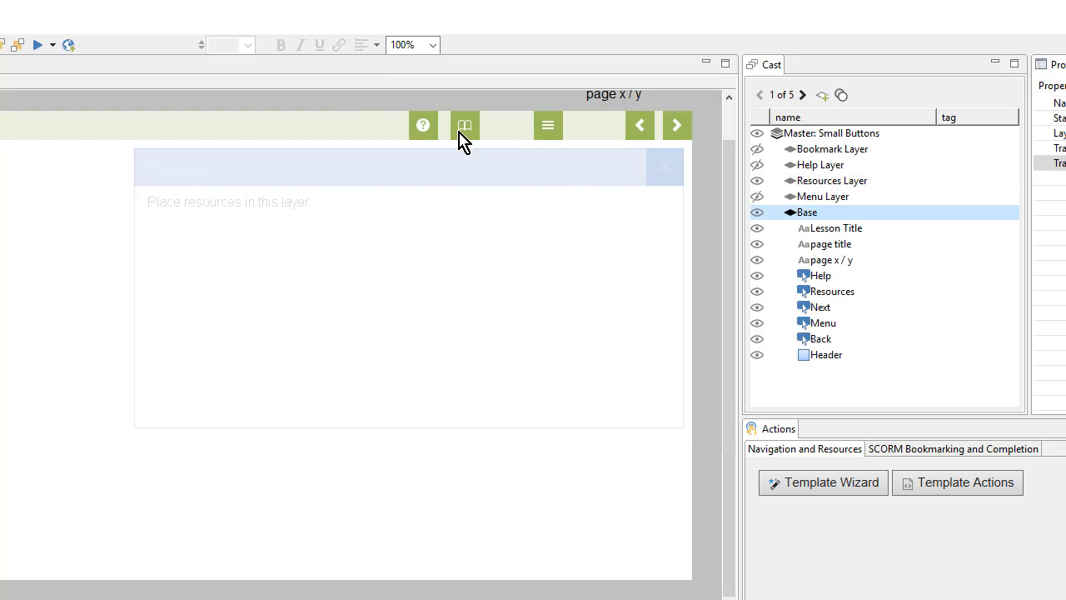
Nudge the Resources book button up above the header bar
click(464, 125)
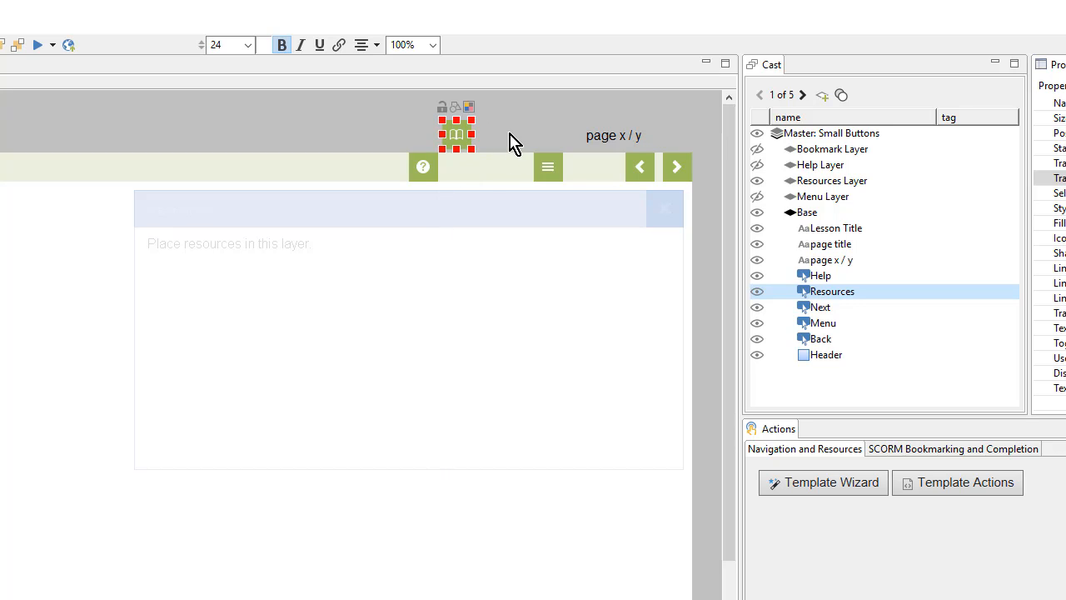
click(806, 212)
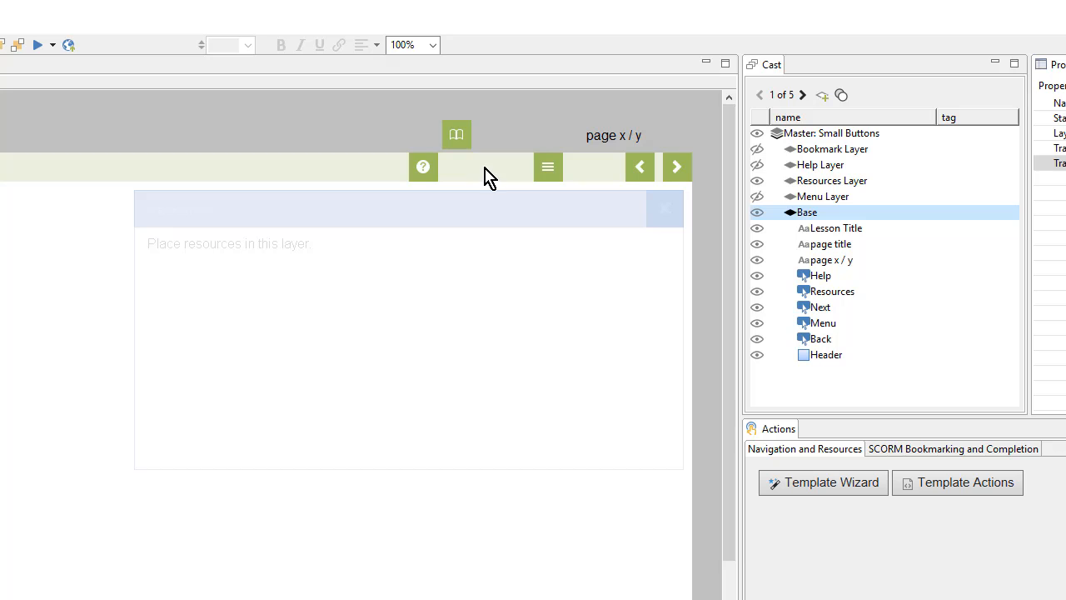
mouse_move(456, 135)
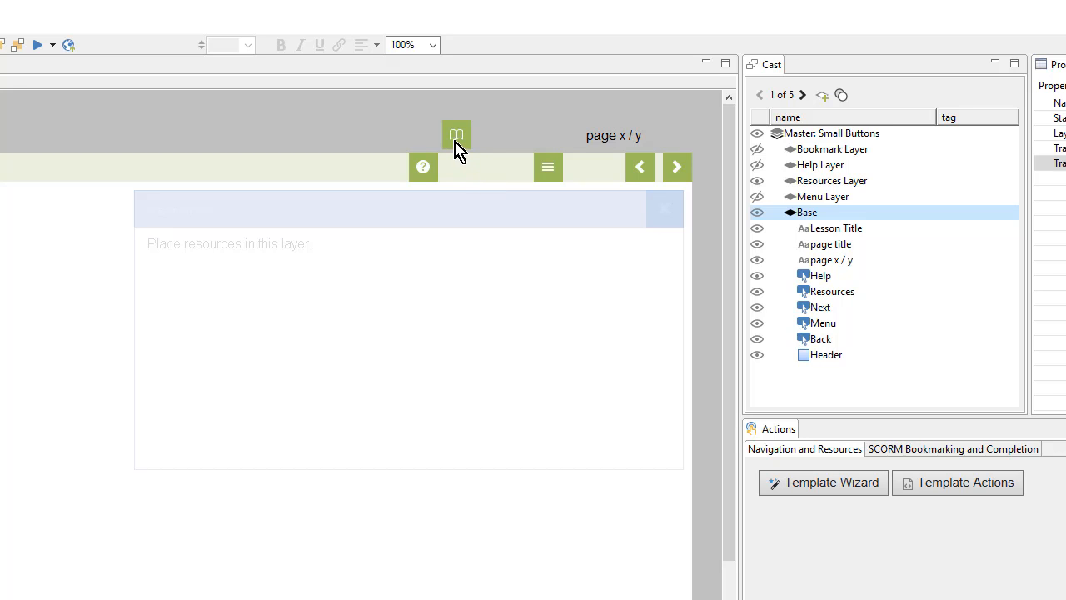
mouse_move(383, 315)
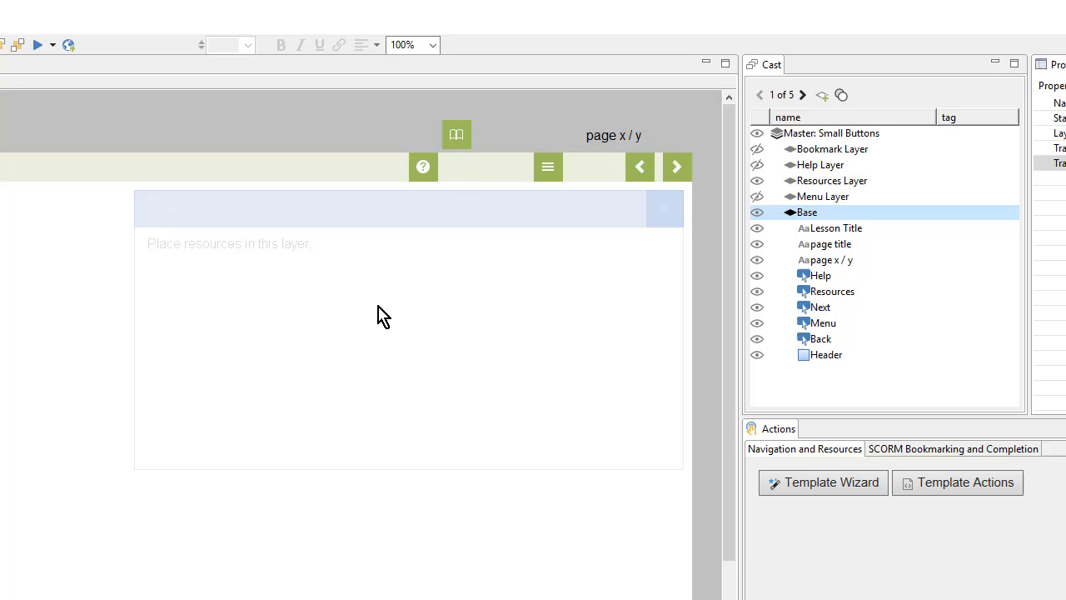
mouse_move(840, 207)
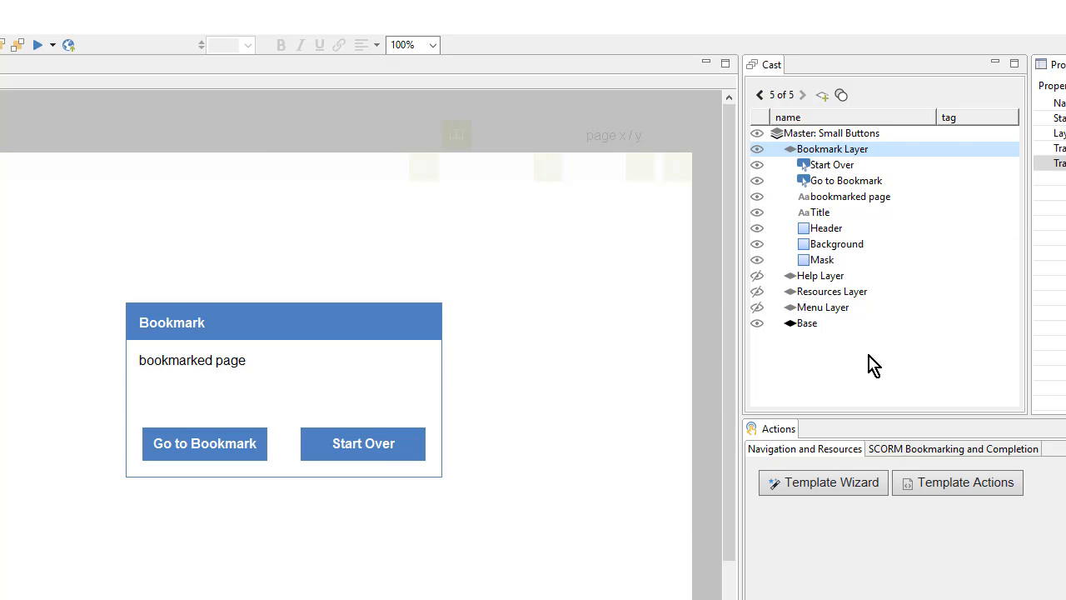
mouse_move(837, 291)
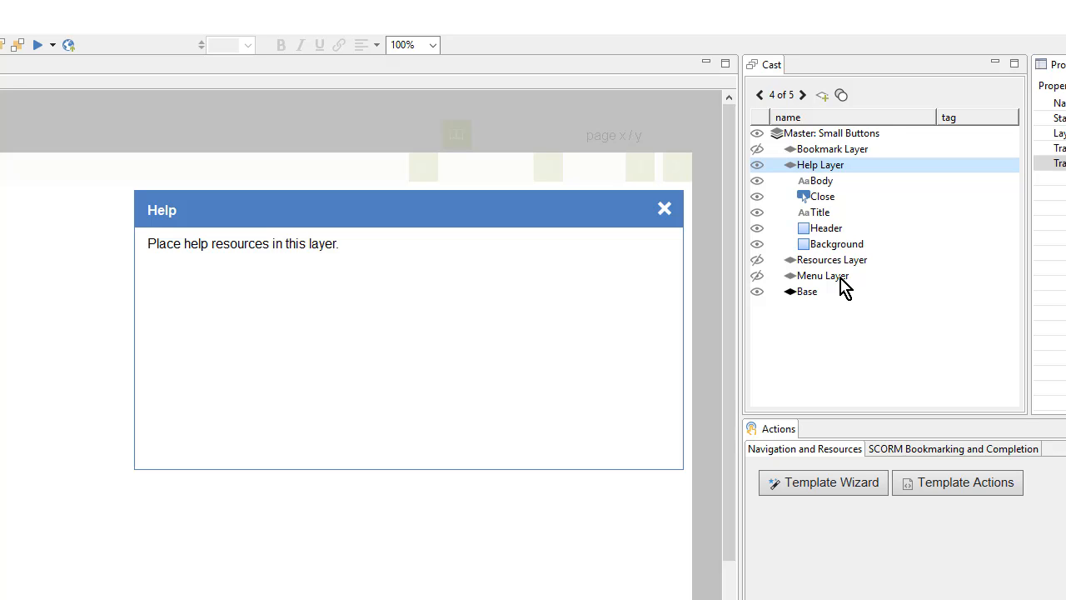
Replace the Help Layer Body text with the pasted course help contact text
click(822, 180)
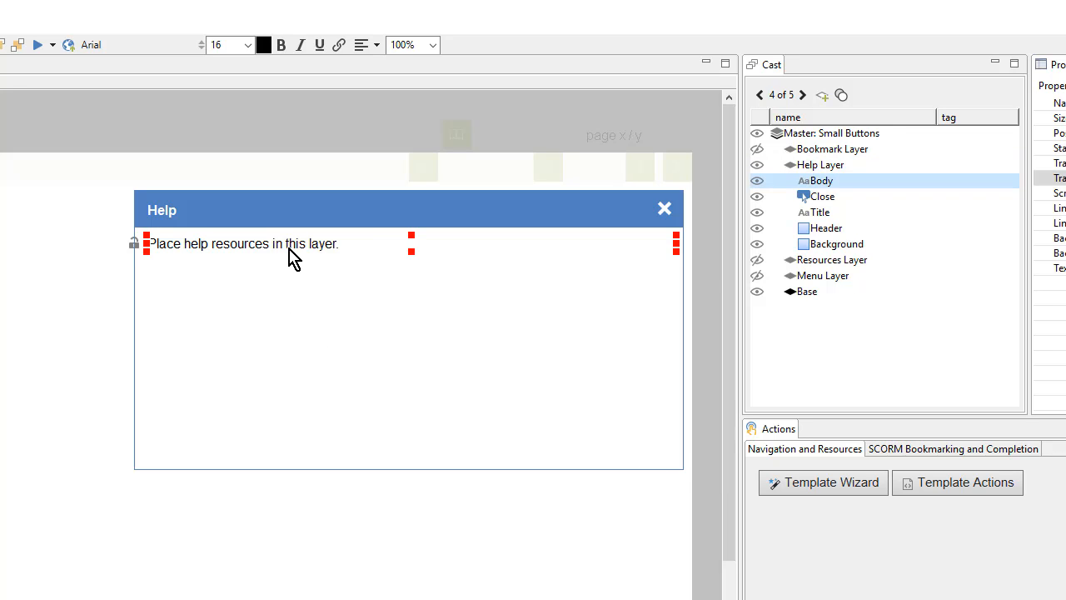
double_click(294, 244)
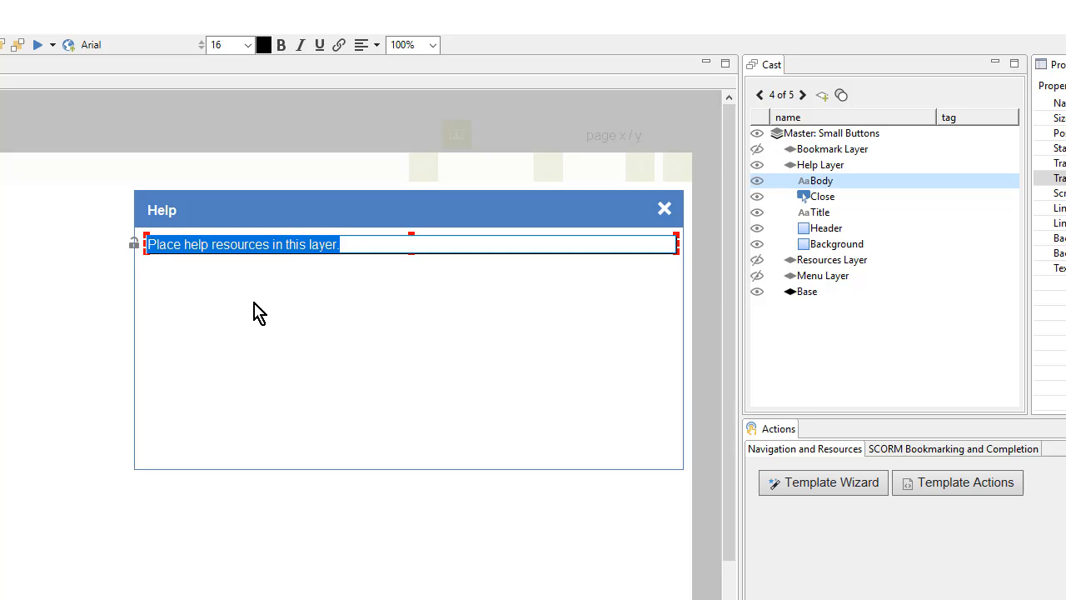
key(ctrl+v)
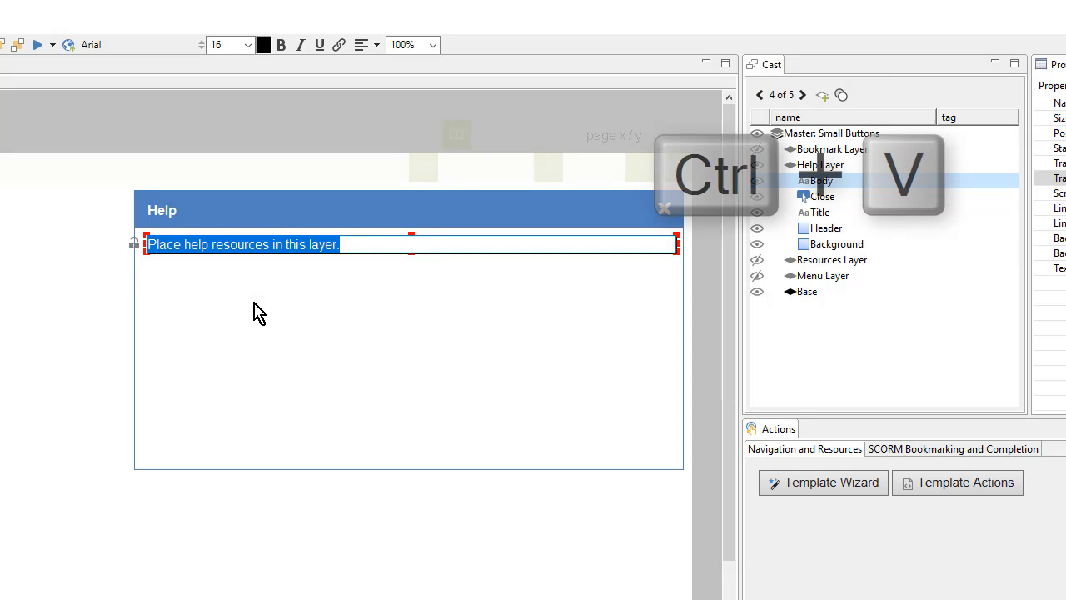
key(ctrl+v)
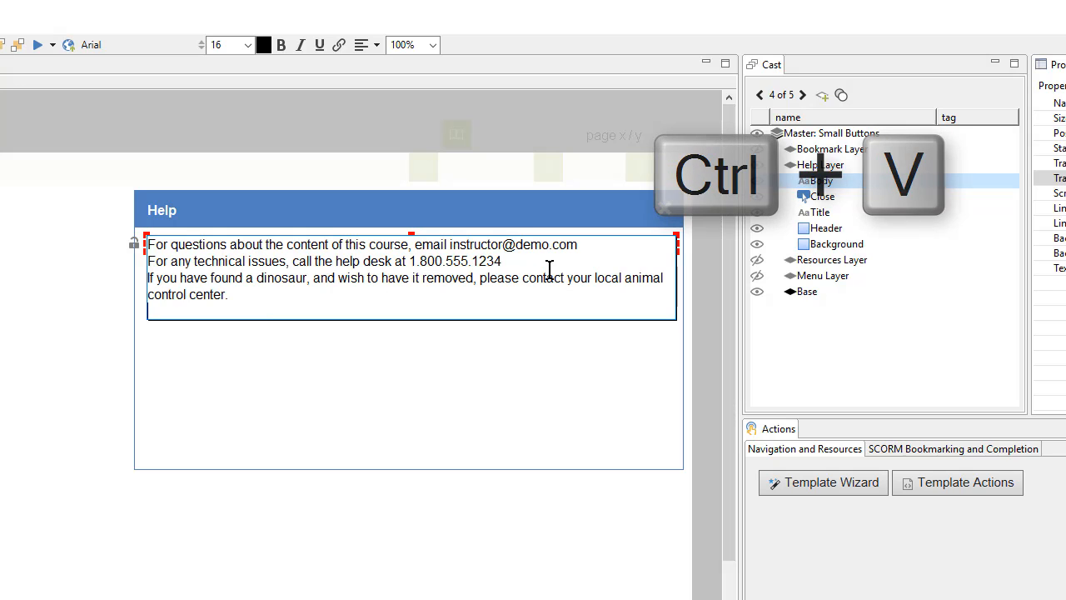
key(ctrl+v)
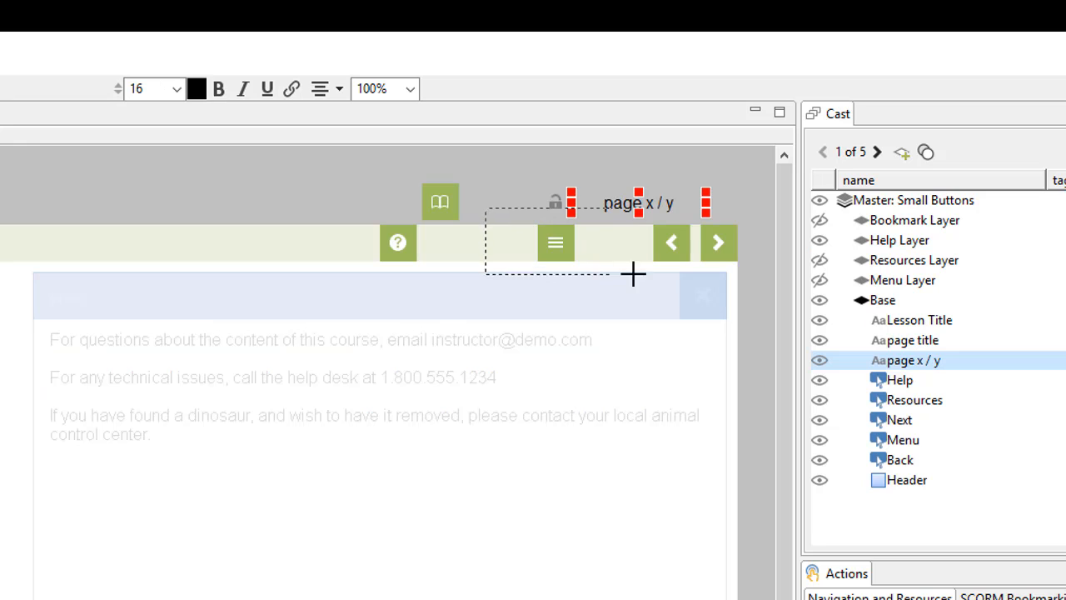
Shift the Menu and Back buttons left, and make the page x / y counter bold green
click(671, 242)
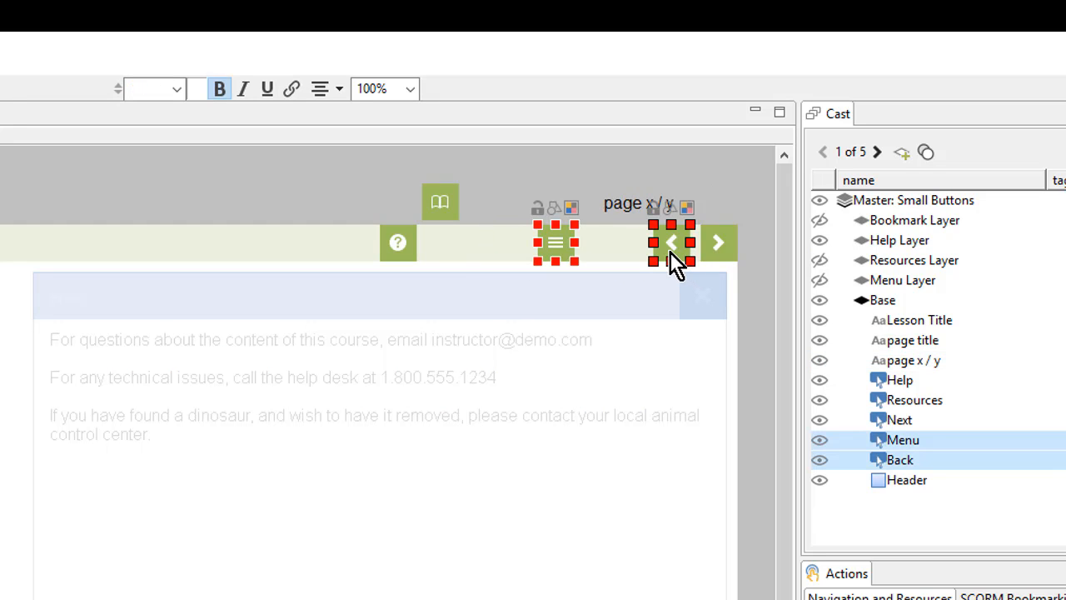
mouse_move(604, 265)
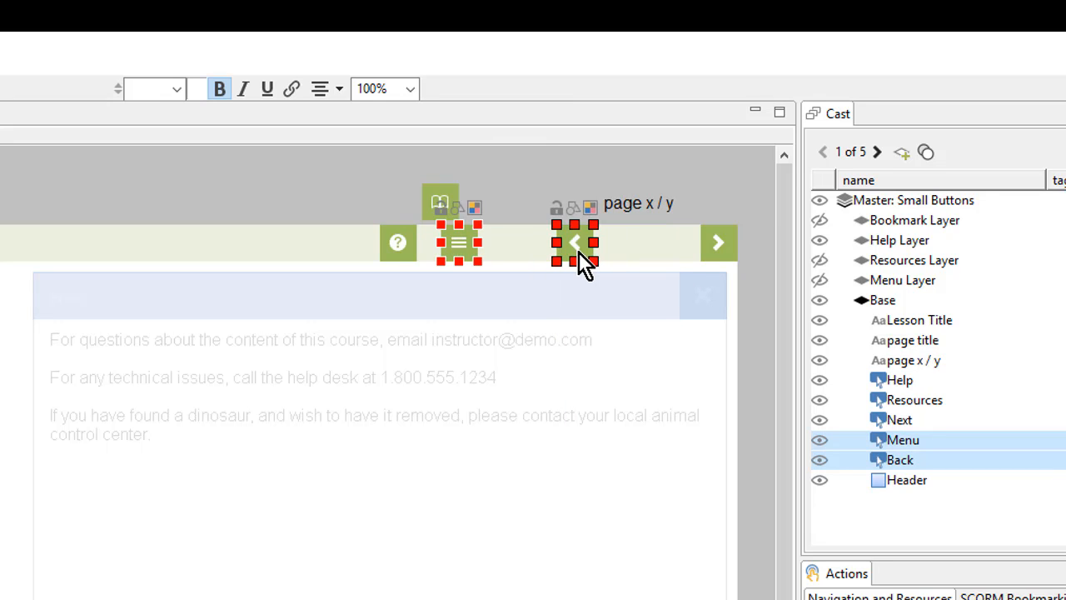
click(906, 360)
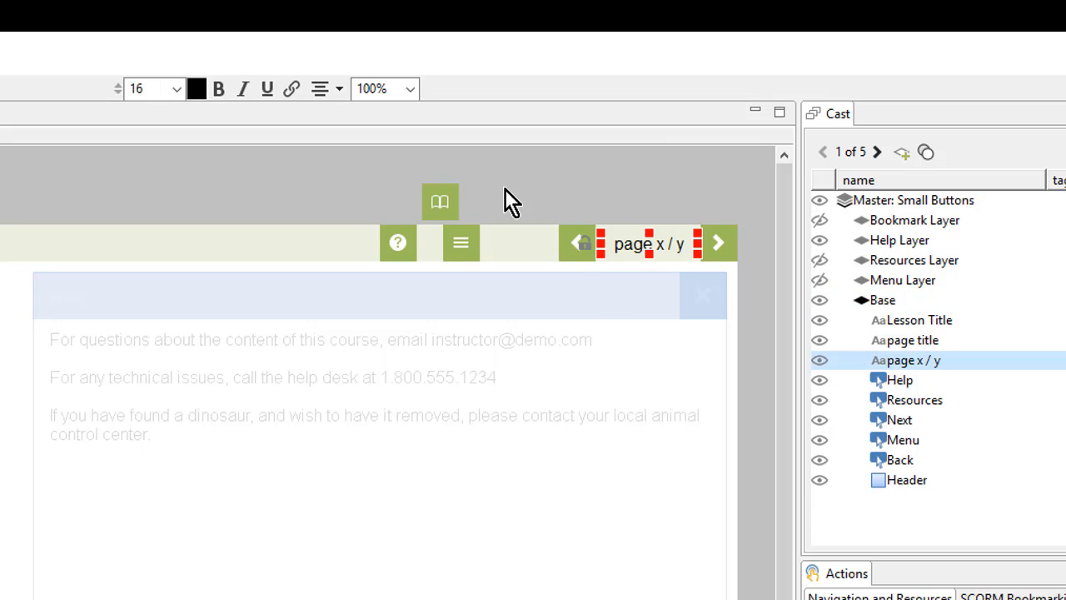
mouse_move(218, 89)
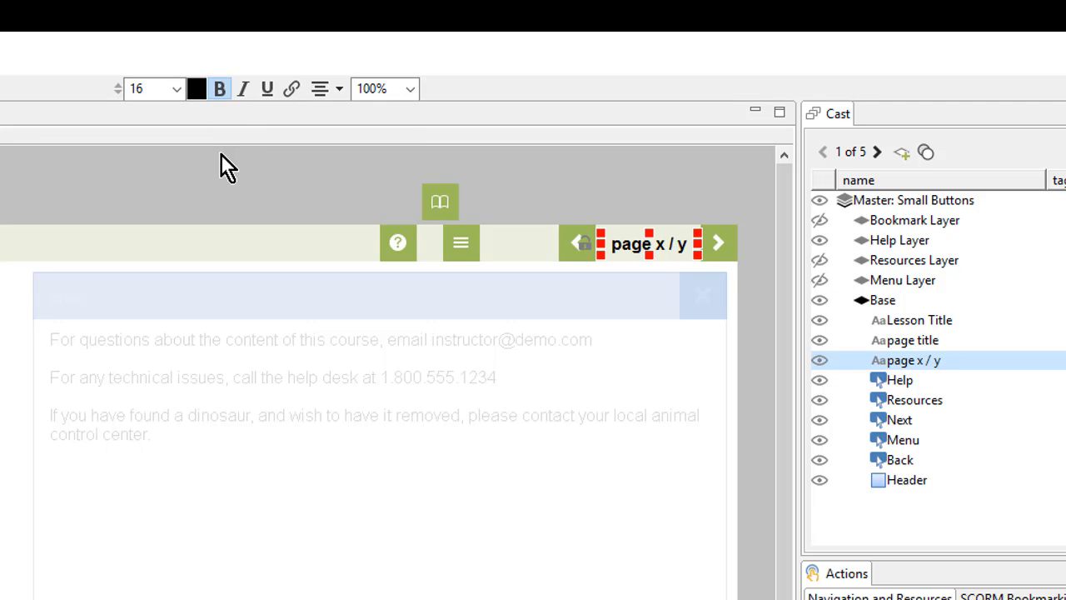
click(196, 88)
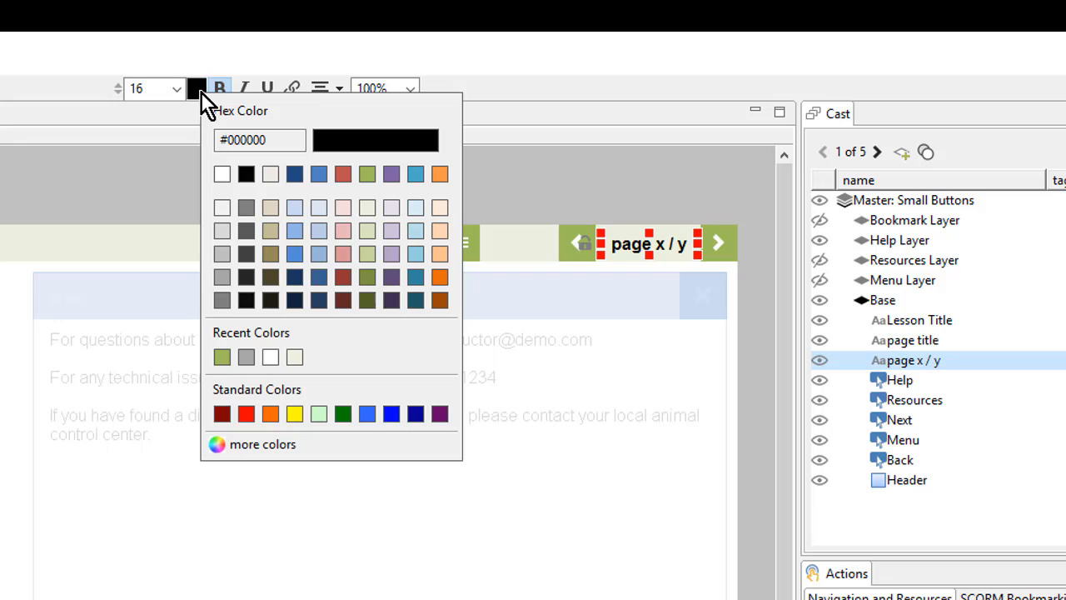
mouse_move(343, 174)
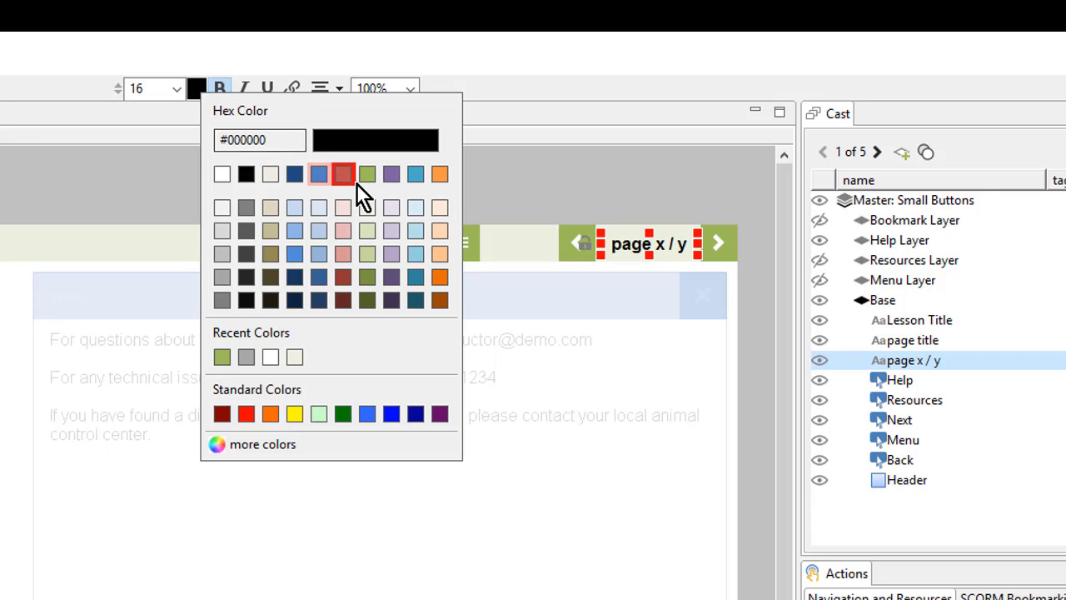
mouse_move(367, 174)
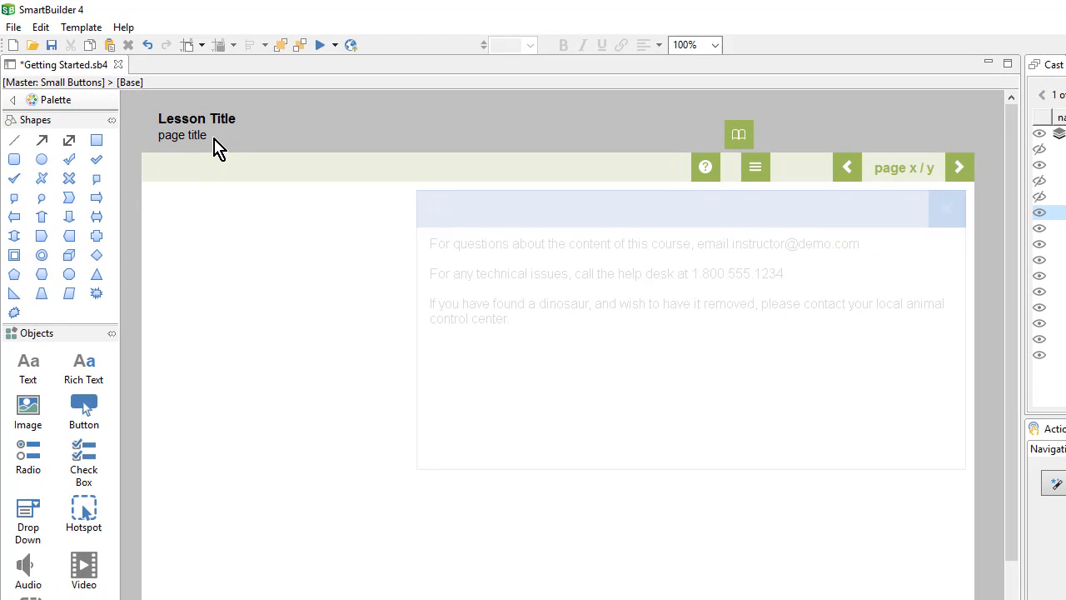
mouse_move(221, 125)
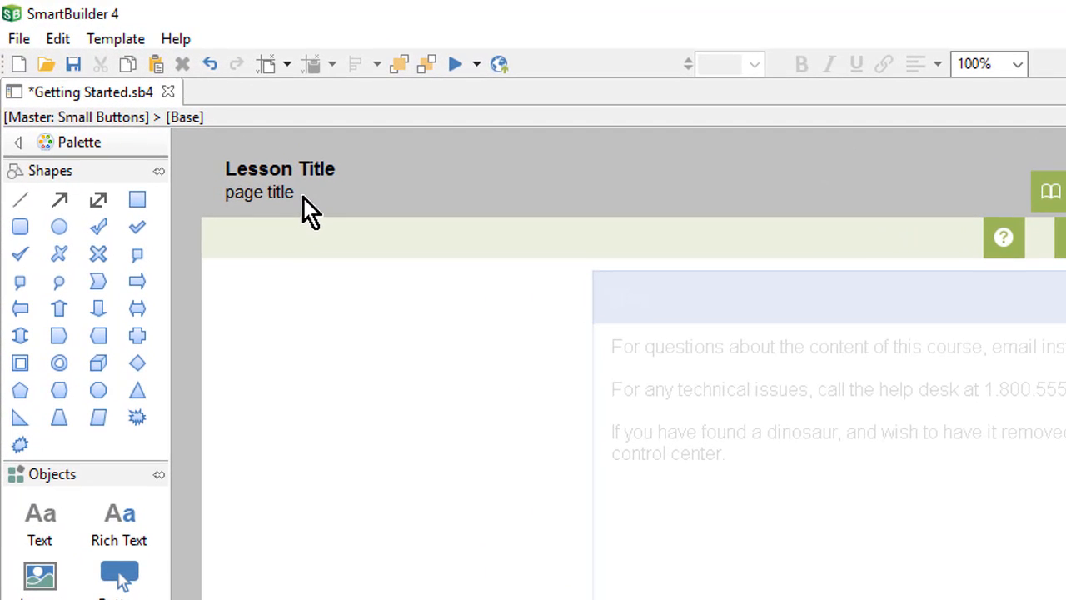
Move the page title into the header bar and colour it with the green recent colour
click(259, 192)
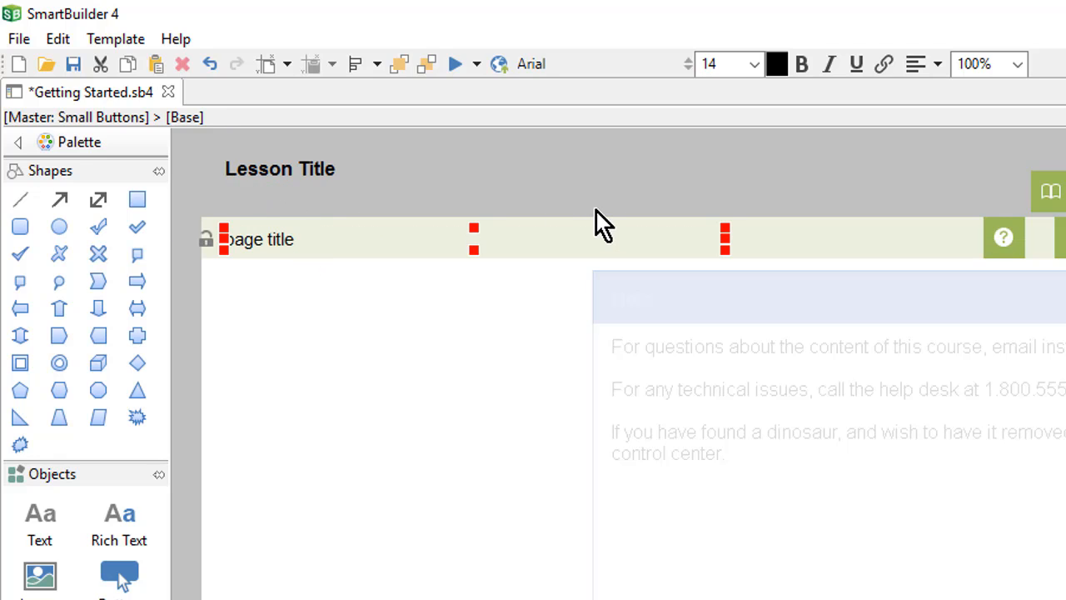
mouse_move(762, 88)
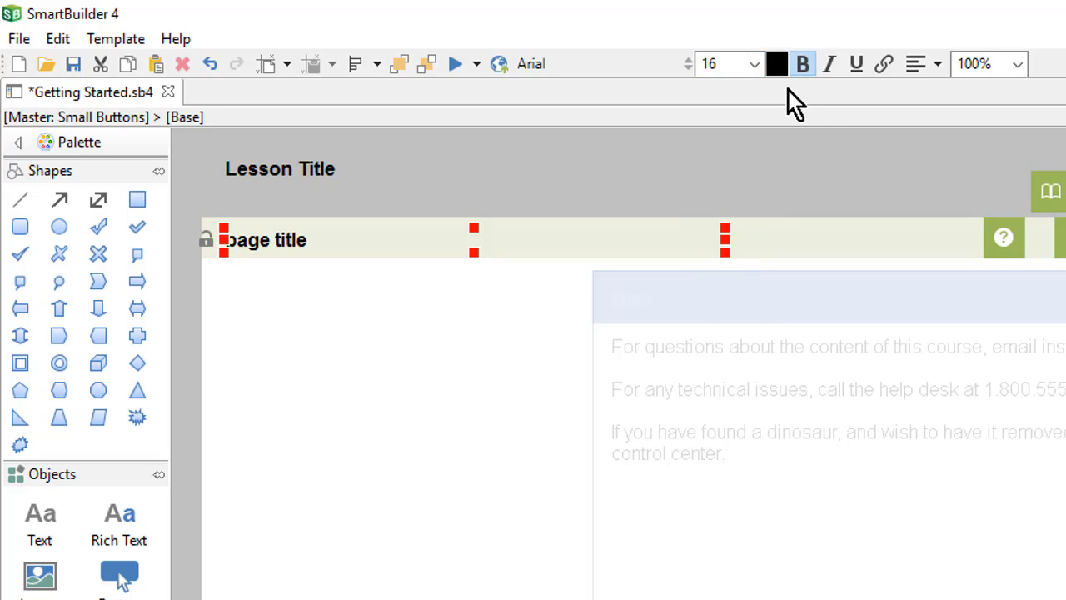
click(776, 64)
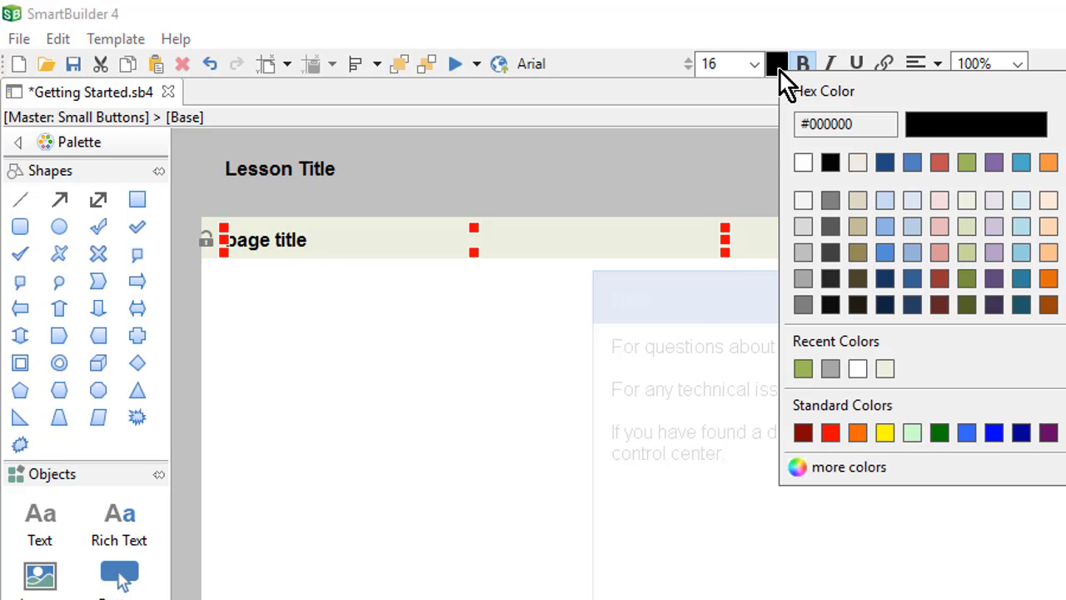
mouse_move(803, 368)
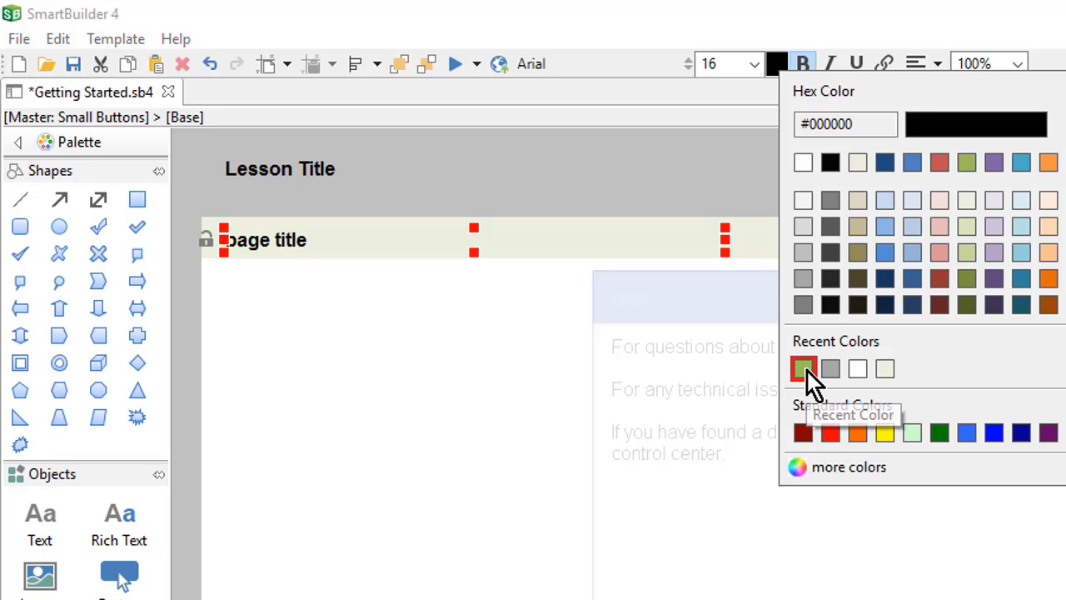
click(802, 368)
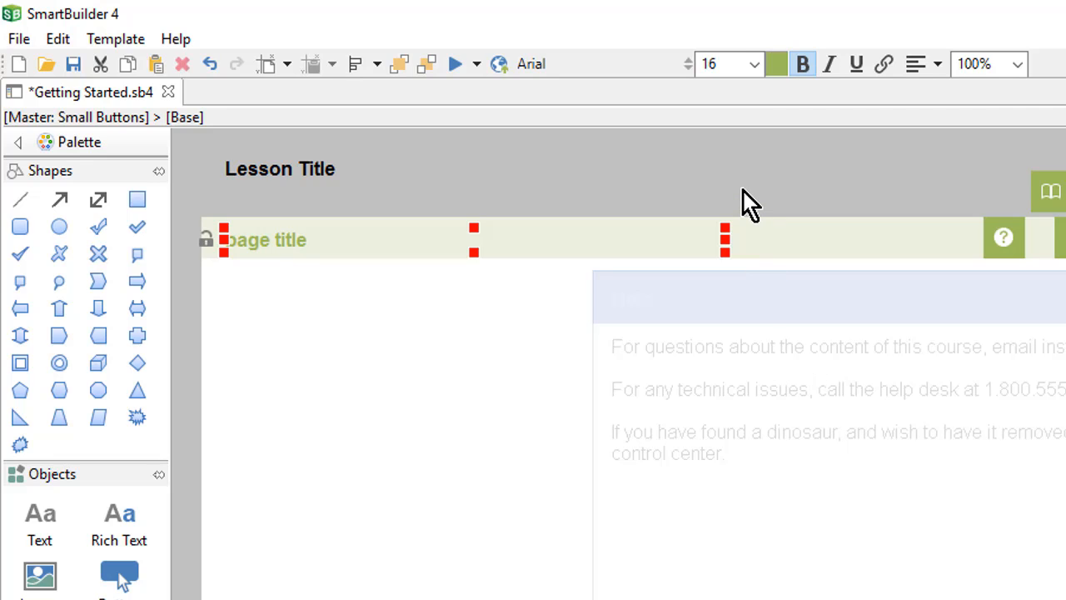
mouse_move(416, 259)
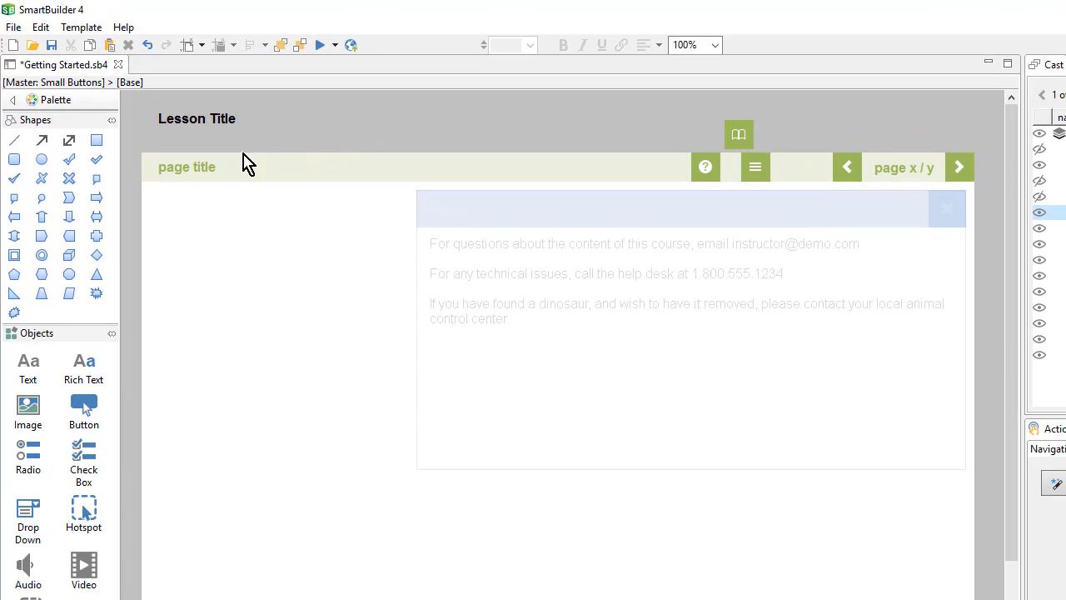
mouse_move(894, 177)
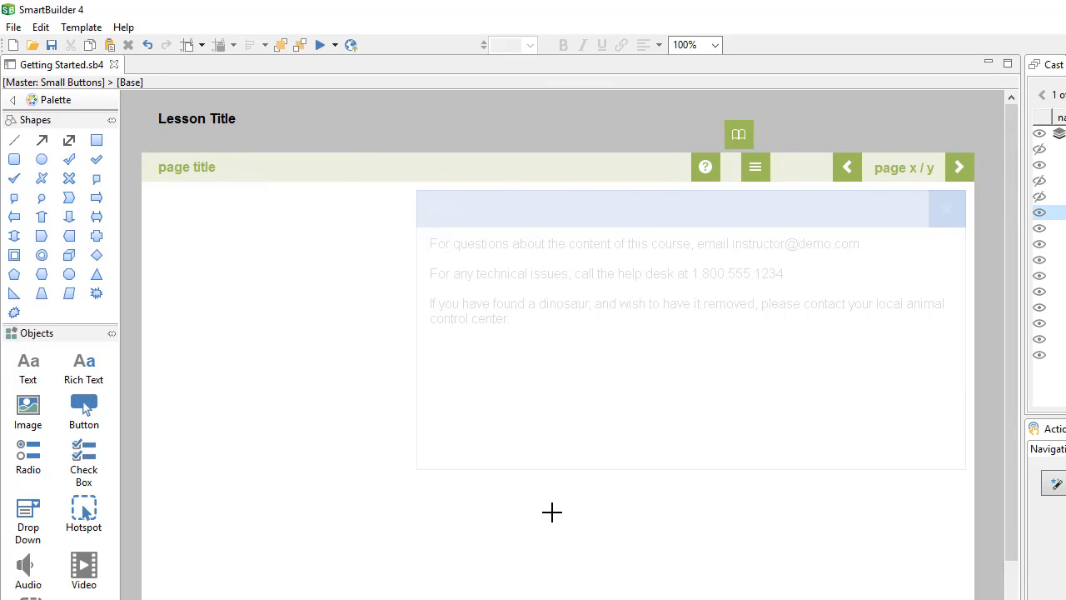
mouse_move(502, 429)
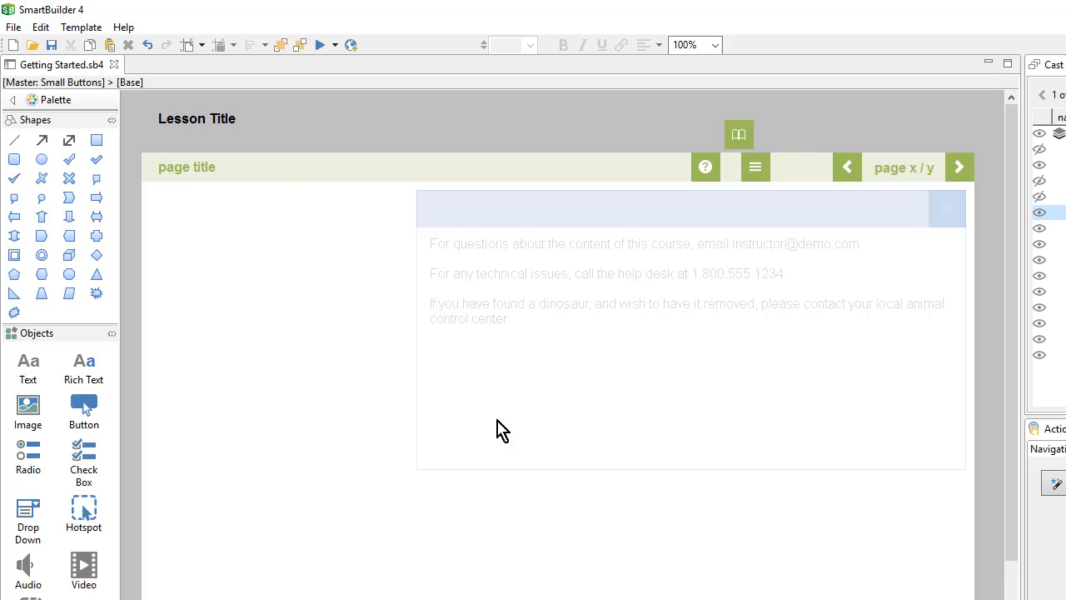
mouse_move(319, 45)
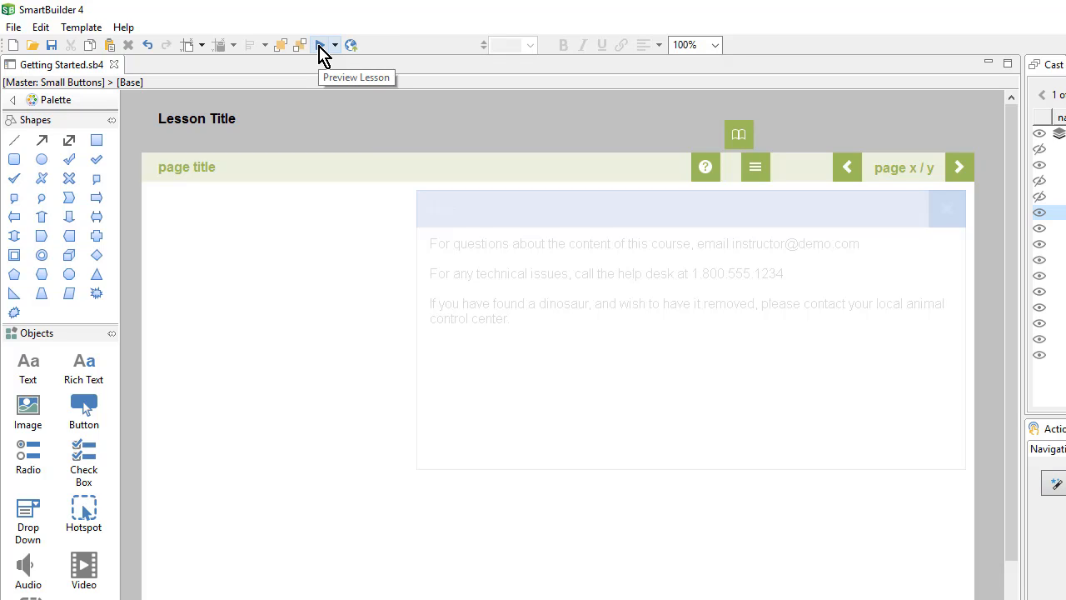
mouse_move(346, 146)
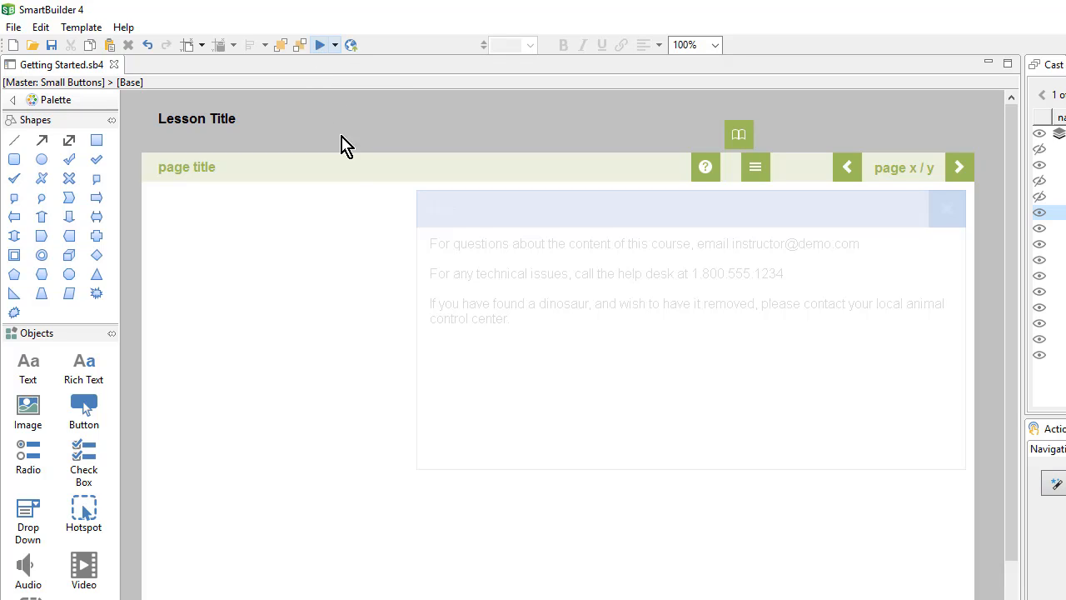
mouse_move(358, 237)
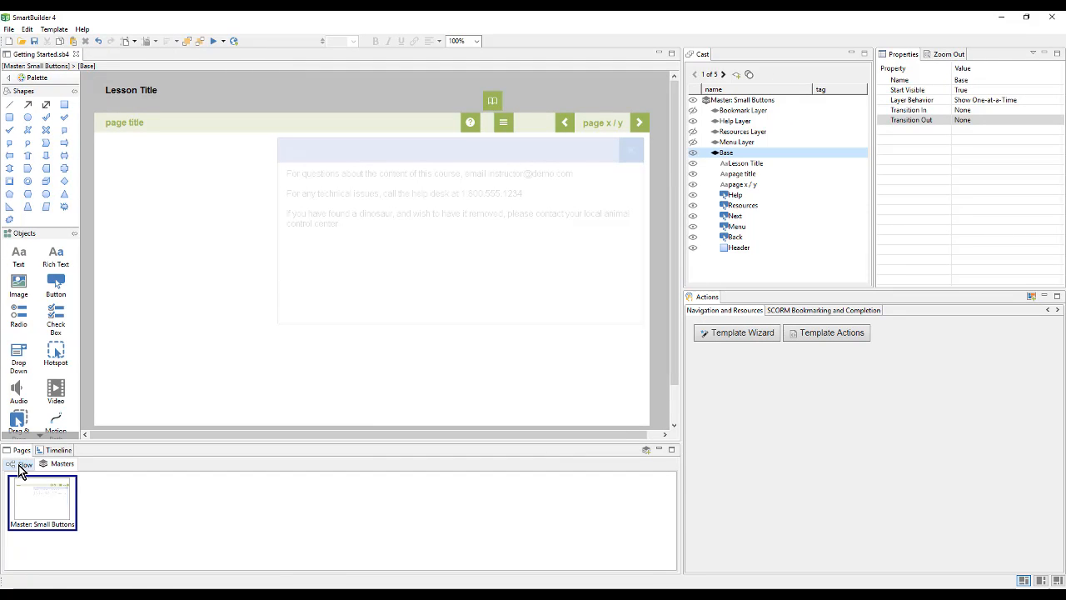
Switch the Pages panel to the Flow view to get back to the dinosaur lesson page
click(20, 464)
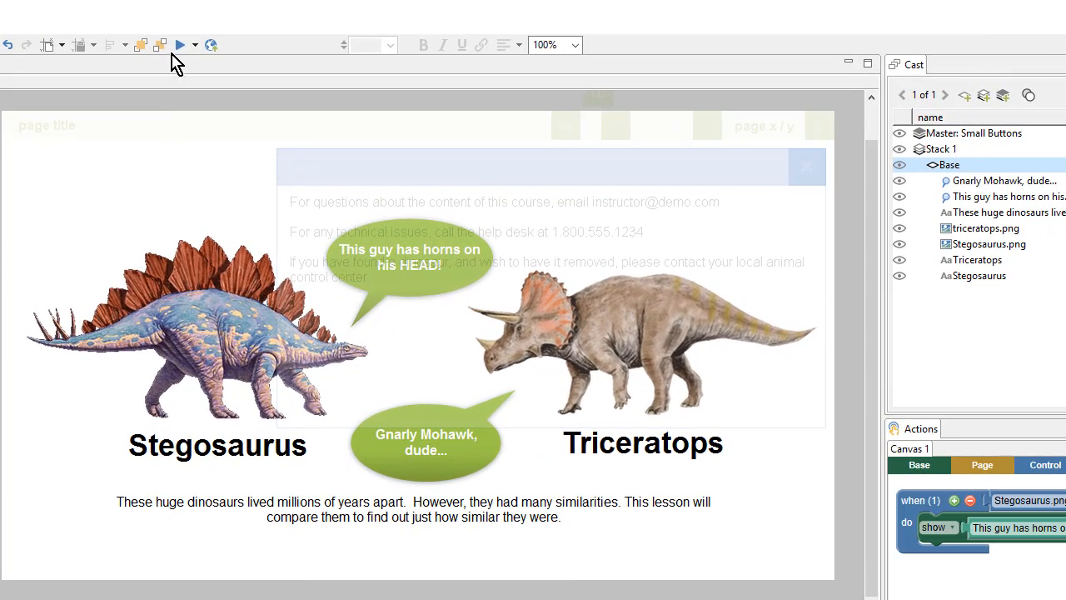
Preview the lesson, paging through pages 2 and 3 and back, then open Menu
click(180, 45)
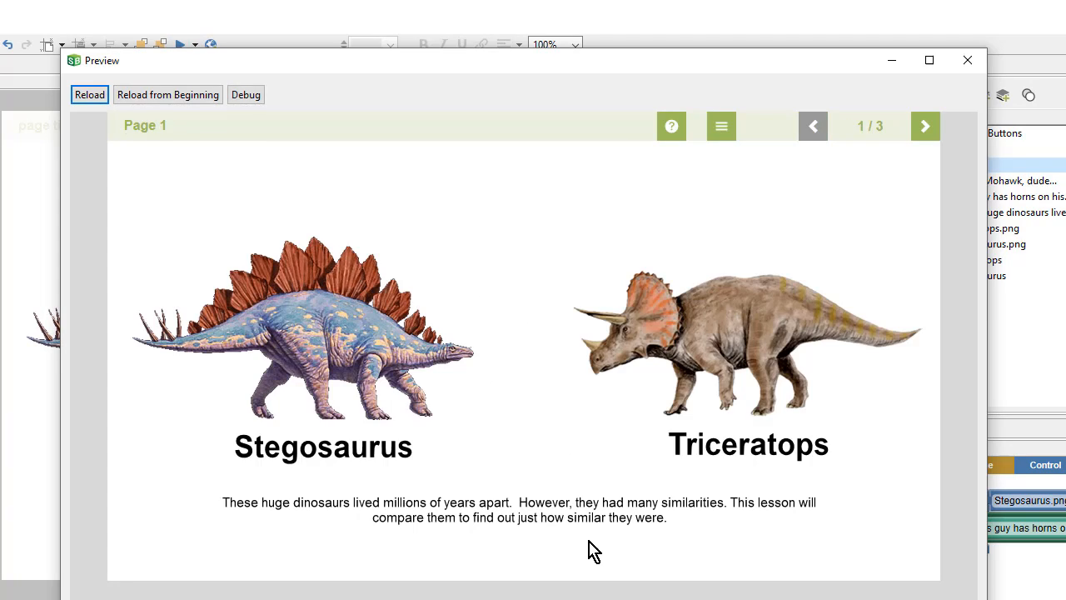
mouse_move(924, 126)
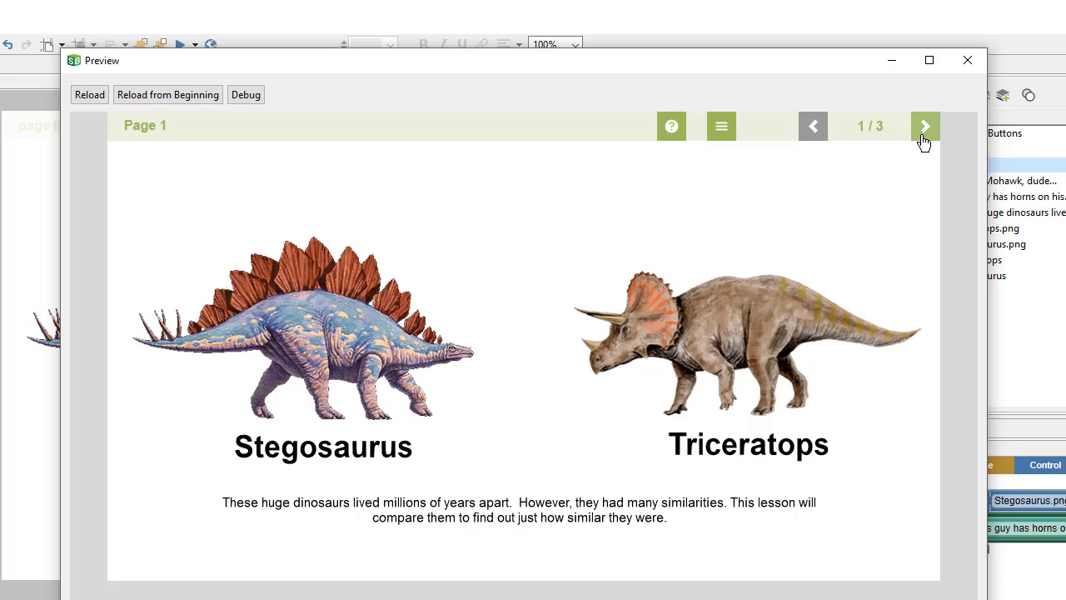
click(925, 126)
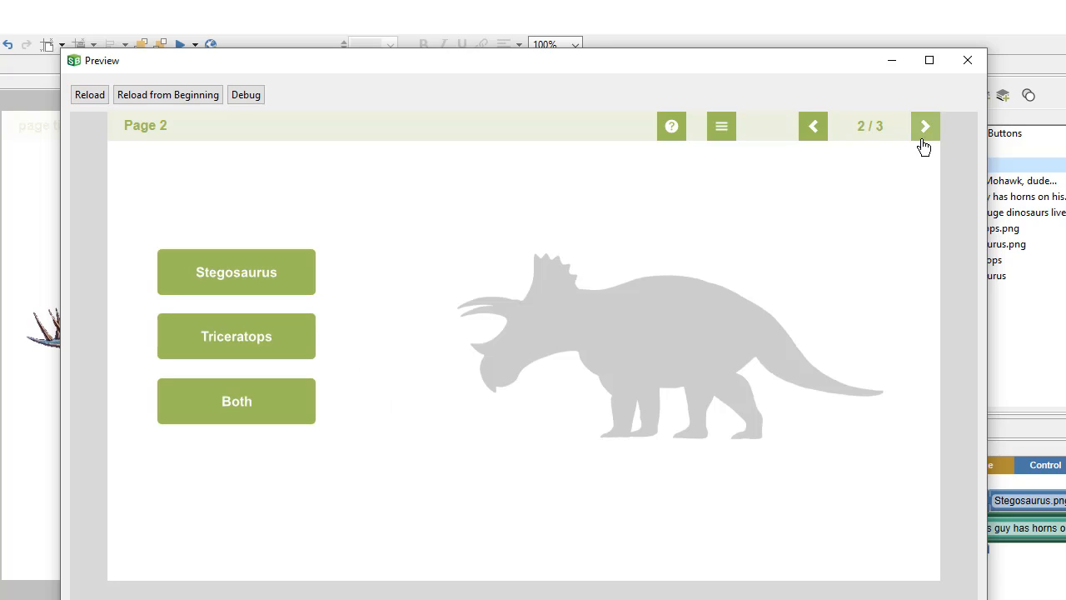
click(925, 126)
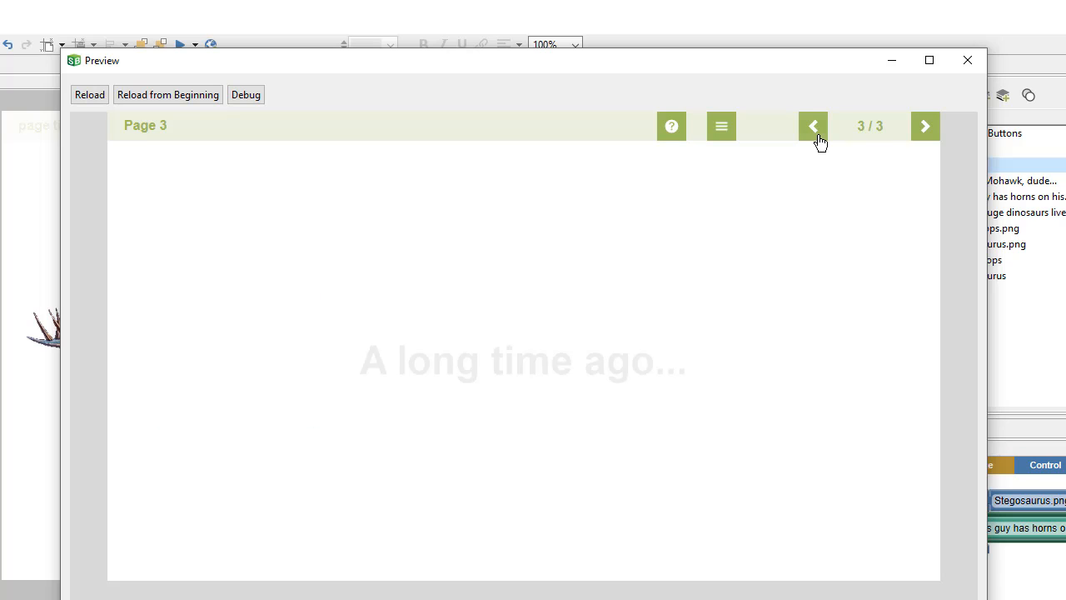
click(813, 126)
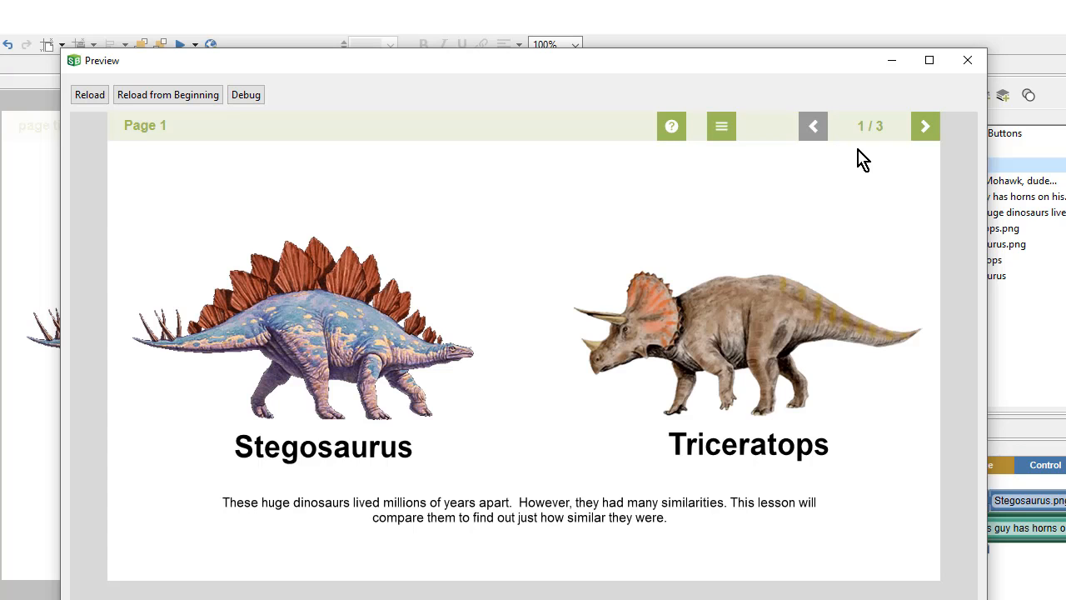
mouse_move(187, 160)
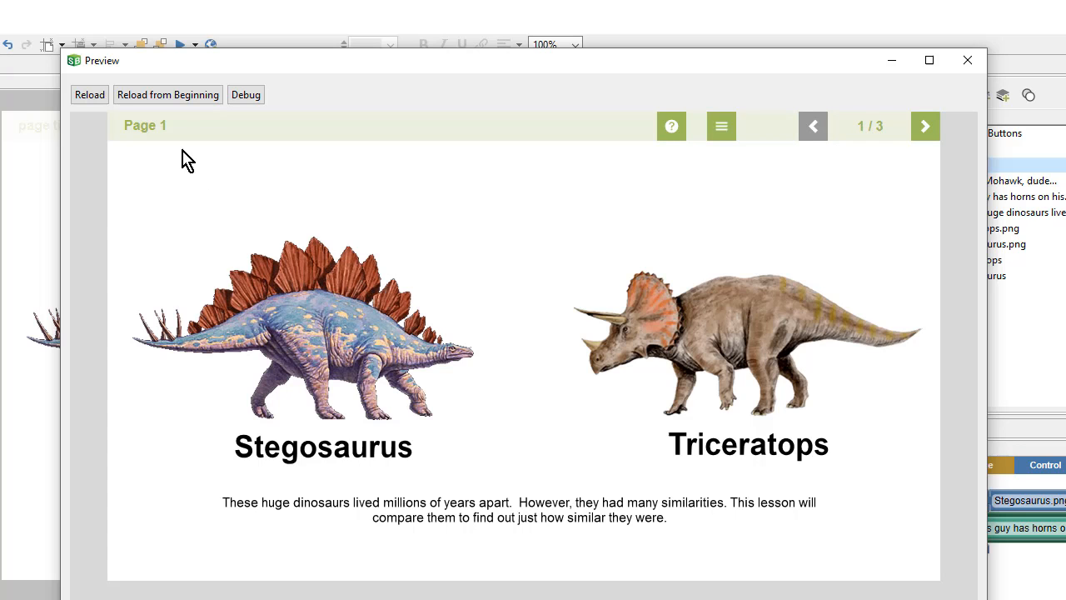
mouse_move(671, 126)
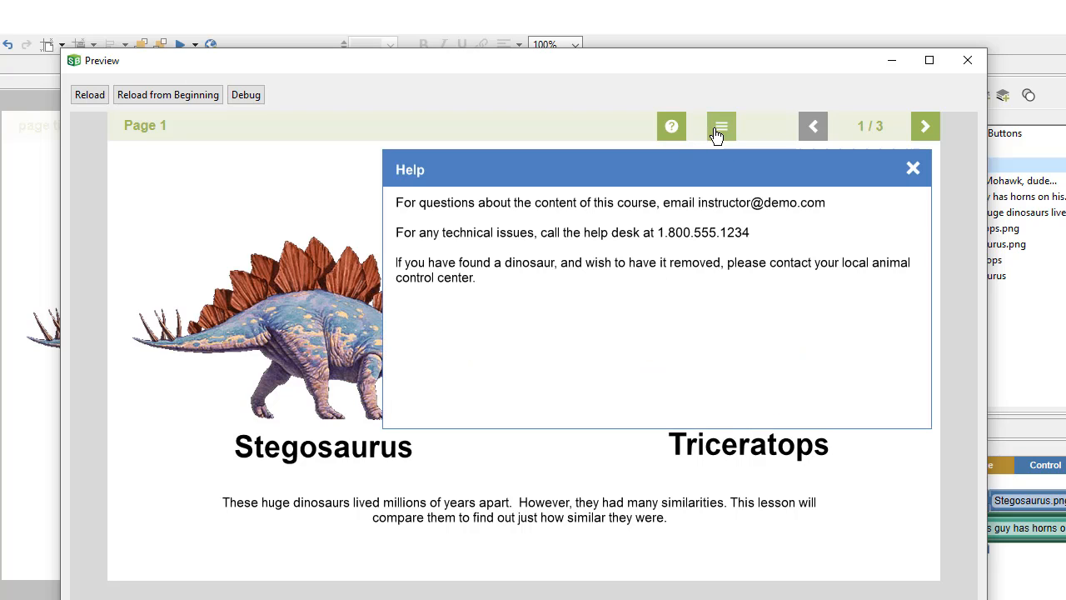
click(721, 125)
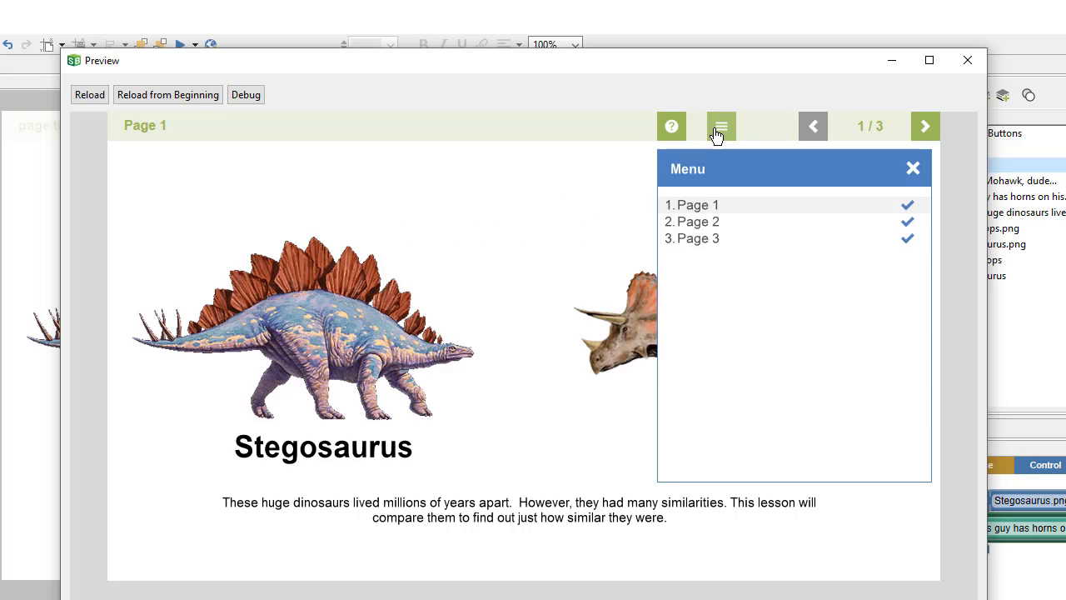
mouse_move(719, 158)
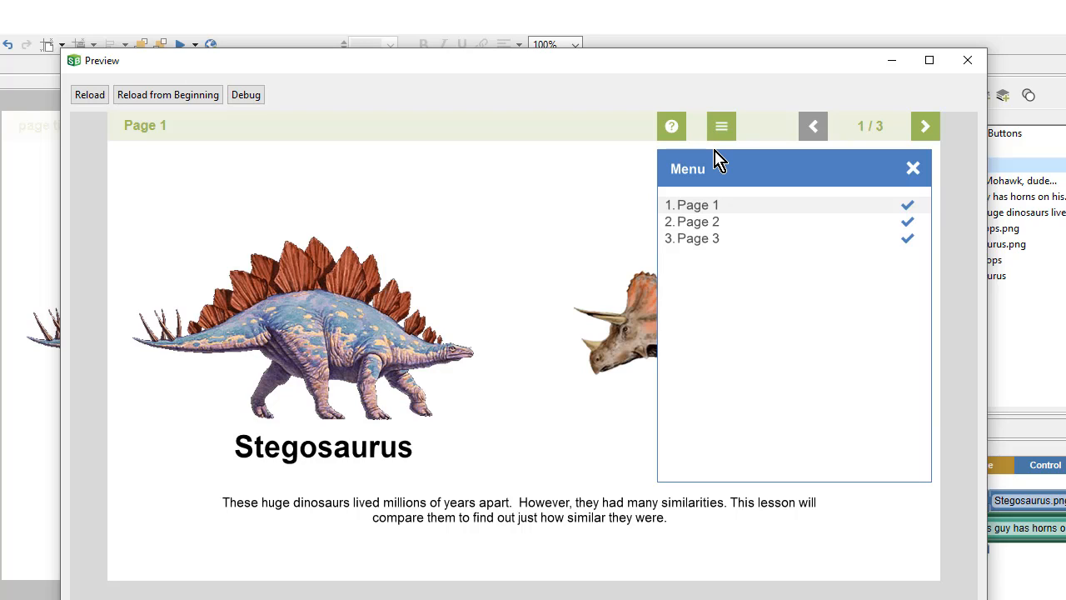
mouse_move(675, 275)
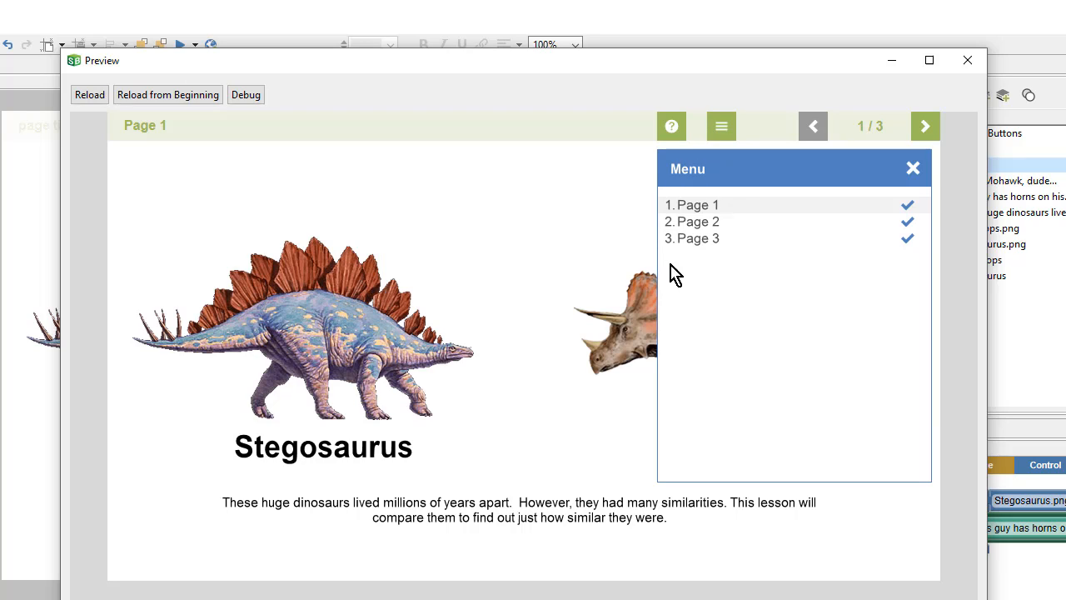
mouse_move(733, 277)
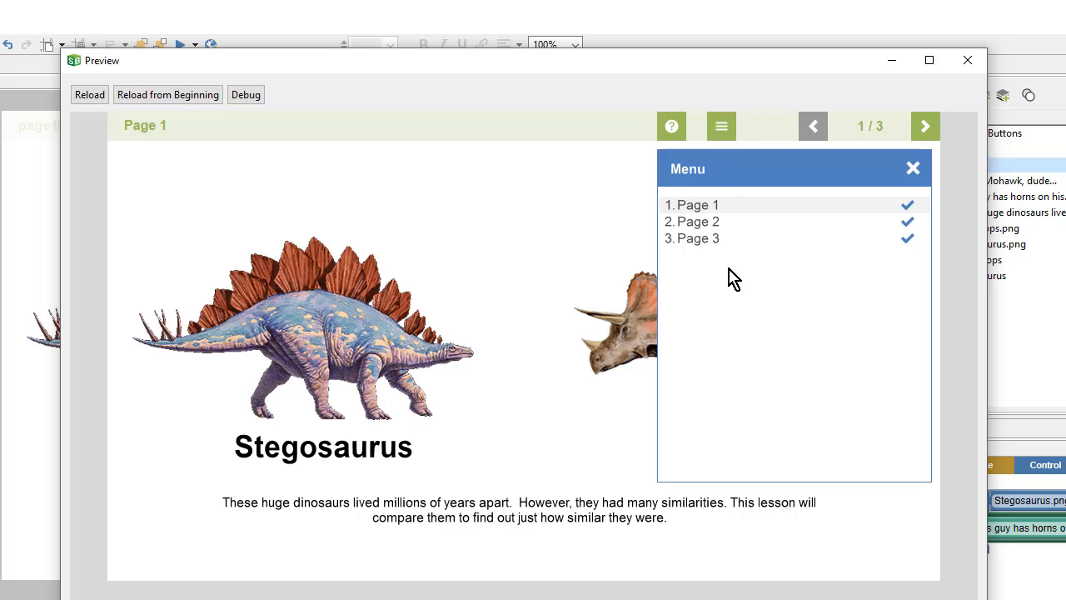
Open the Small Buttons master and fill the Menu Layer header bar green
click(967, 59)
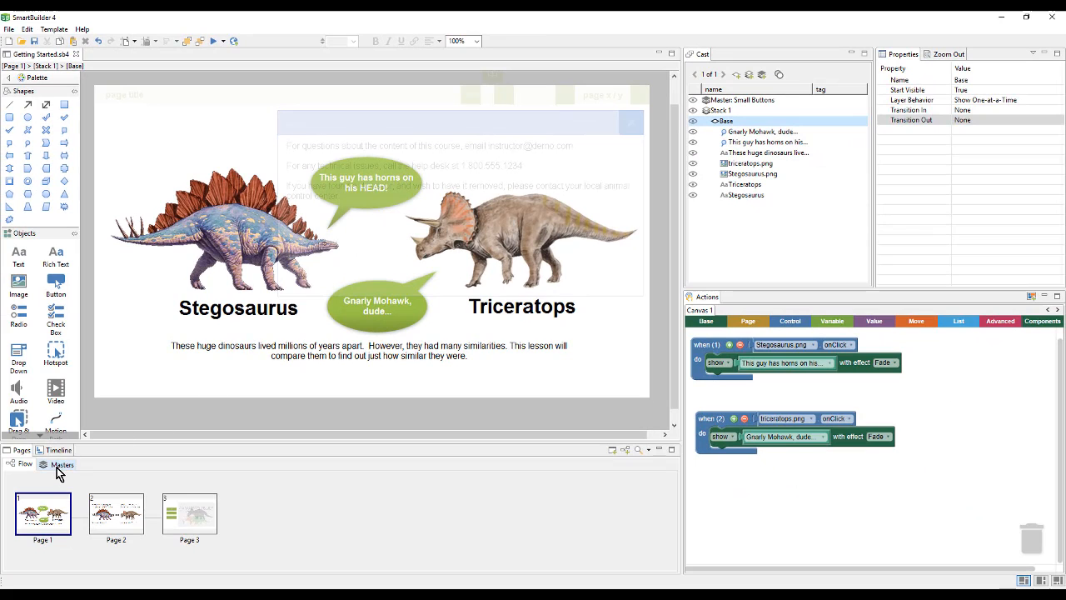
click(62, 464)
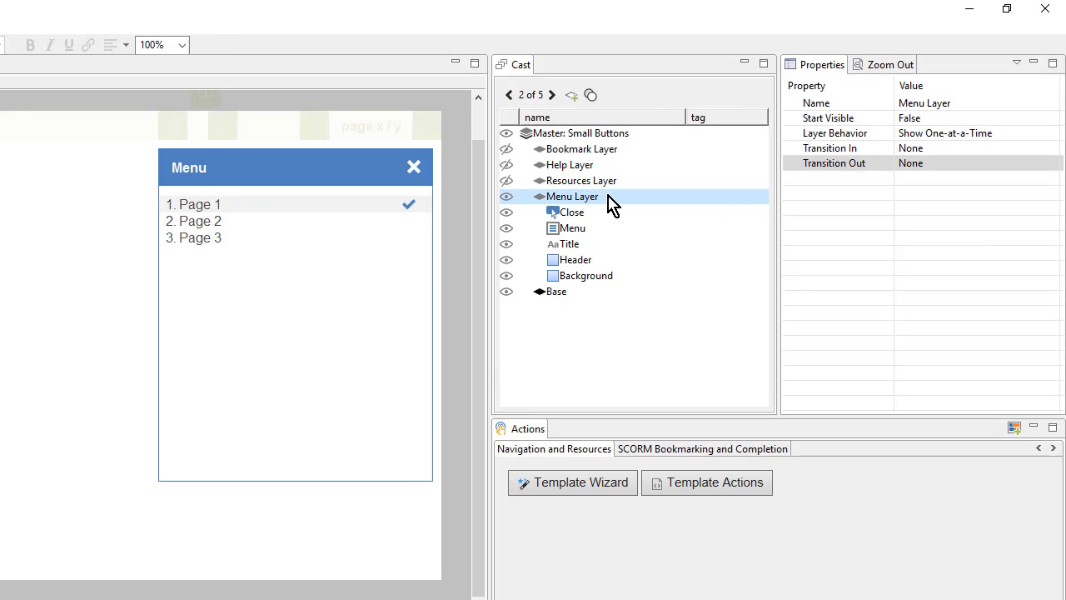
mouse_move(590, 208)
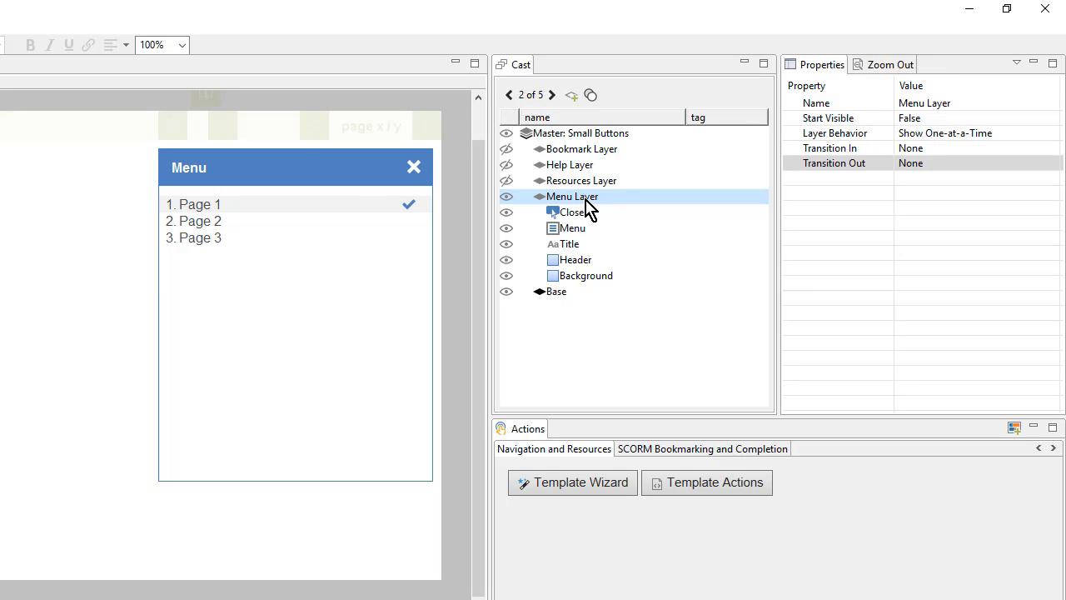
click(575, 259)
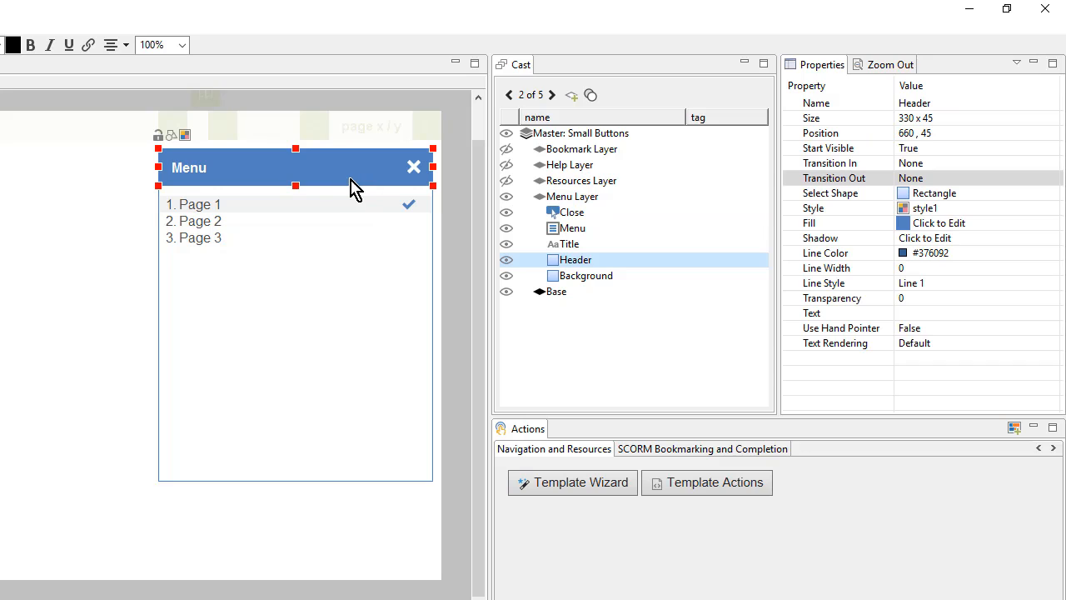
mouse_move(287, 179)
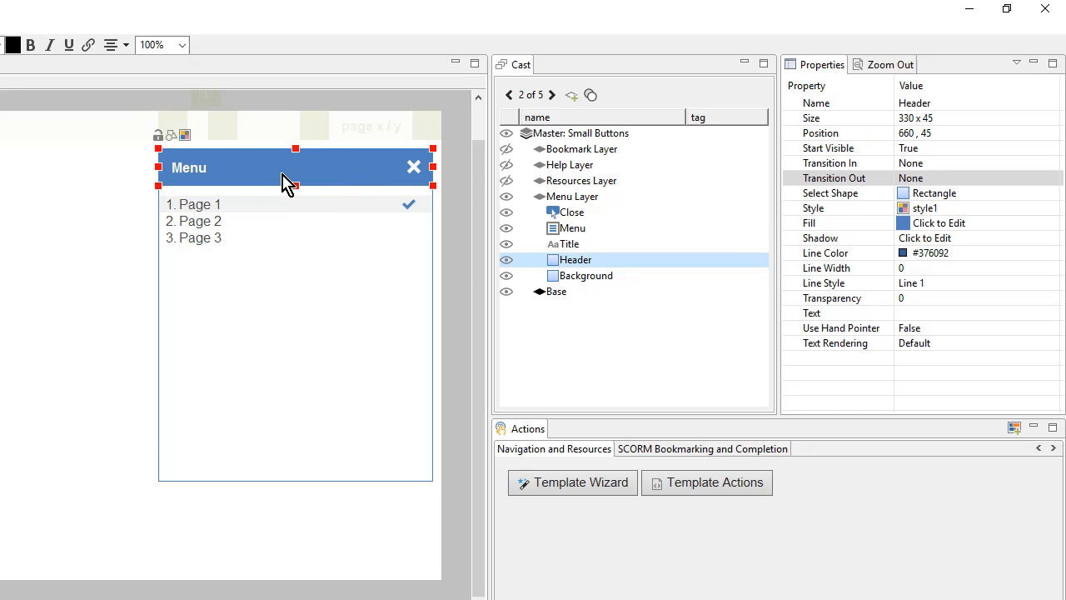
click(938, 222)
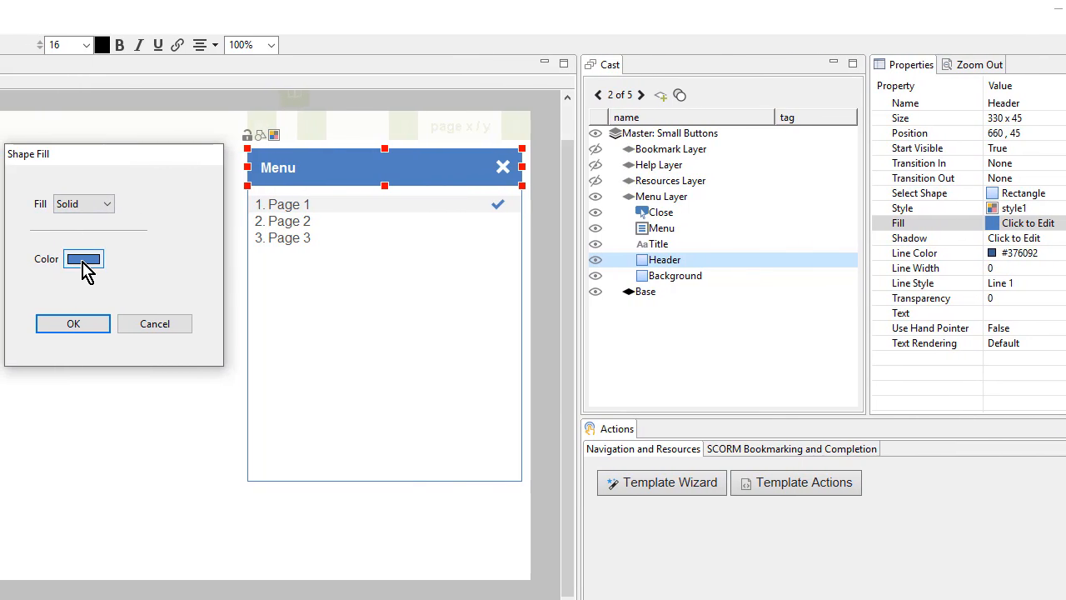
click(83, 258)
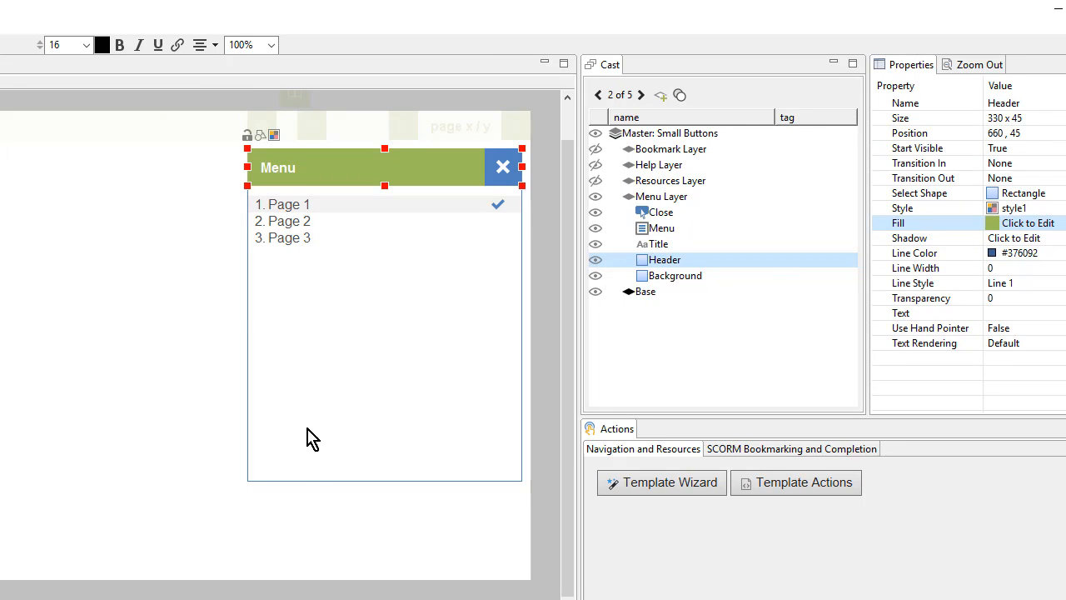
Make the menu panel's background line colour green and give Close the green style
click(676, 275)
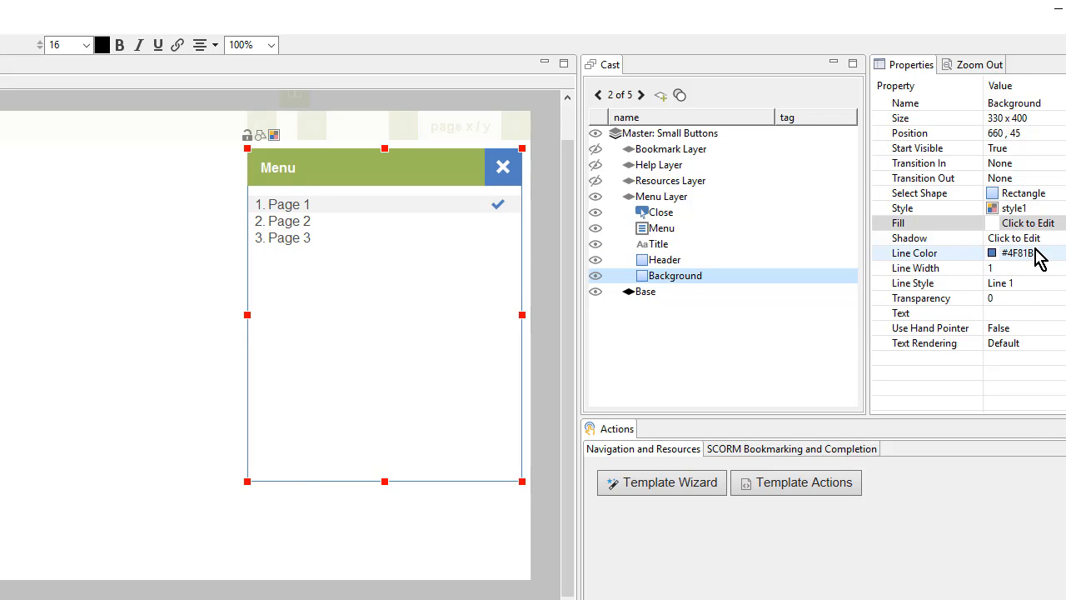
click(1012, 253)
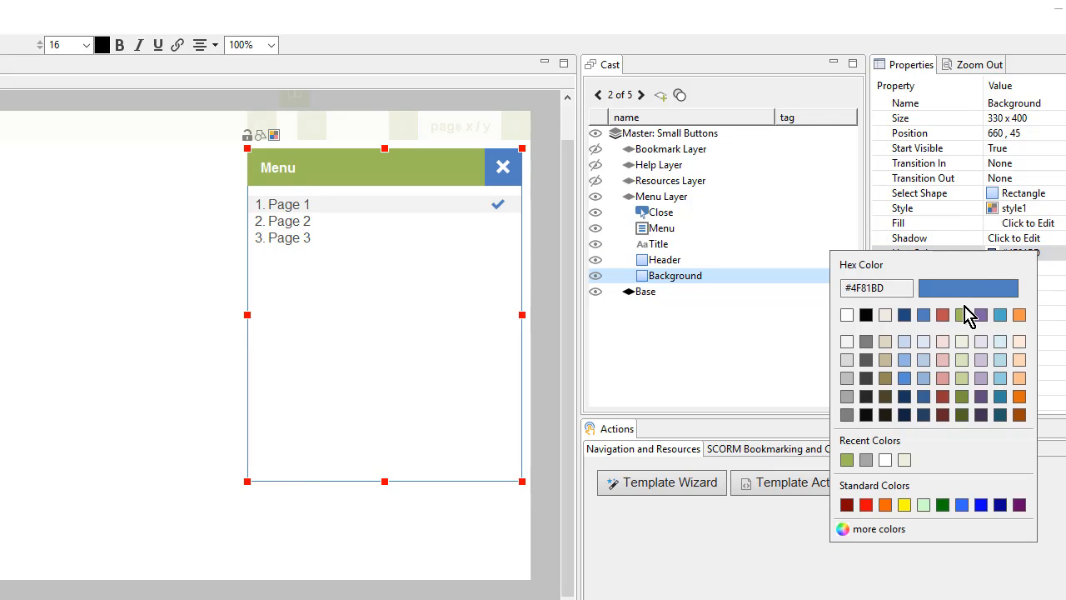
click(962, 395)
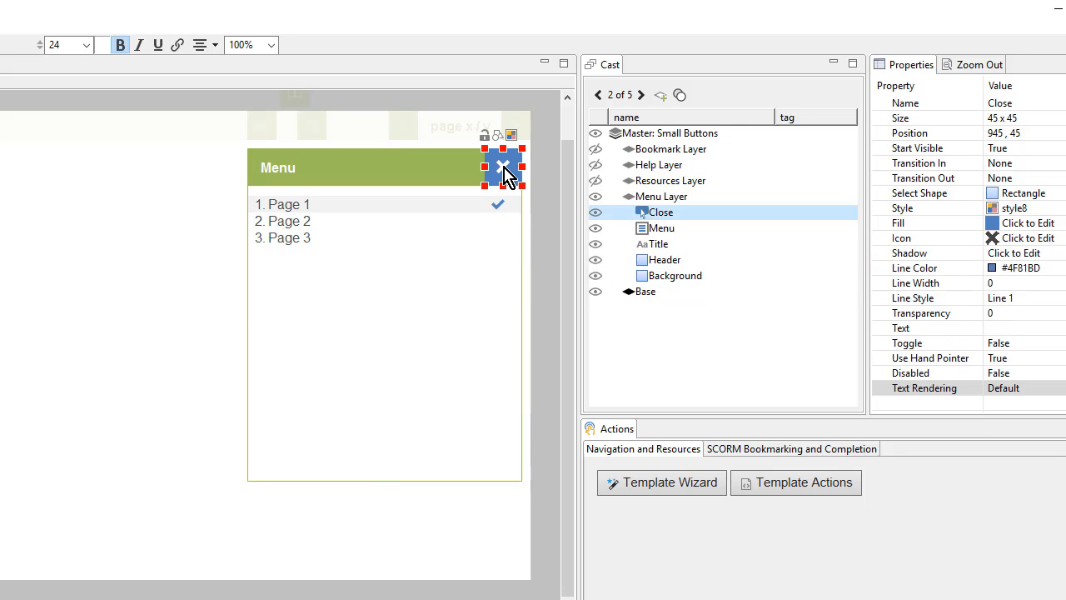
mouse_move(520, 148)
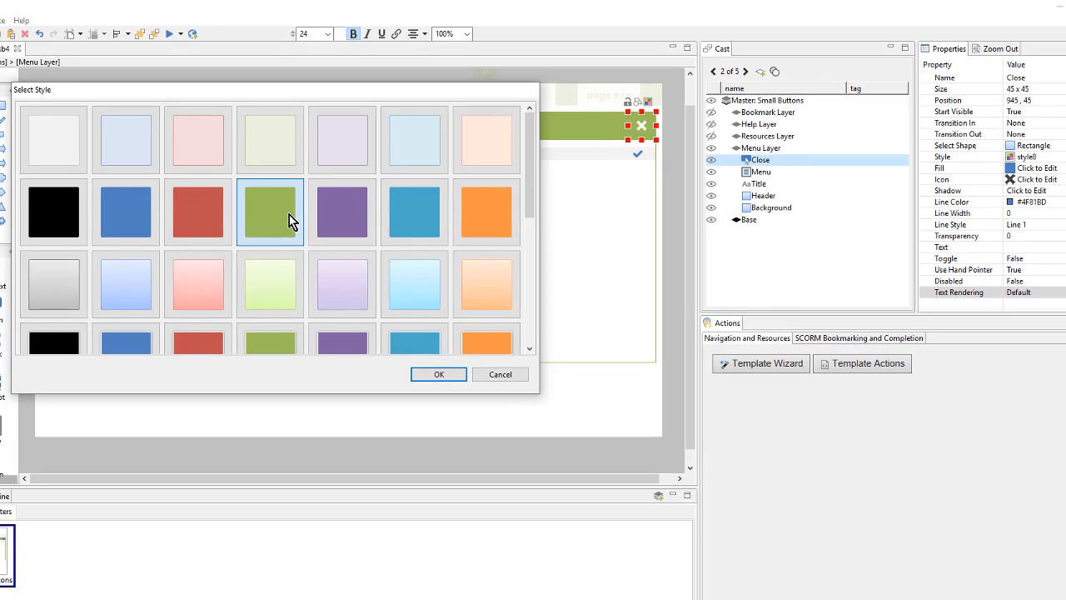
click(439, 373)
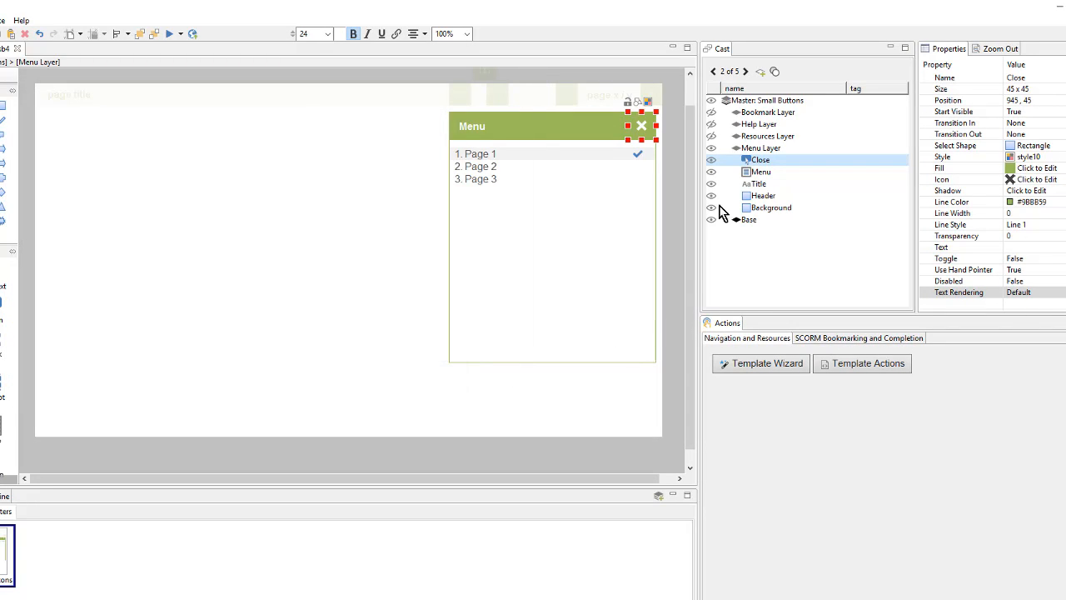
Set green header fills and green background line colours on the Help and Bookmark layers
click(766, 136)
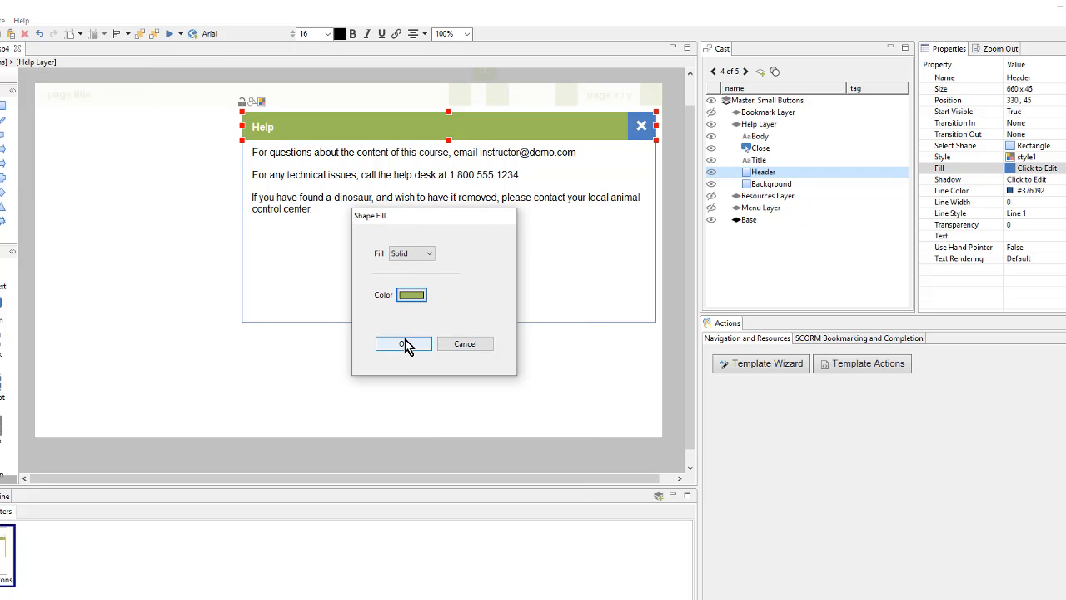
click(404, 343)
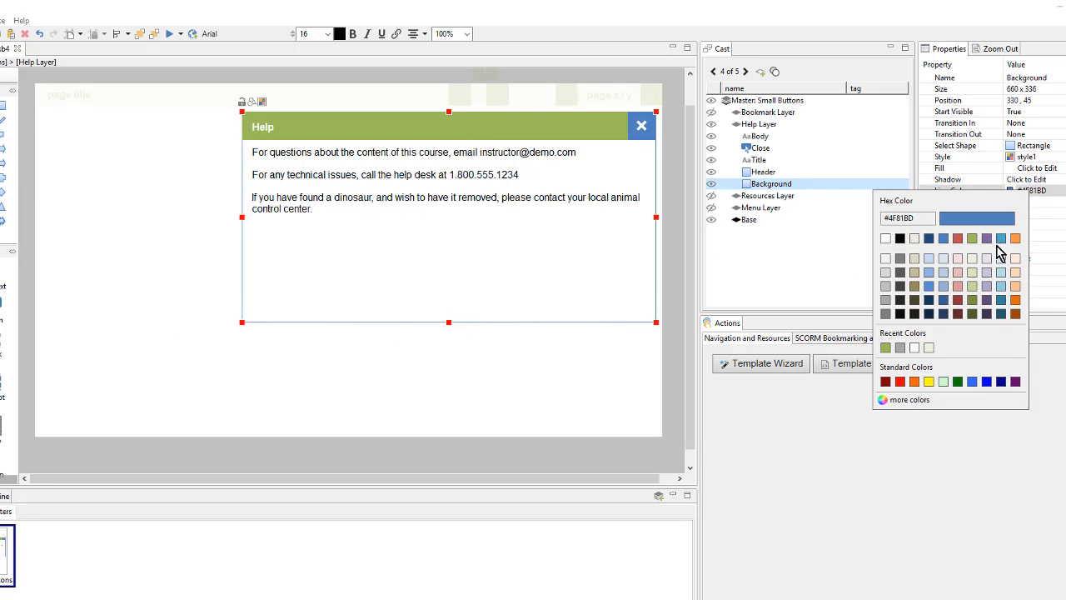
click(760, 147)
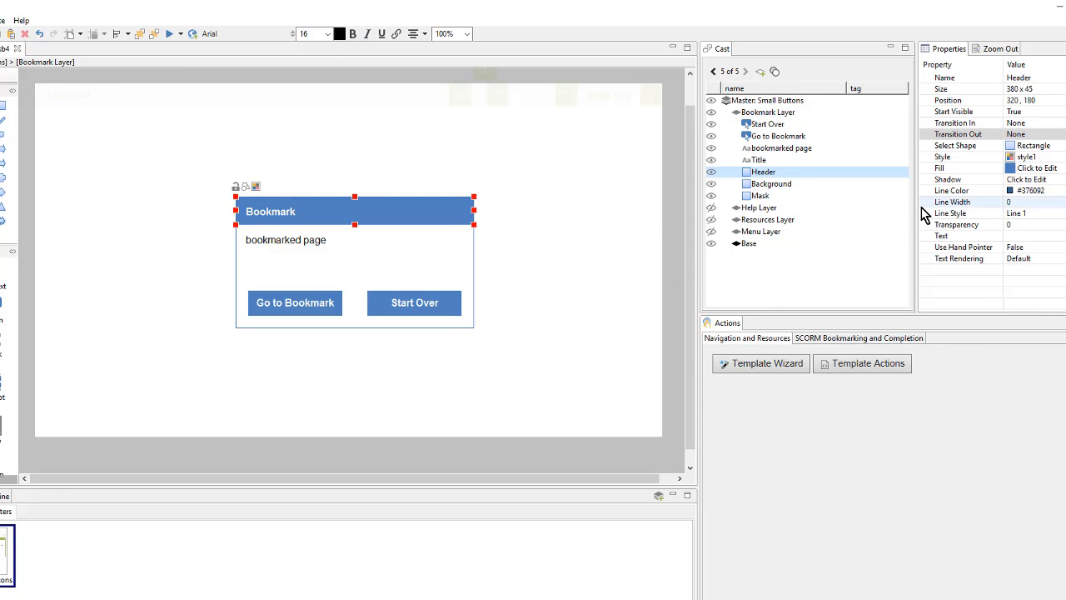
click(1036, 167)
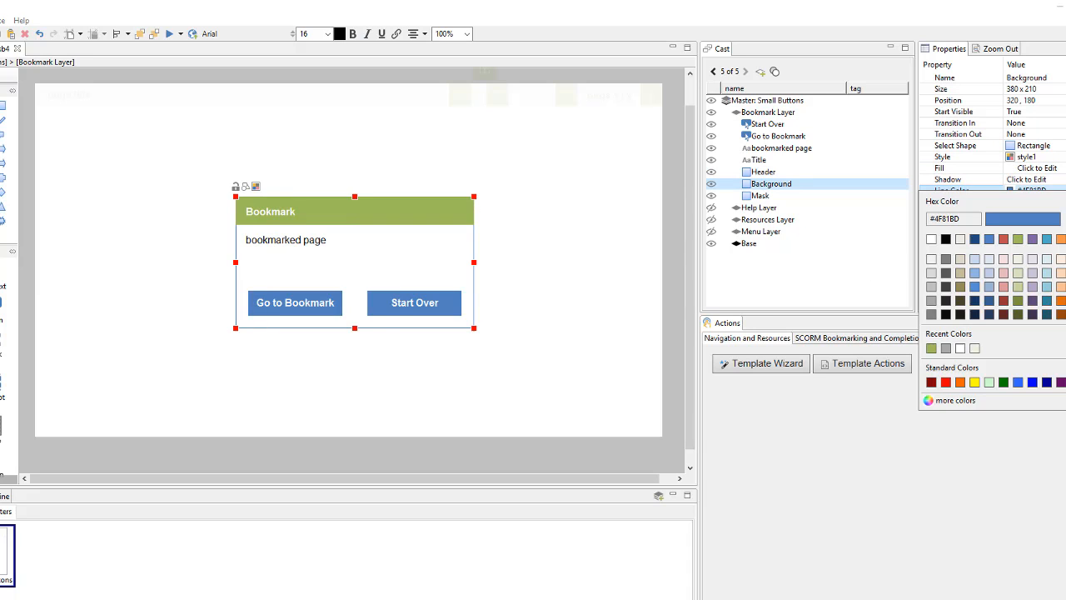
click(294, 302)
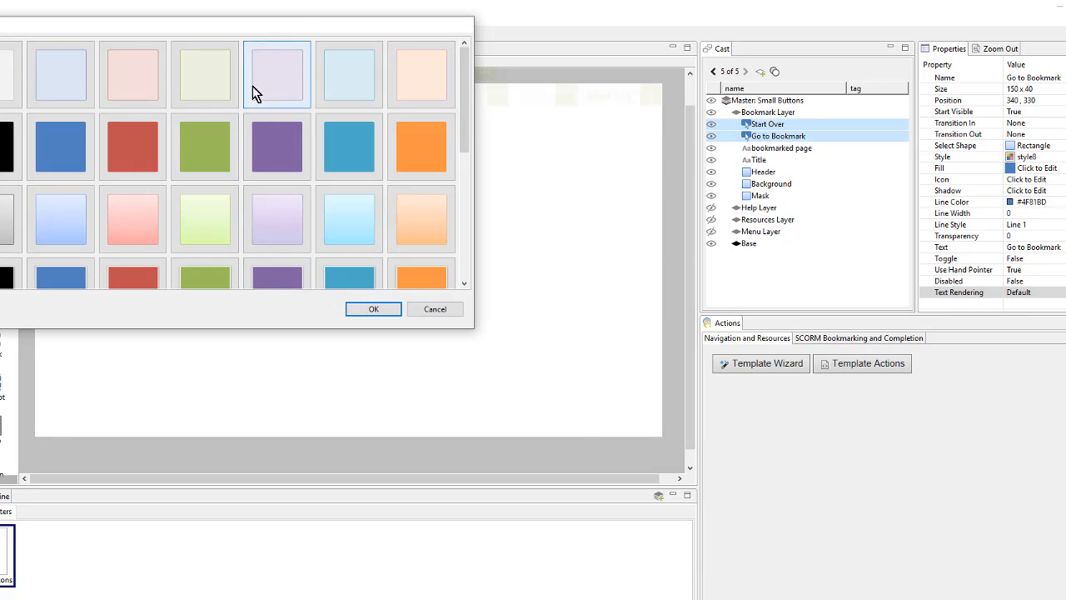
Apply the green style to Go to Bookmark and Start Over, then show the Base layer
click(373, 309)
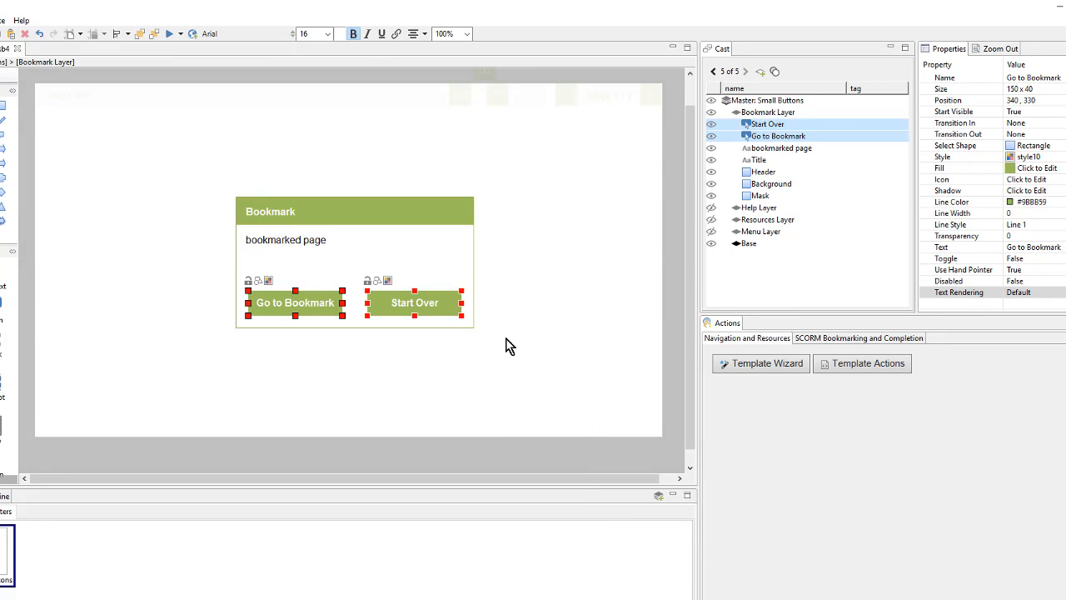
click(750, 160)
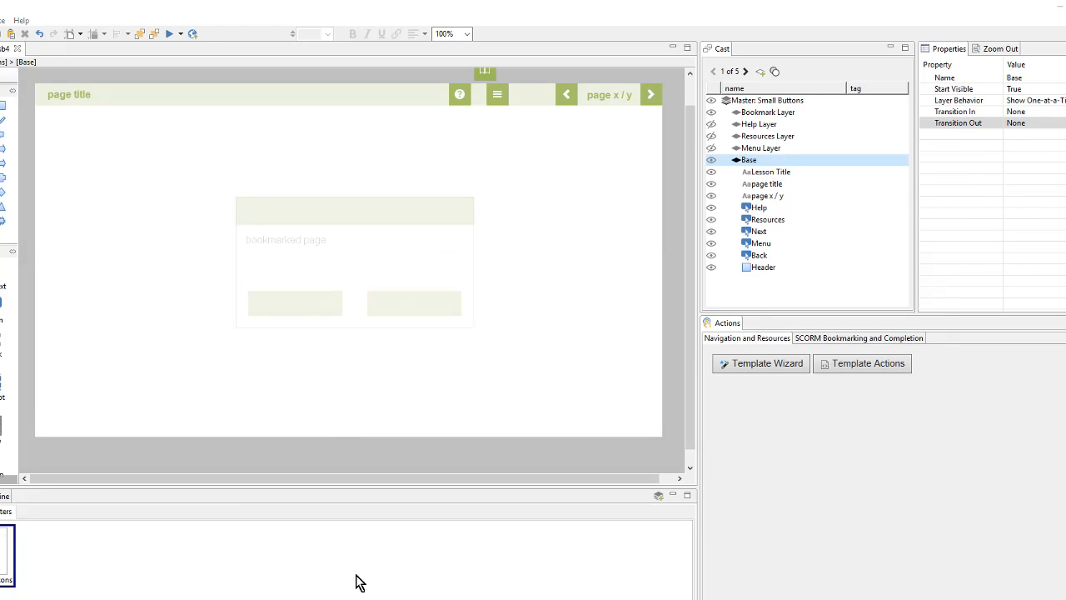
mouse_move(325, 464)
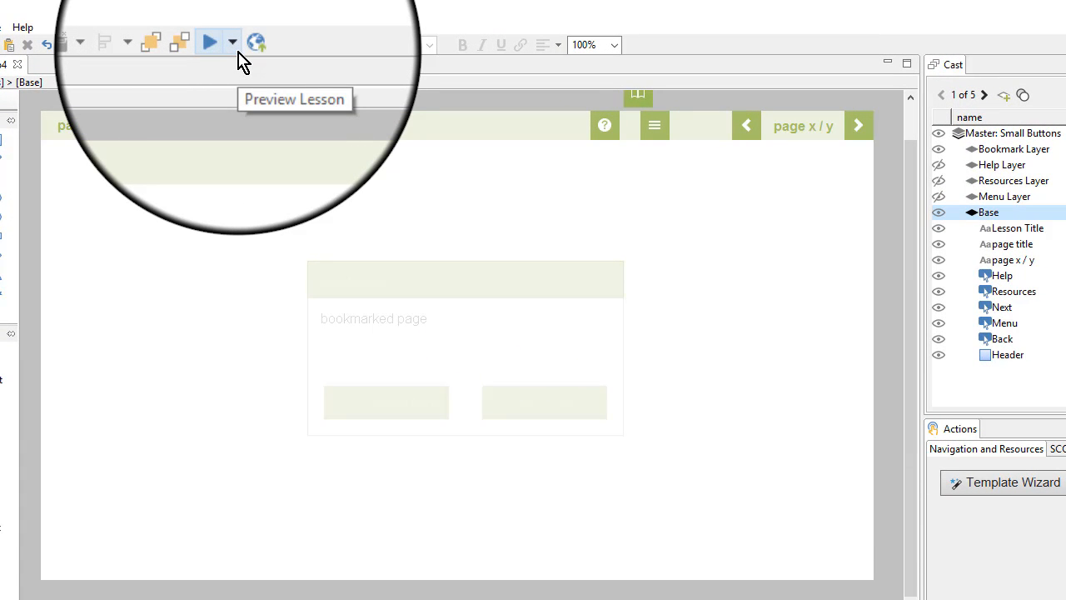
Run a fresh preview and open the Help and Menu popups to check their green styling
click(232, 43)
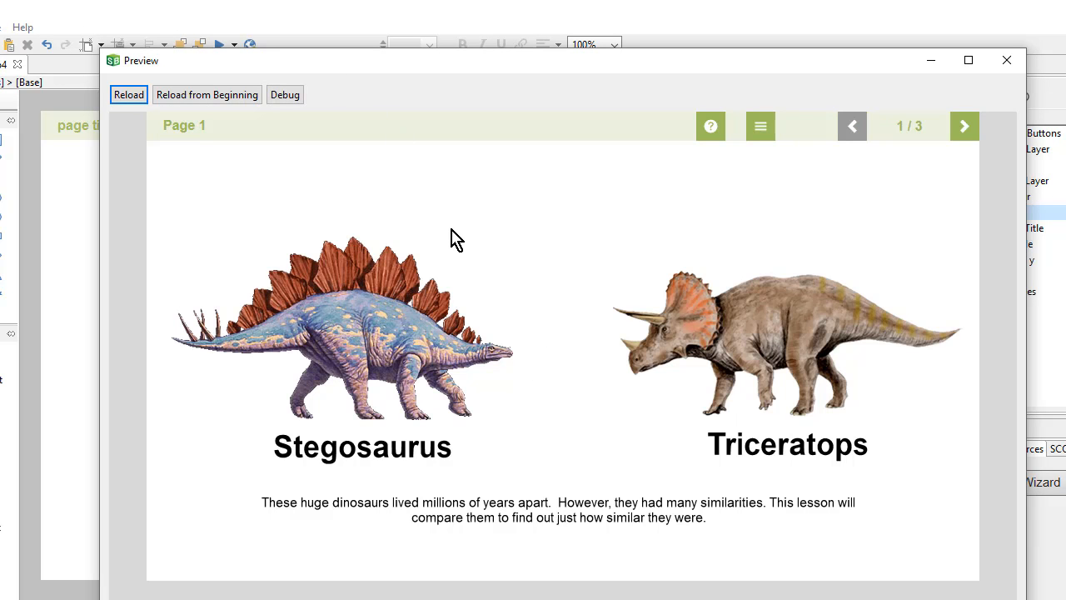
mouse_move(573, 278)
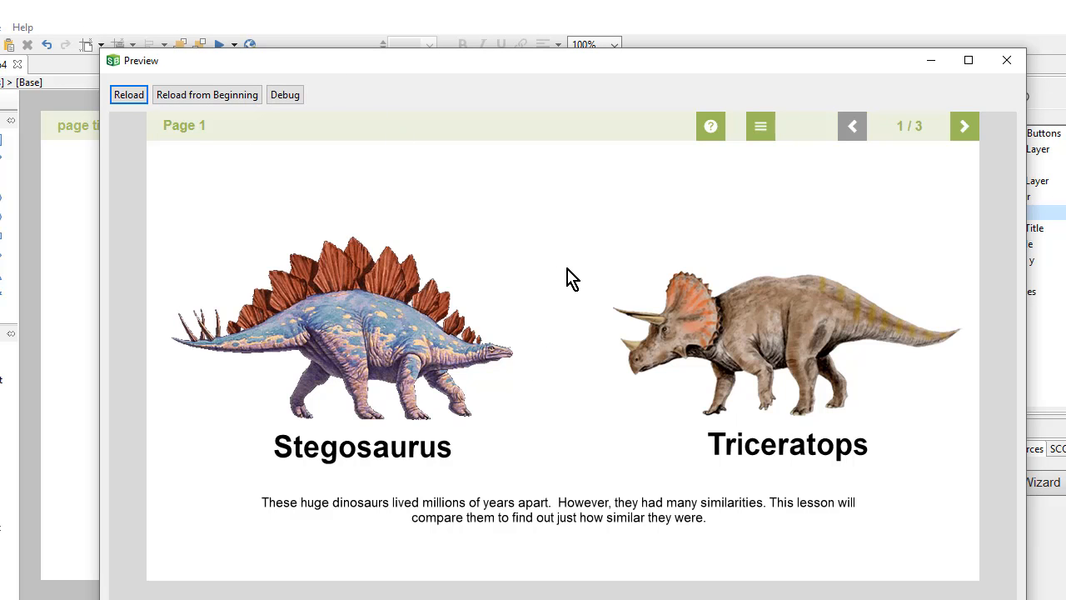
mouse_move(729, 157)
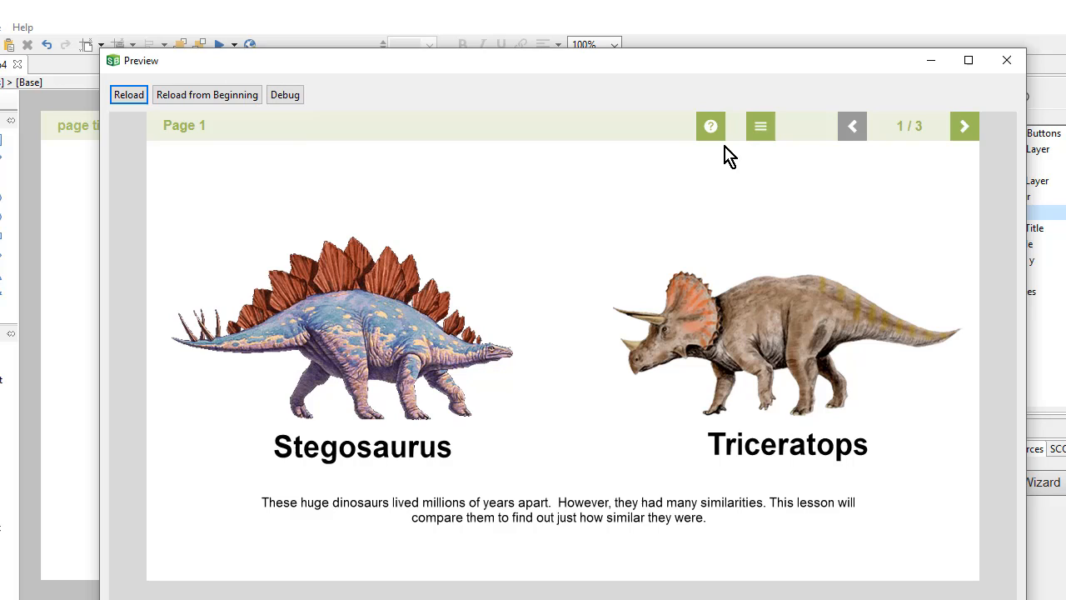
click(710, 125)
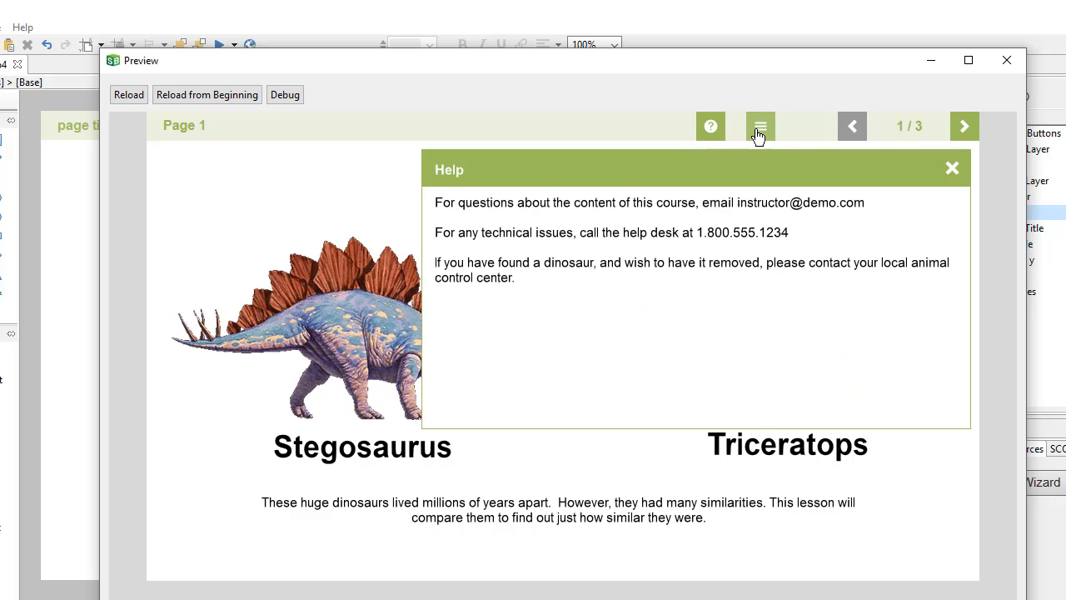
click(759, 126)
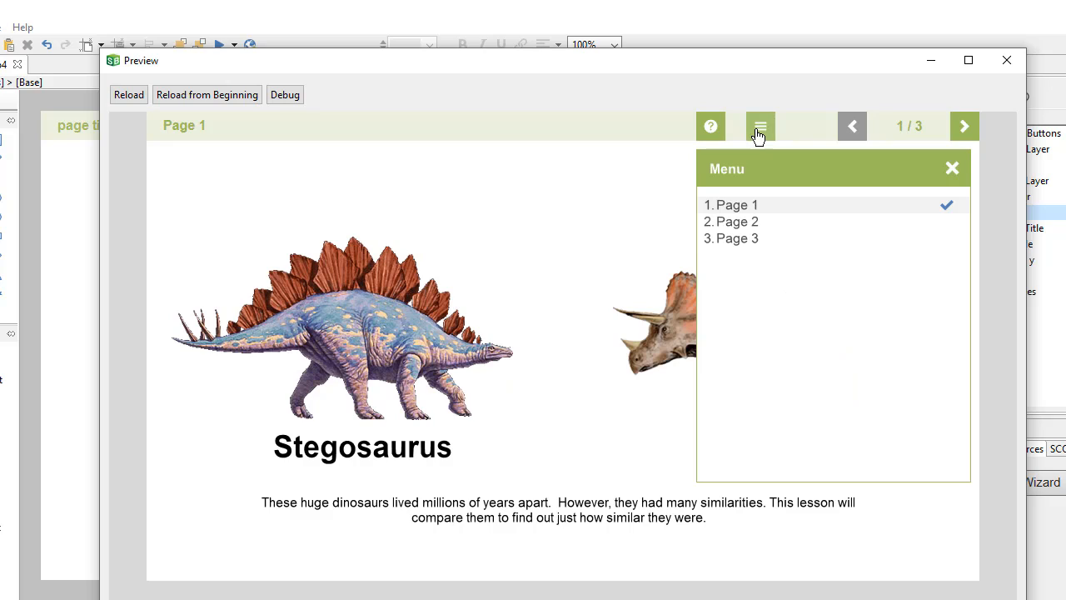
mouse_move(762, 229)
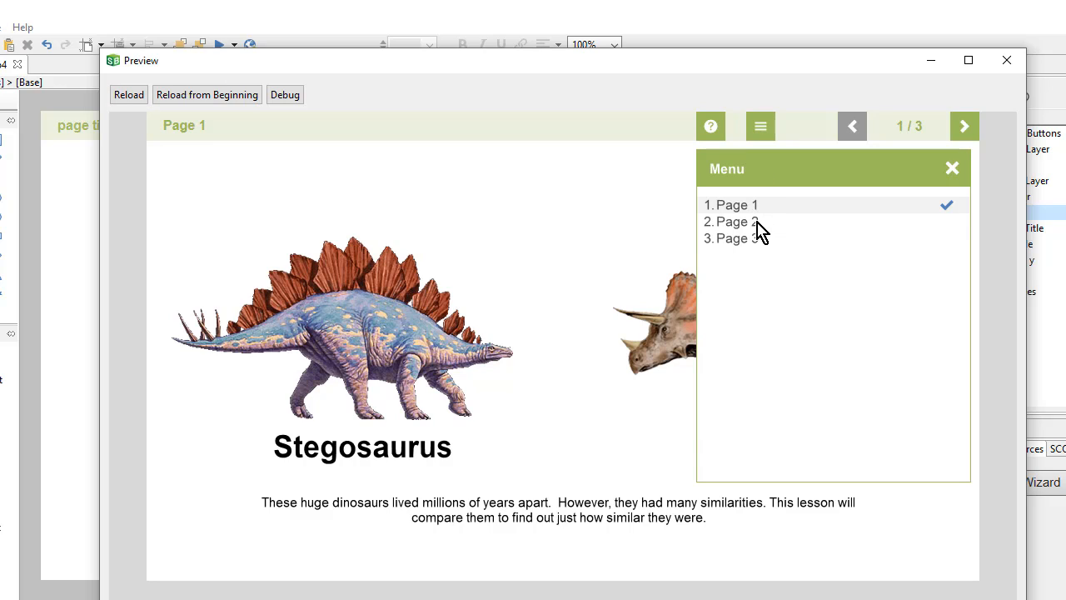
mouse_move(759, 262)
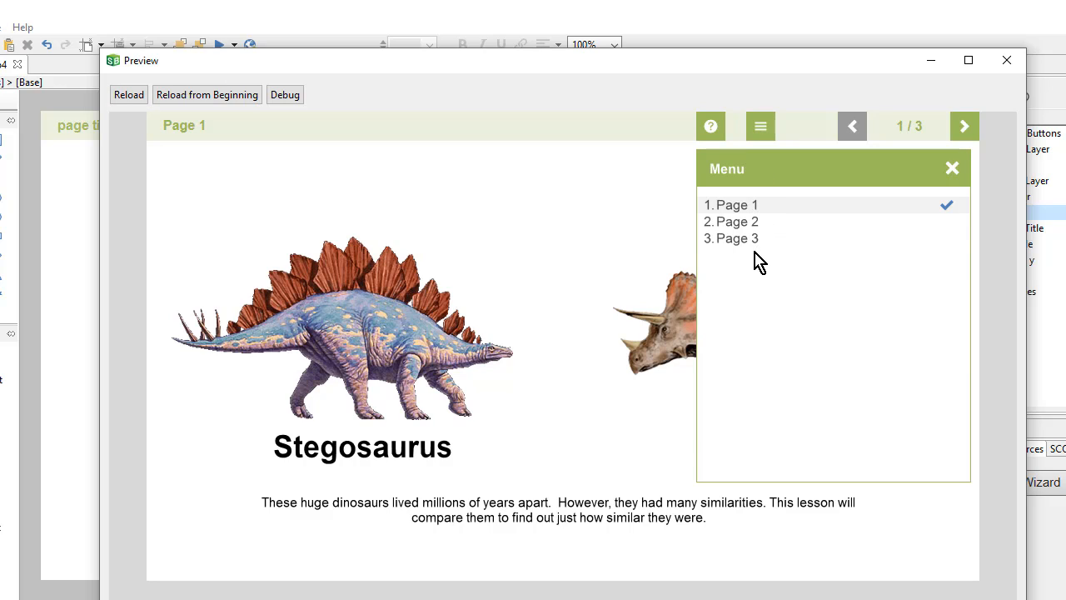
mouse_move(696, 349)
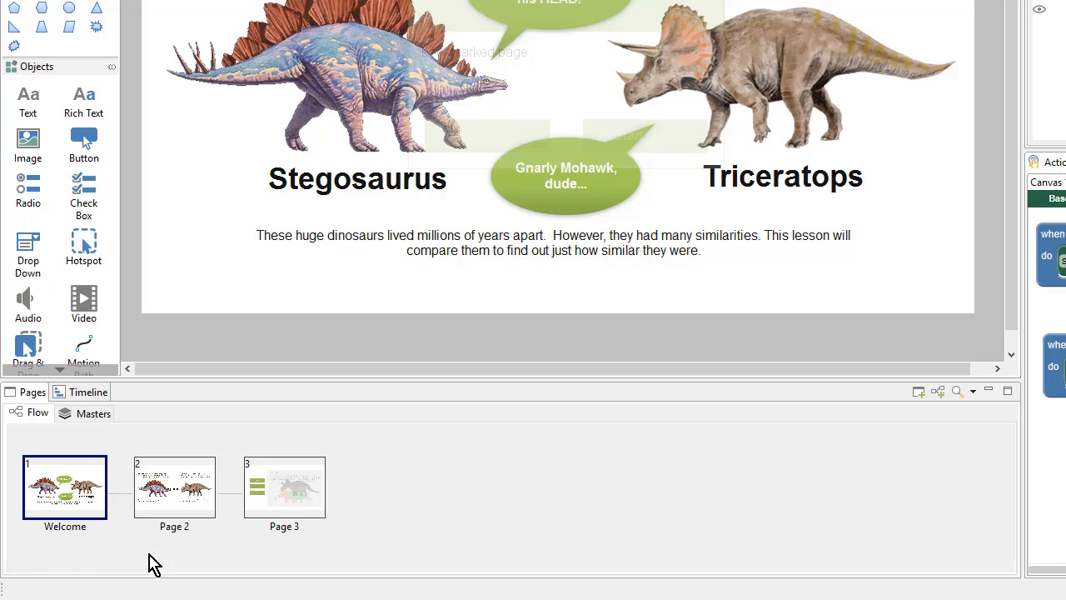
Keep page one as 'Welcome' and rename Page 2 'Overview' and Page 3 'Comparison'
click(174, 488)
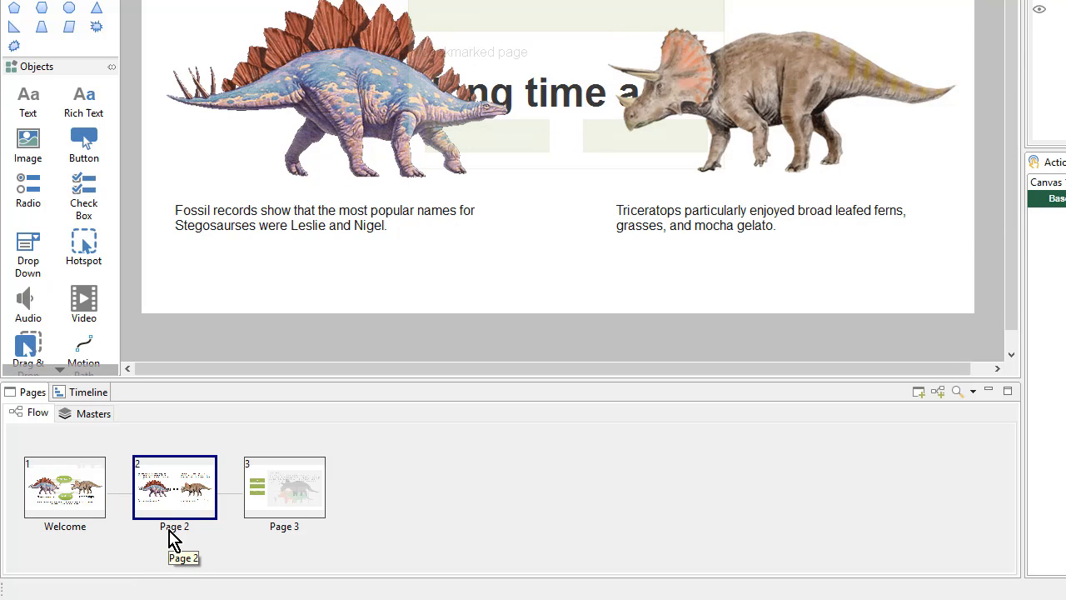
double_click(174, 526)
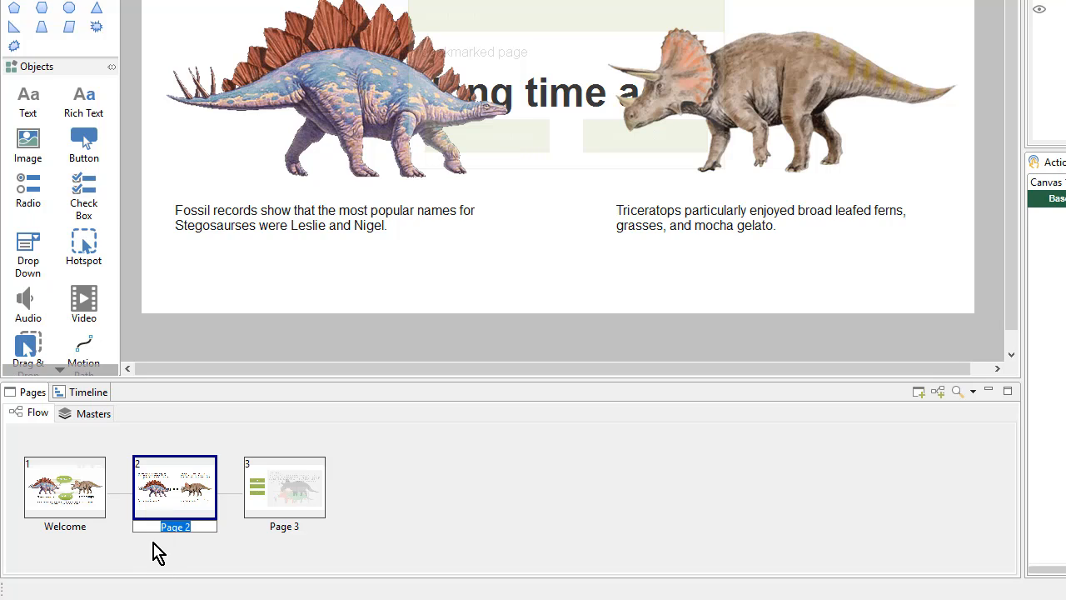
text(Overview)
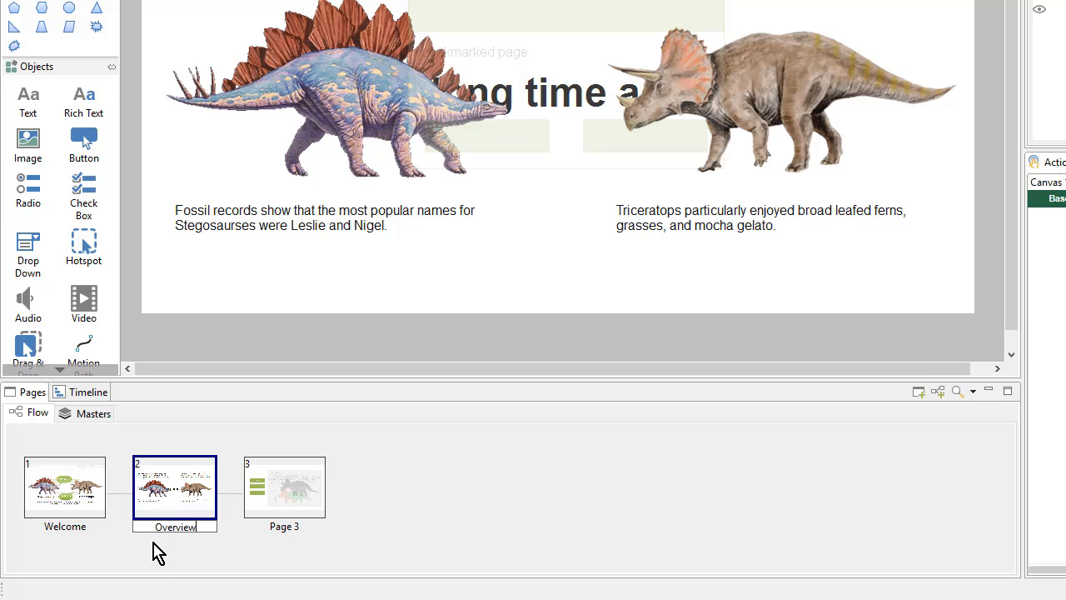
mouse_move(296, 538)
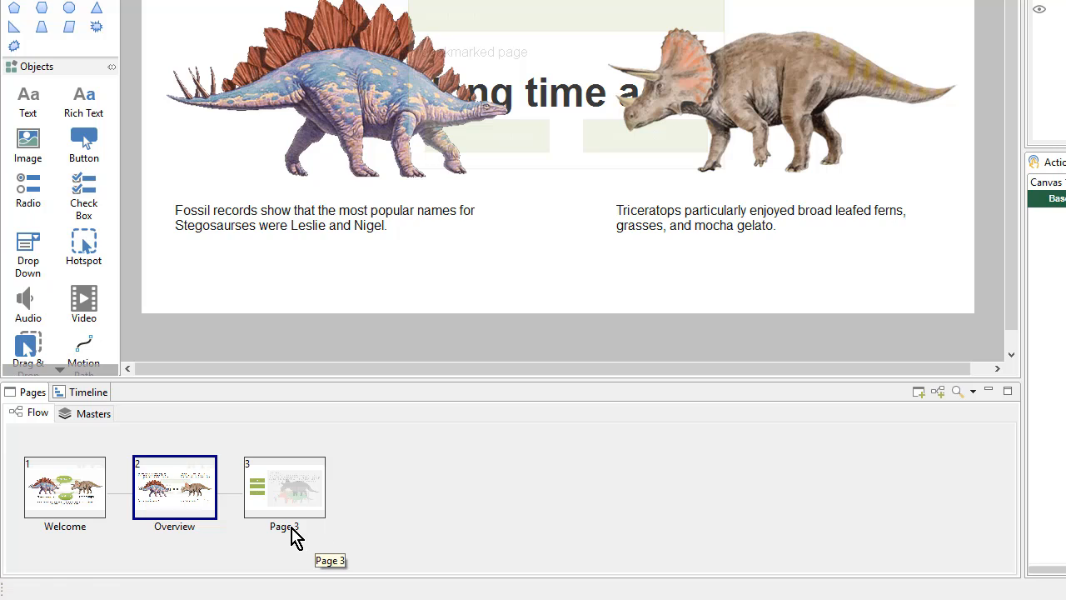
click(284, 487)
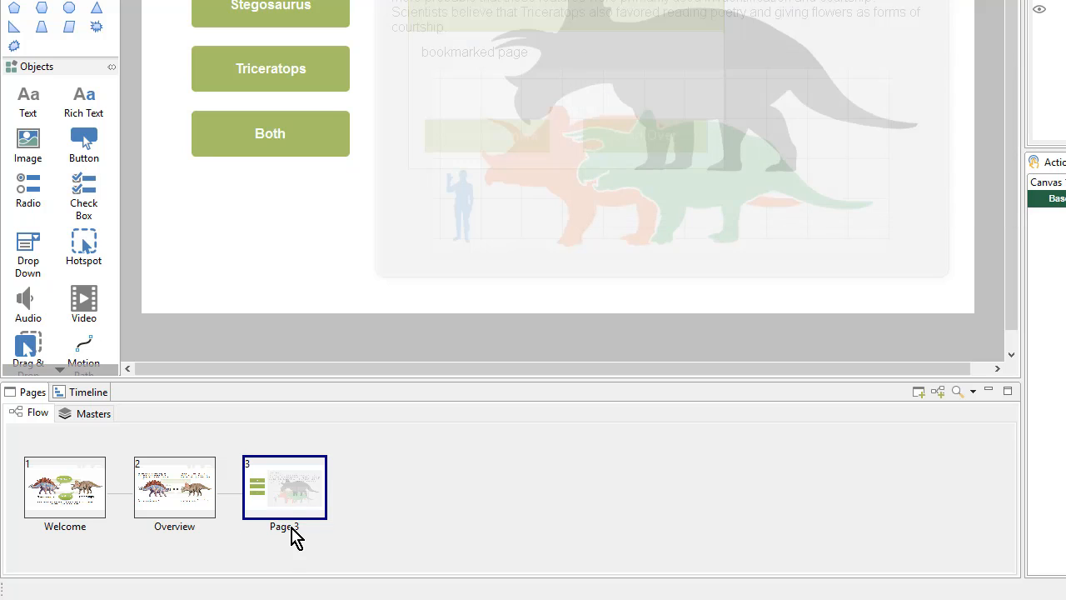
double_click(284, 526)
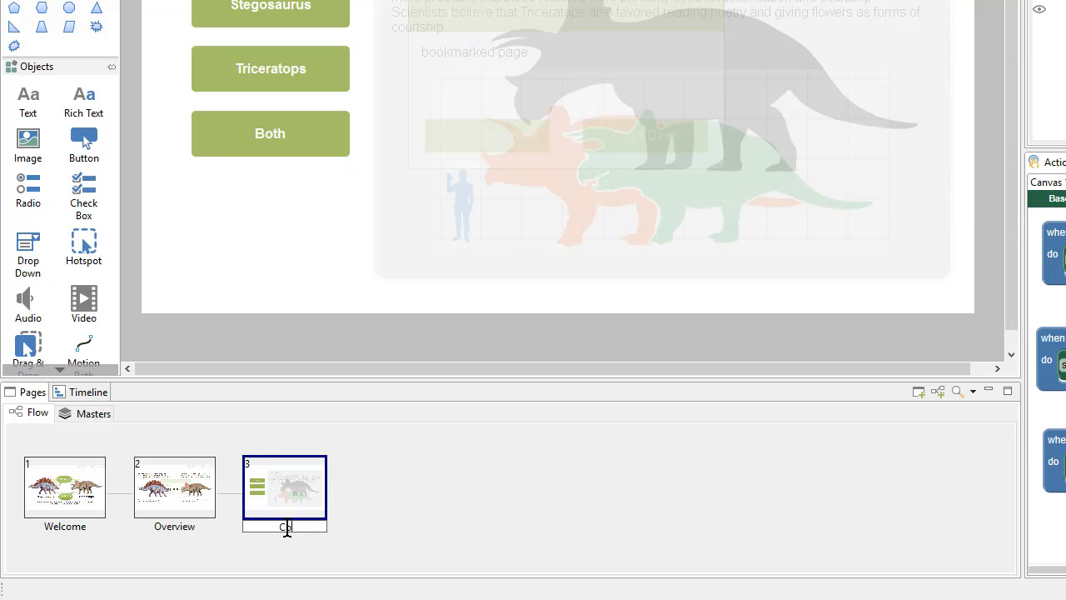
text(Comparison)
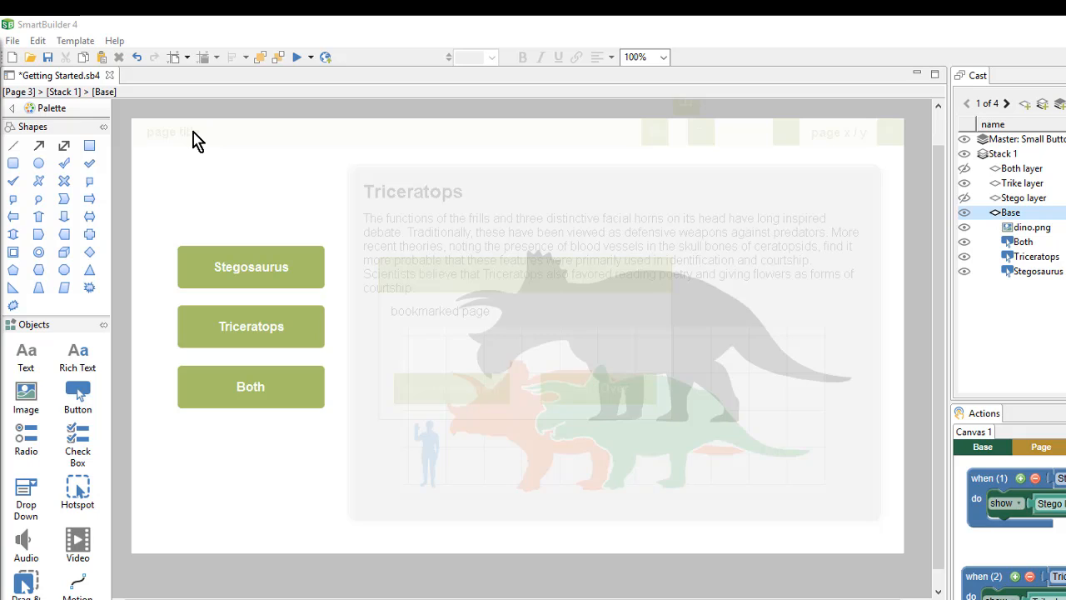
mouse_move(158, 139)
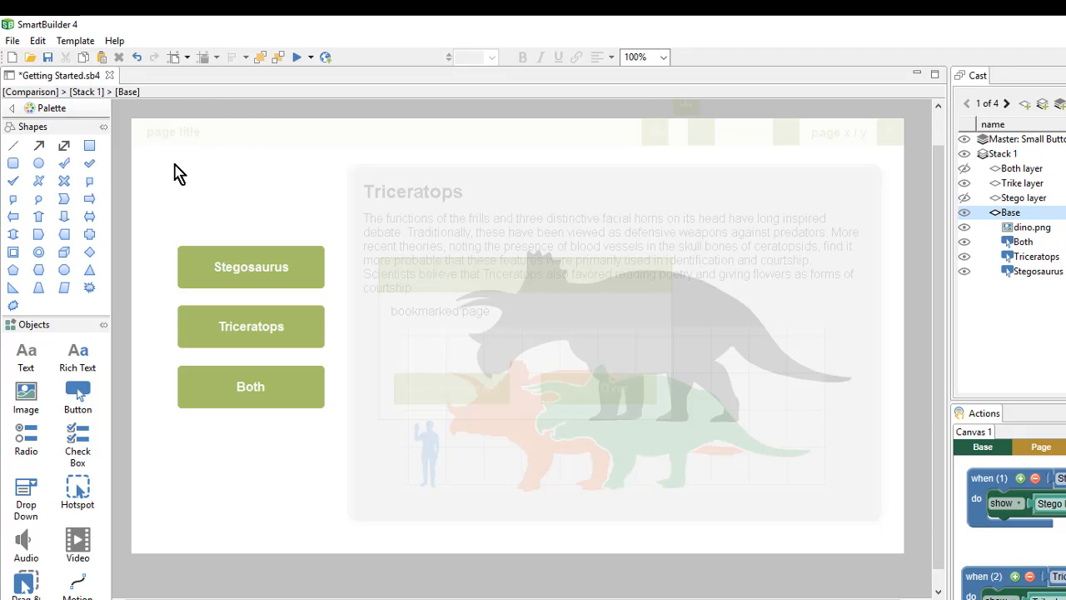
mouse_move(368, 145)
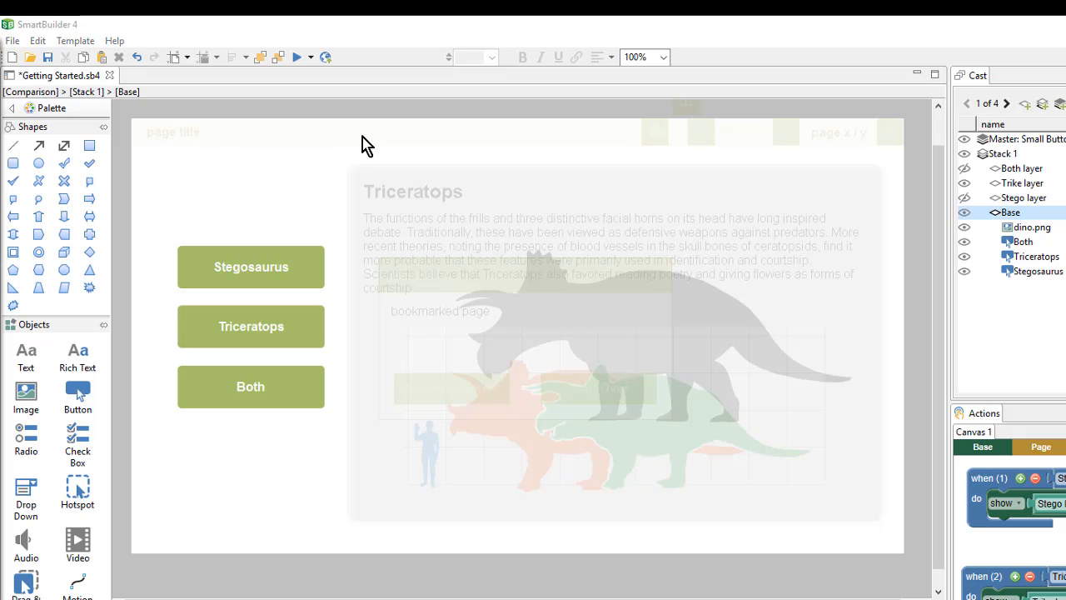
mouse_move(357, 145)
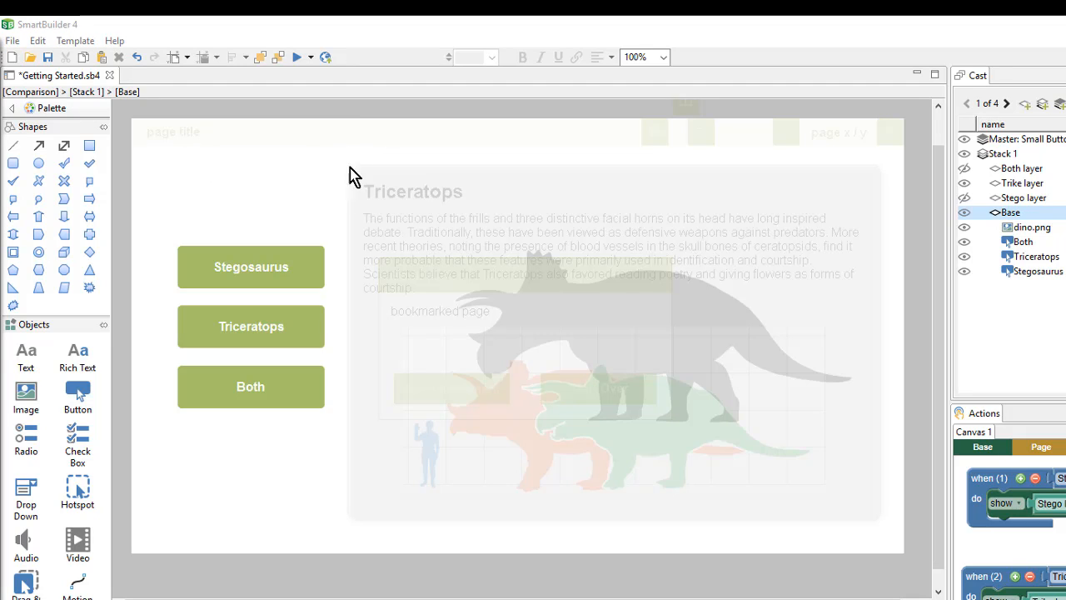
mouse_move(349, 207)
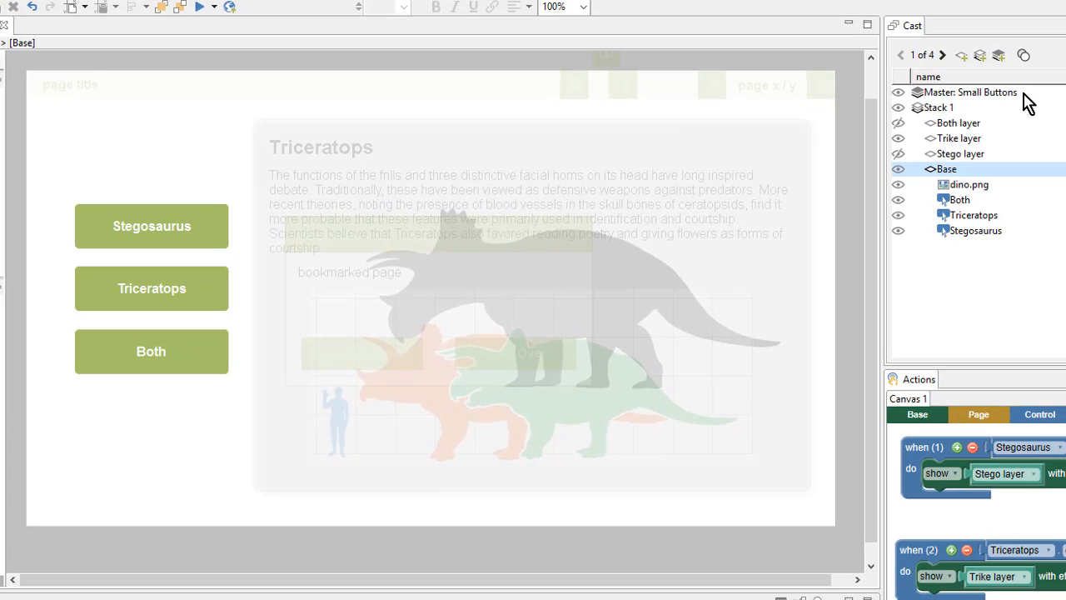
Select the page title under Master: Small Buttons > Base, unlock it, nudge it right
click(972, 91)
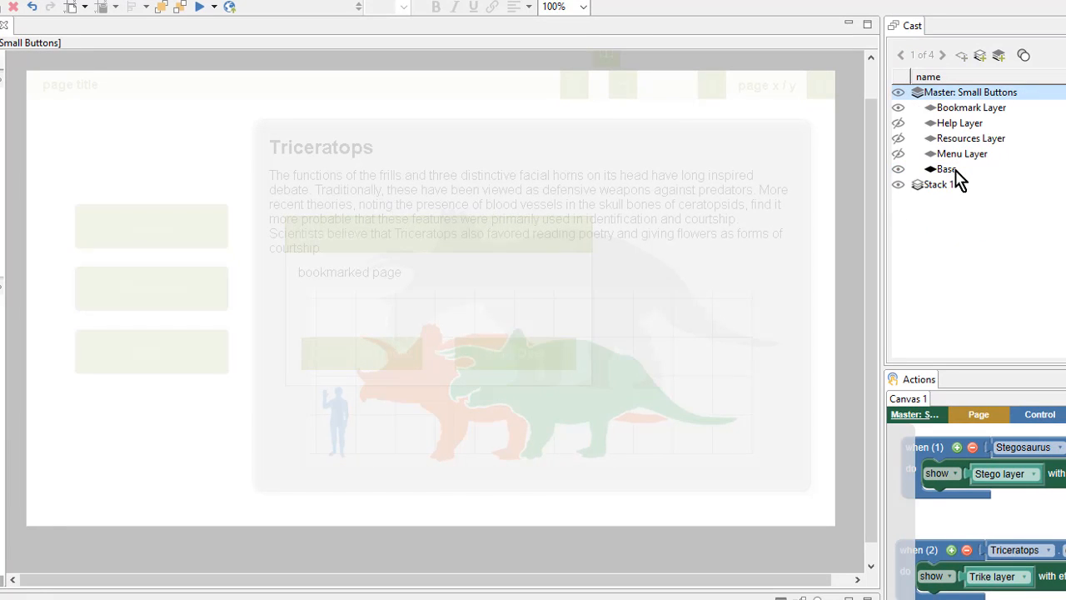
click(945, 168)
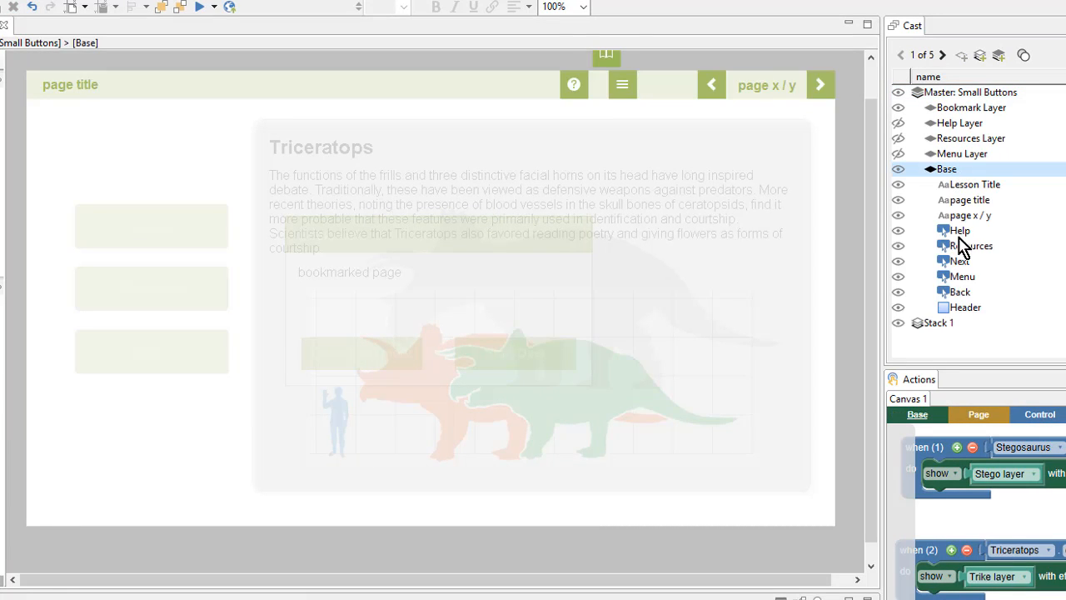
click(968, 200)
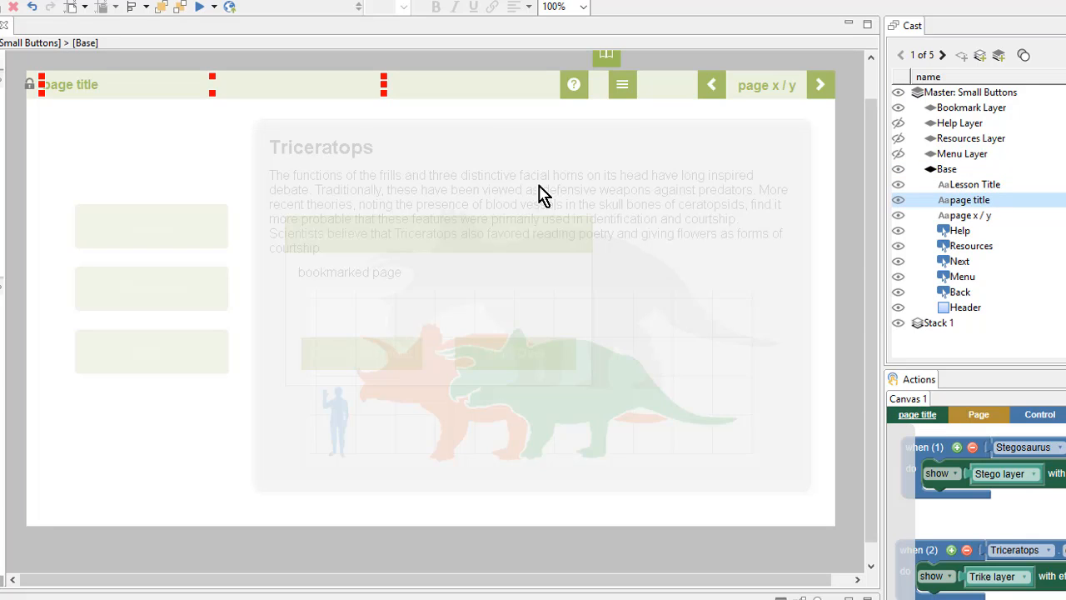
mouse_move(77, 115)
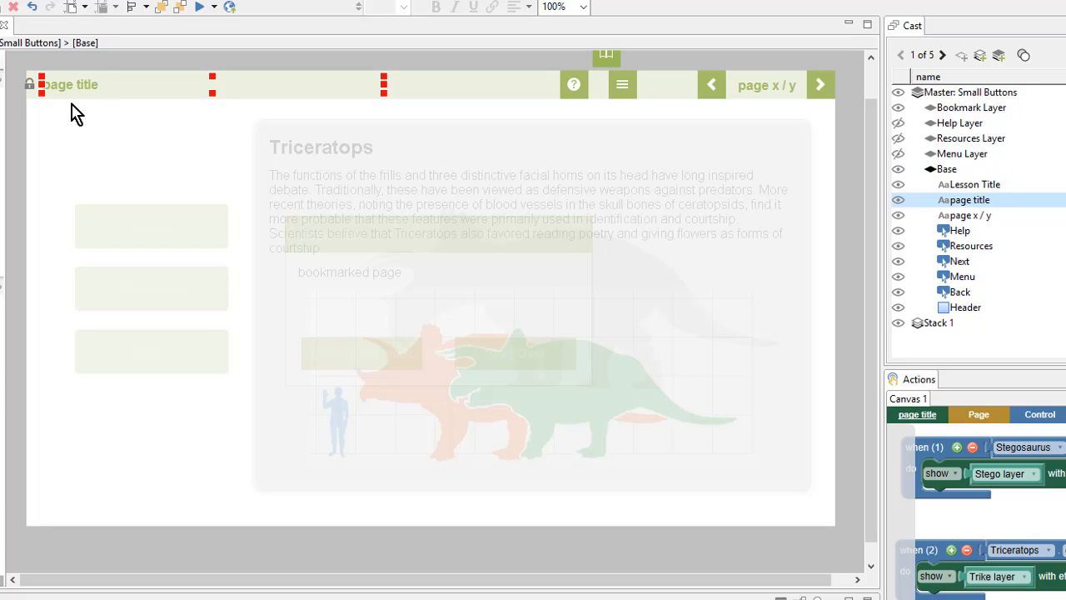
mouse_move(55, 113)
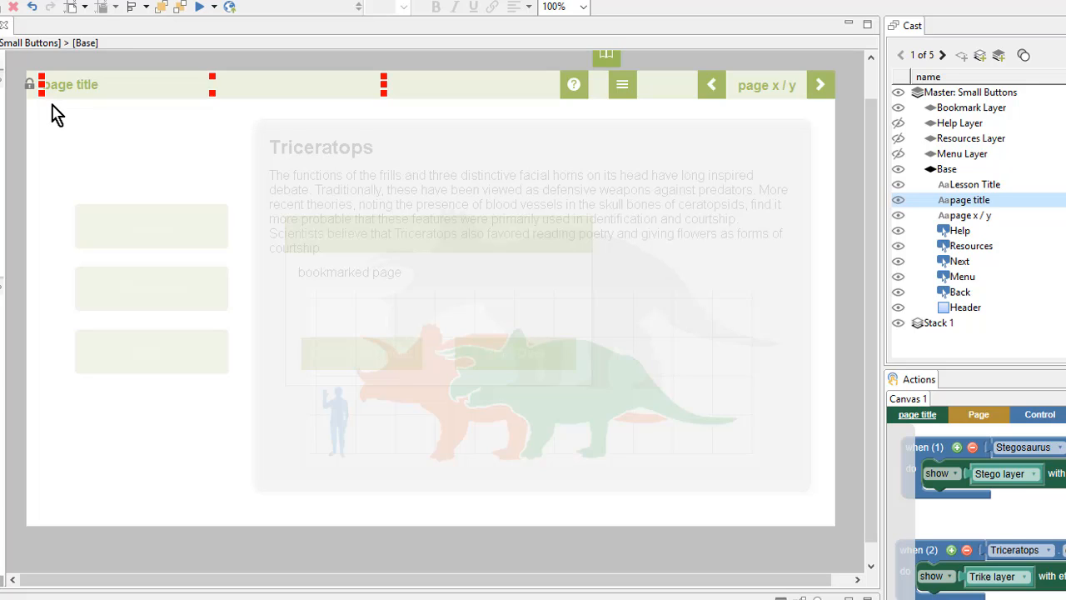
mouse_move(29, 96)
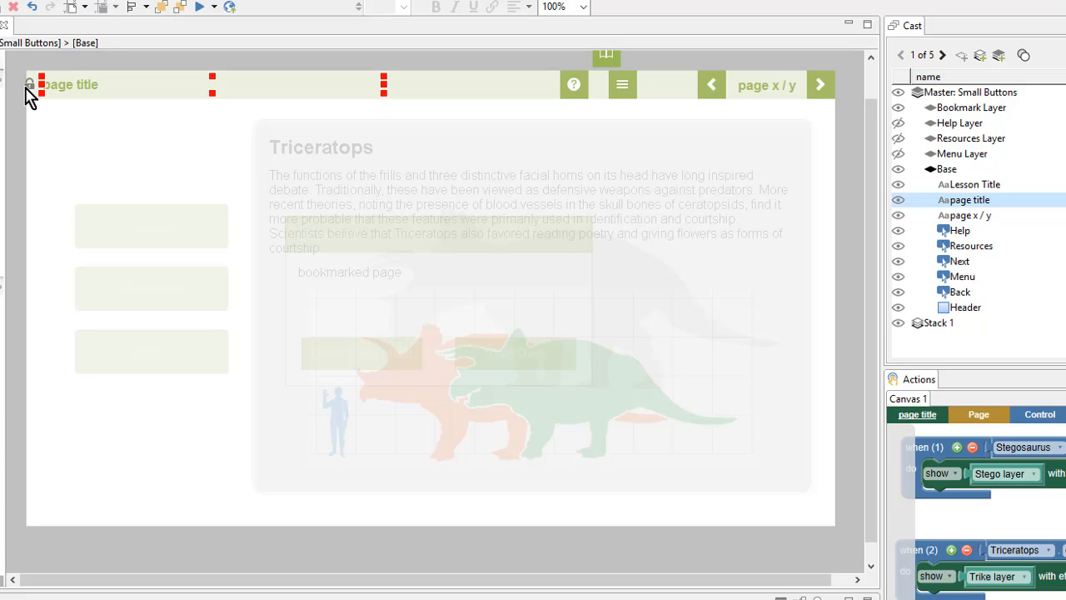
mouse_move(33, 99)
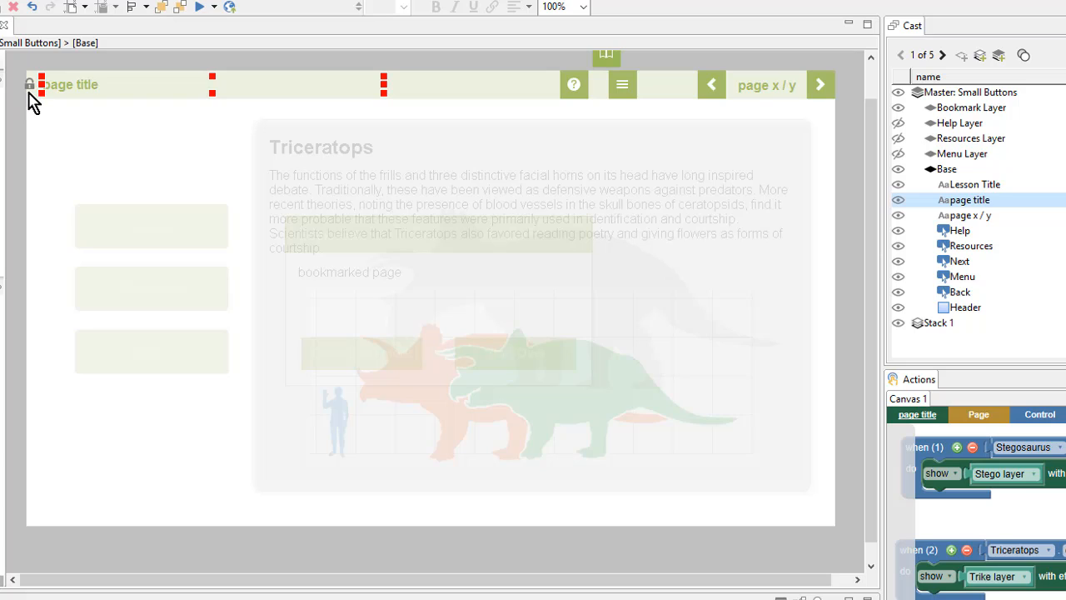
click(71, 84)
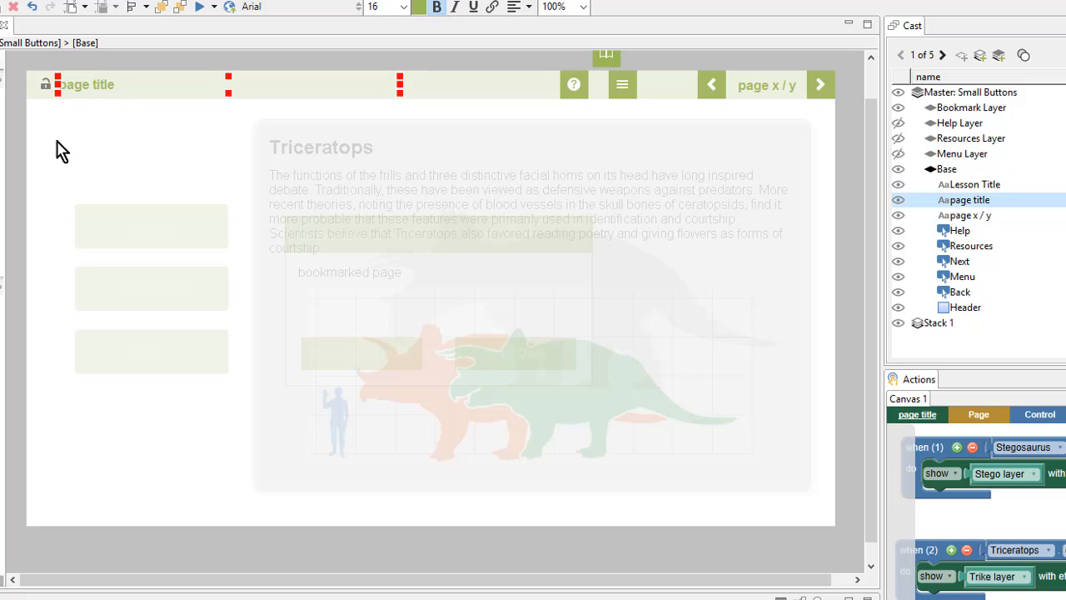
click(947, 168)
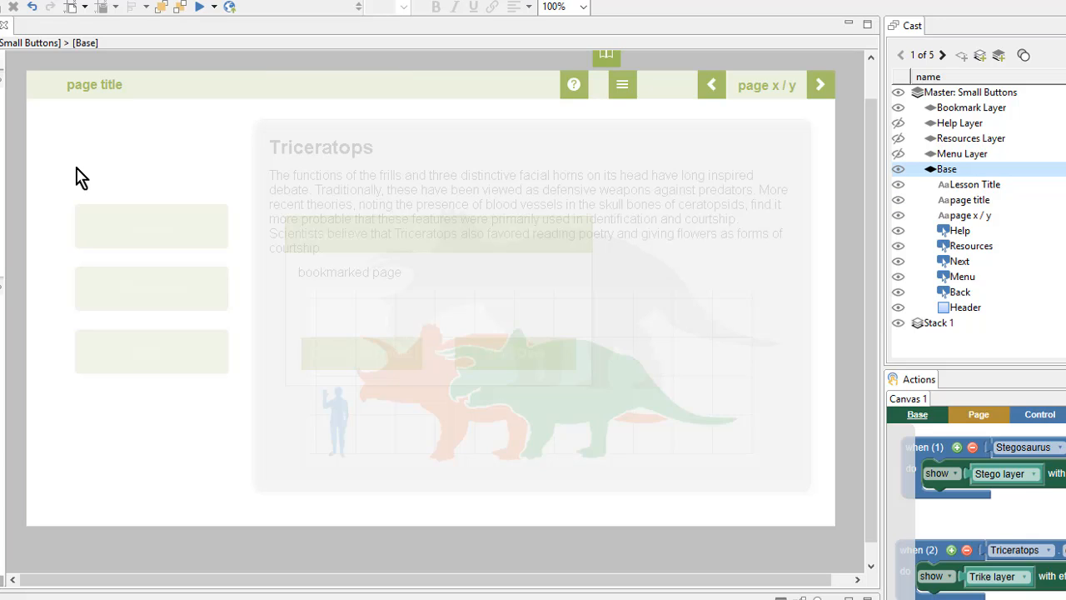
mouse_move(169, 117)
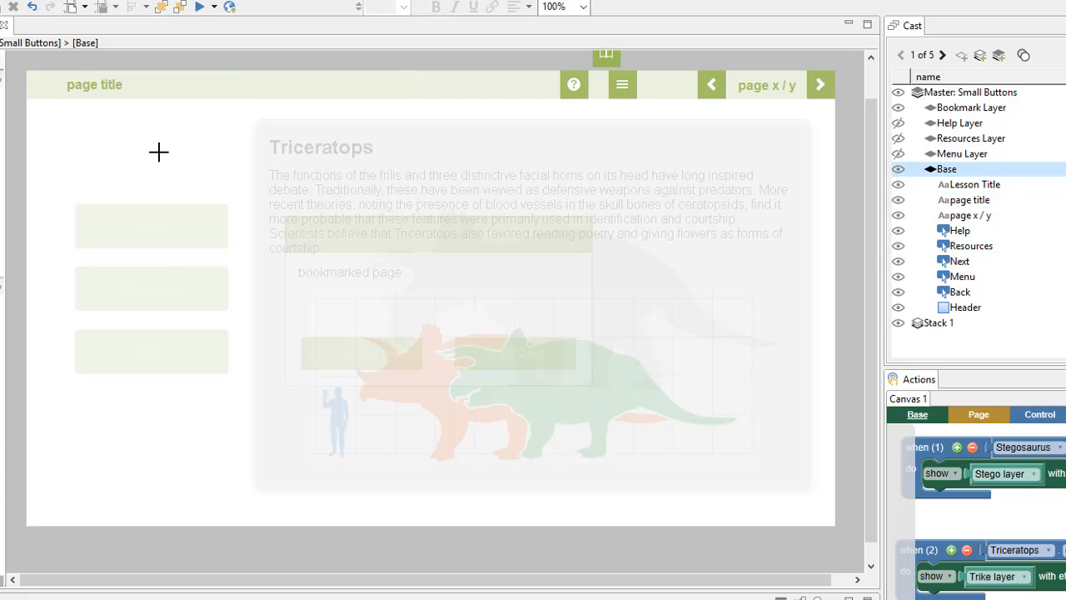
mouse_move(192, 231)
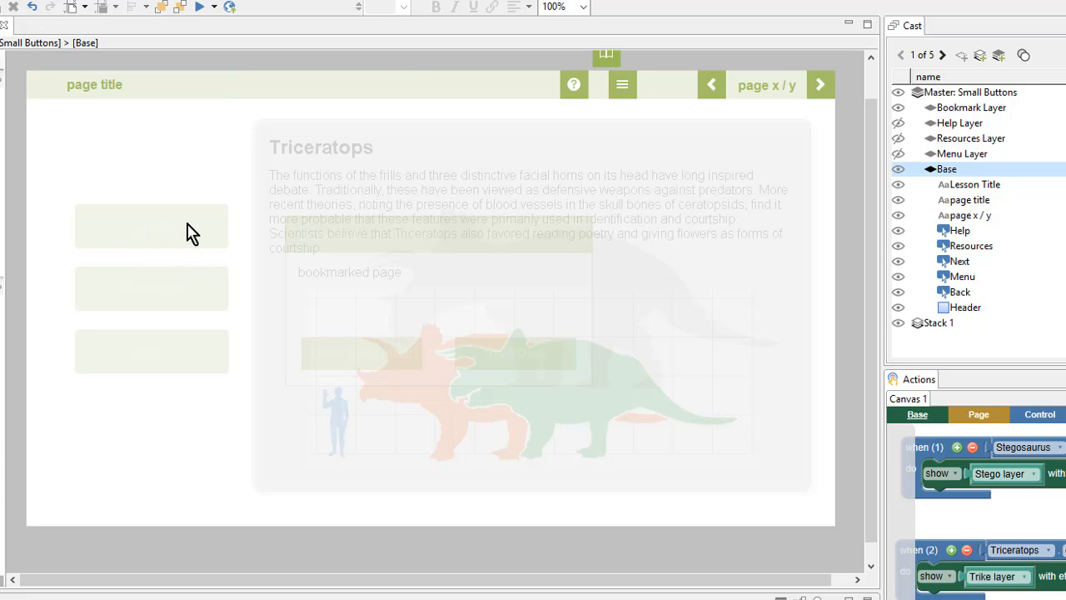
mouse_move(163, 303)
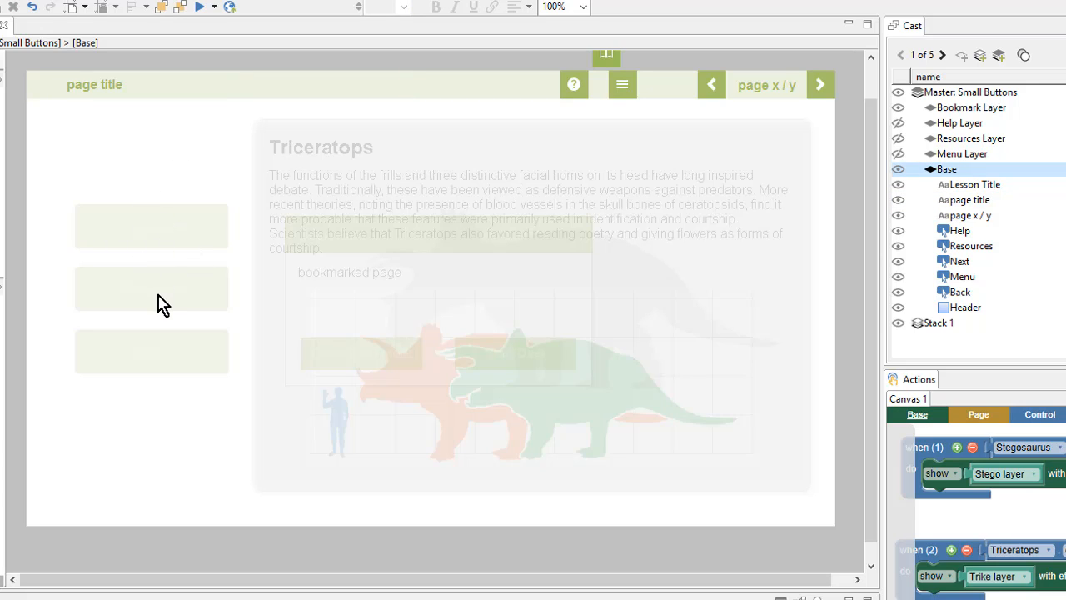
Deselect the Triceratops button and hide the Small Buttons master's Bookmark Layer
click(152, 289)
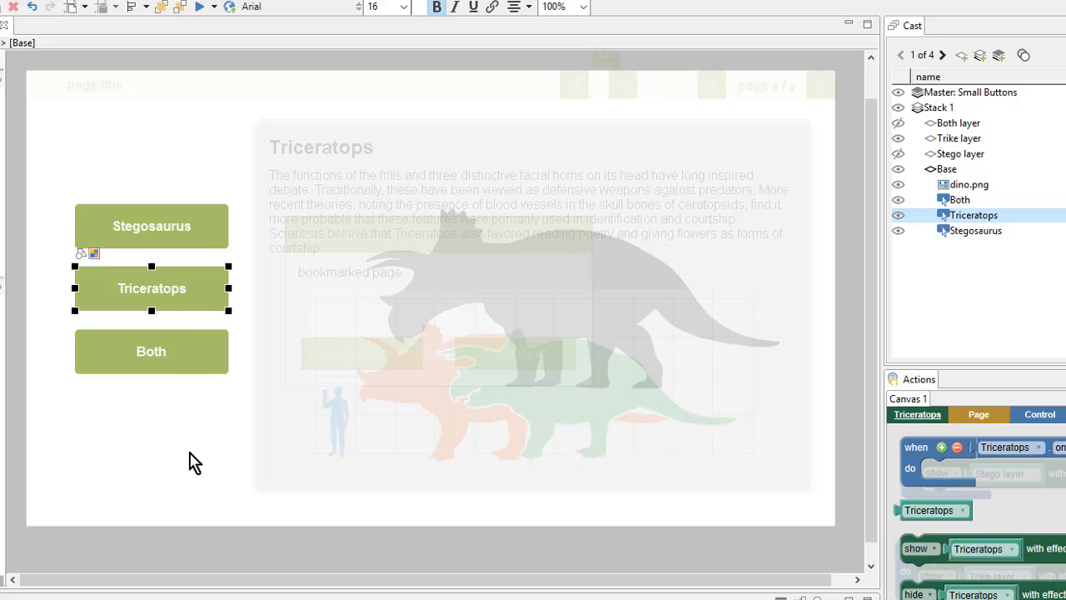
click(945, 168)
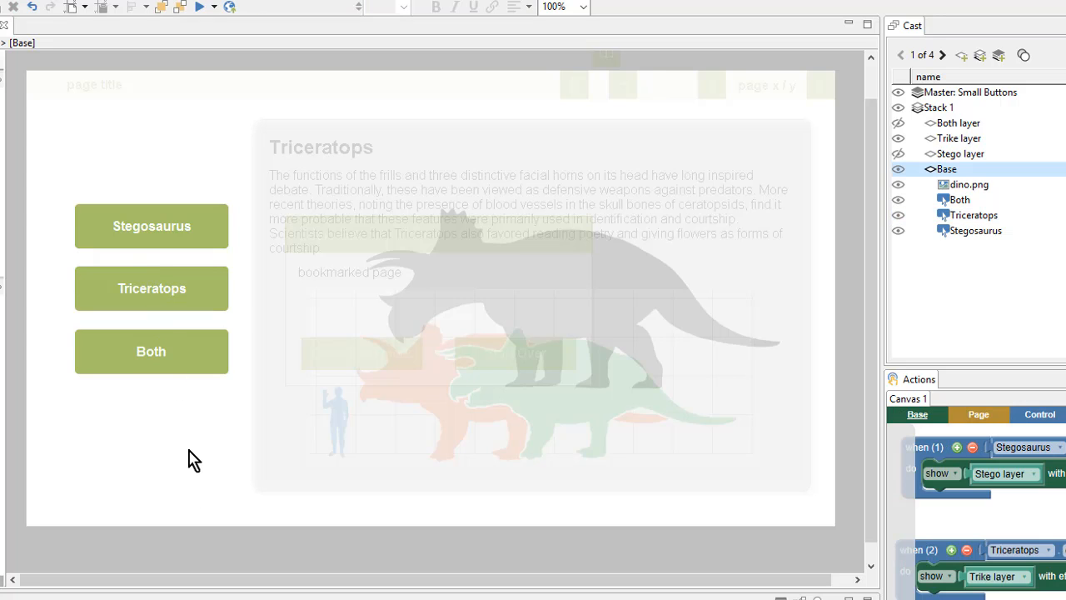
mouse_move(467, 271)
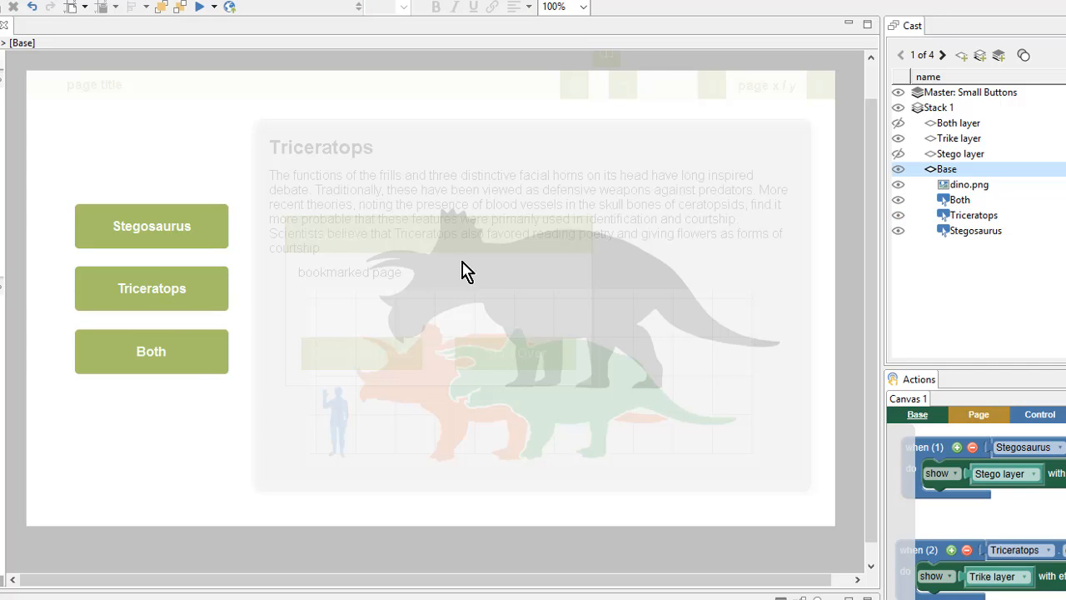
mouse_move(443, 321)
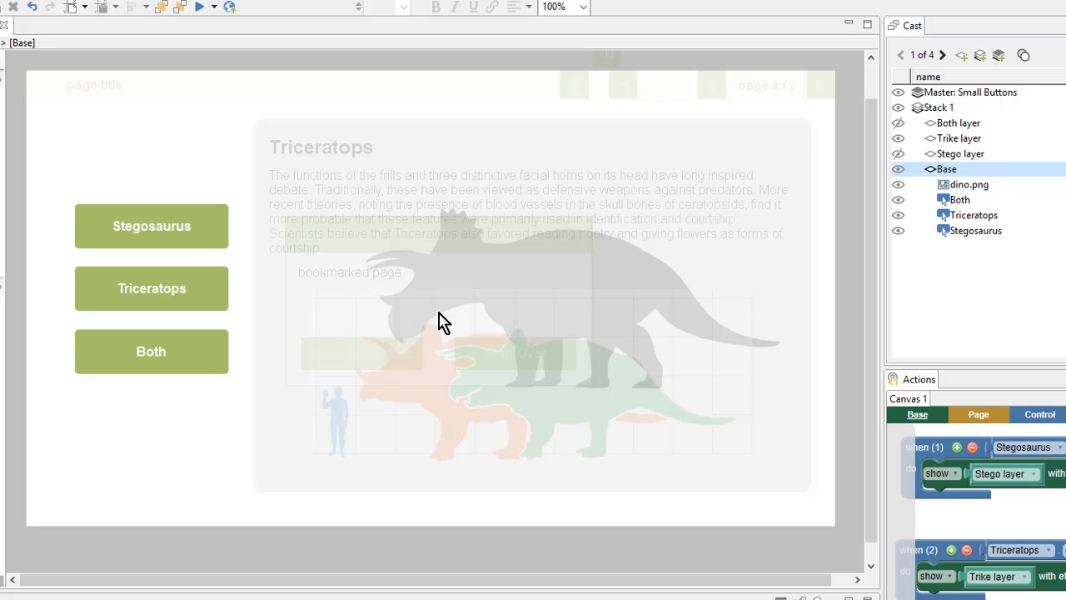
click(963, 185)
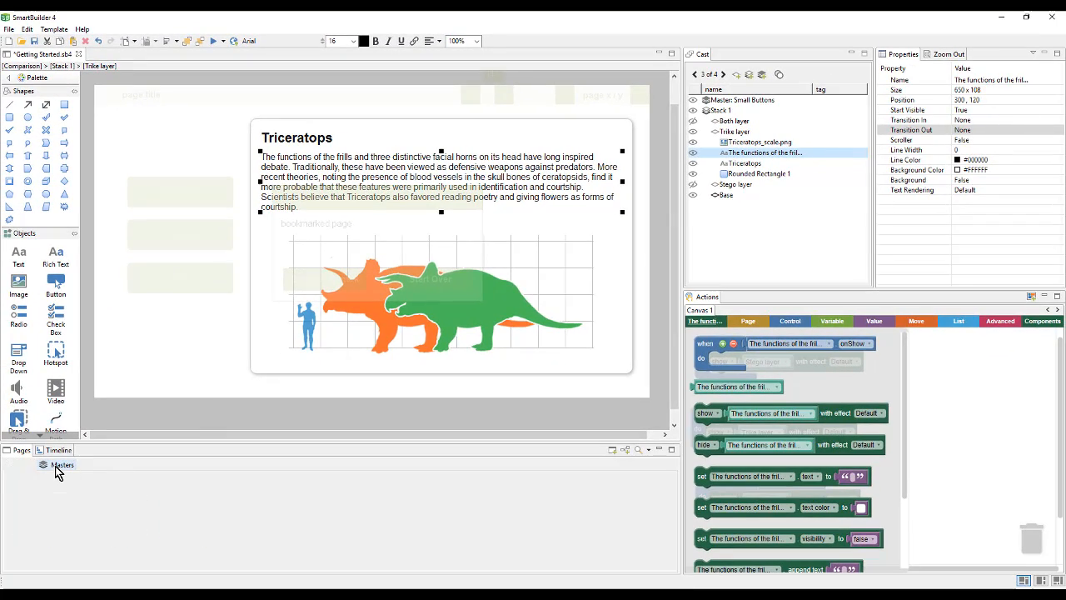
click(62, 464)
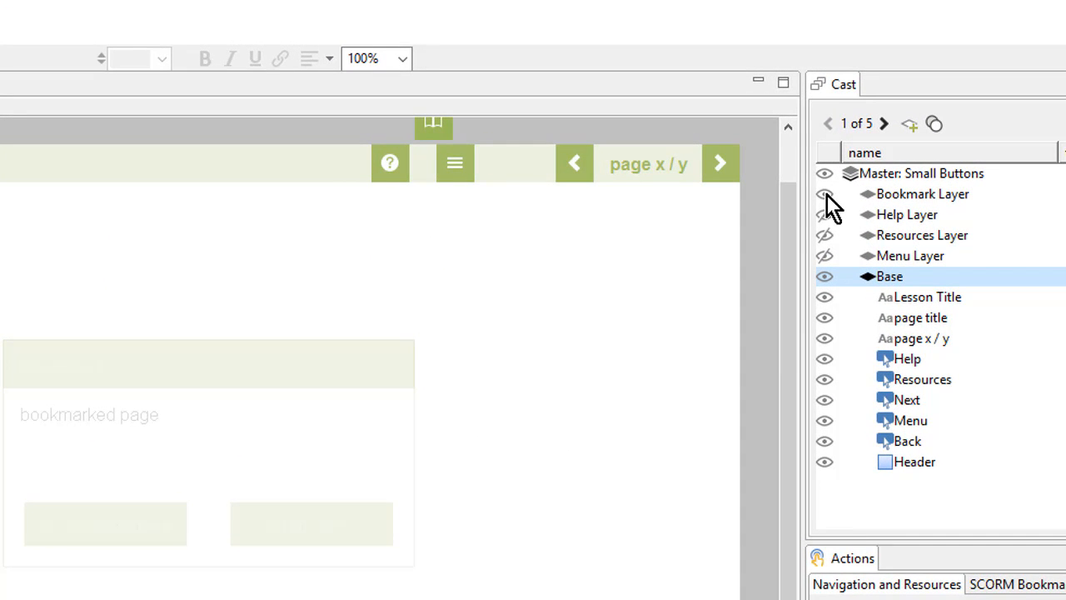
click(824, 193)
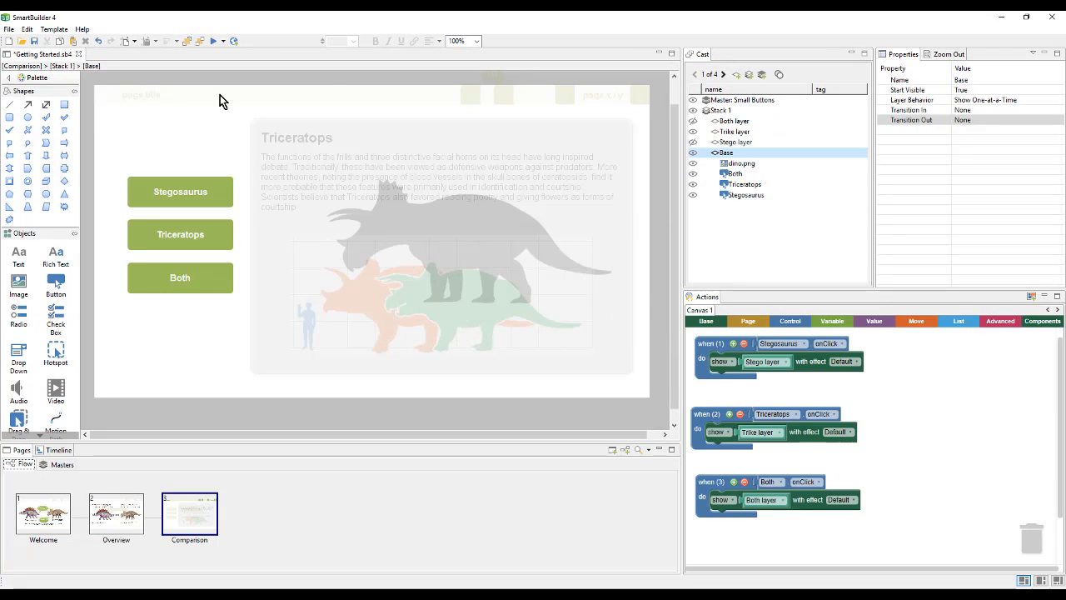
mouse_move(339, 279)
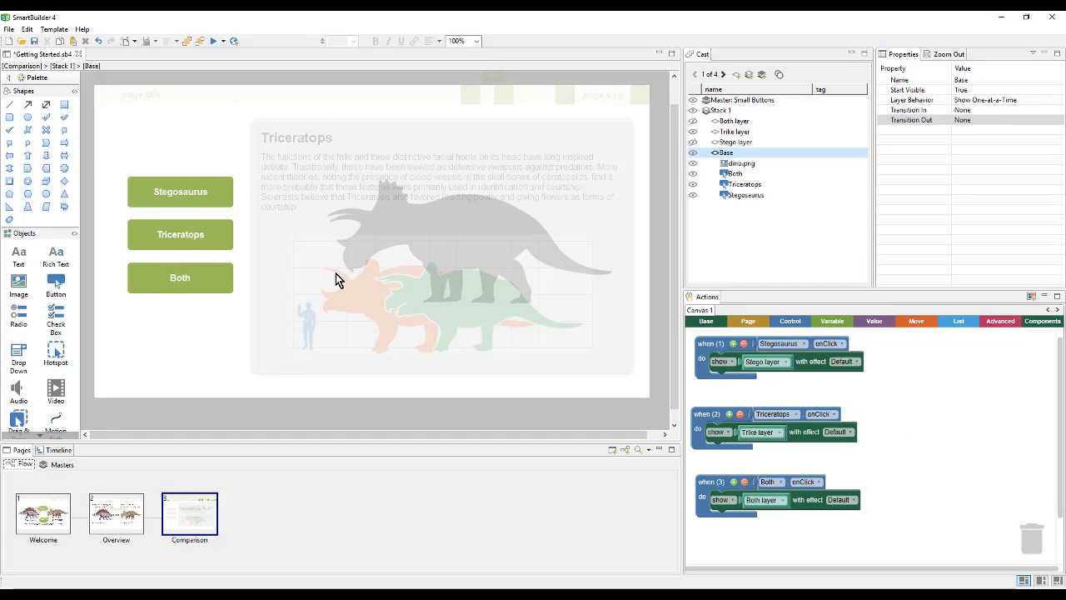
mouse_move(248, 374)
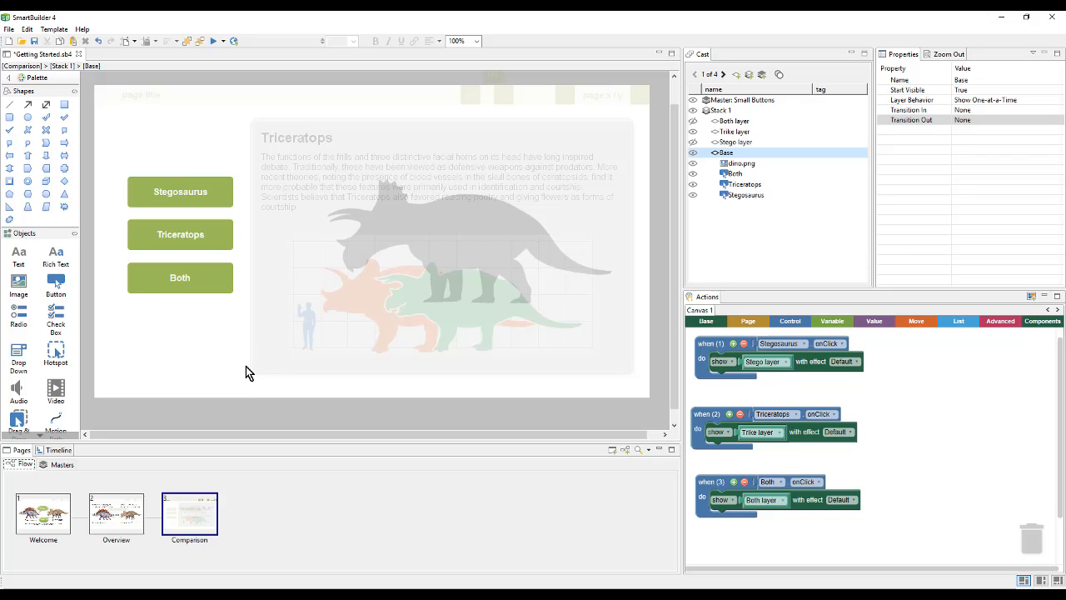
mouse_move(90, 122)
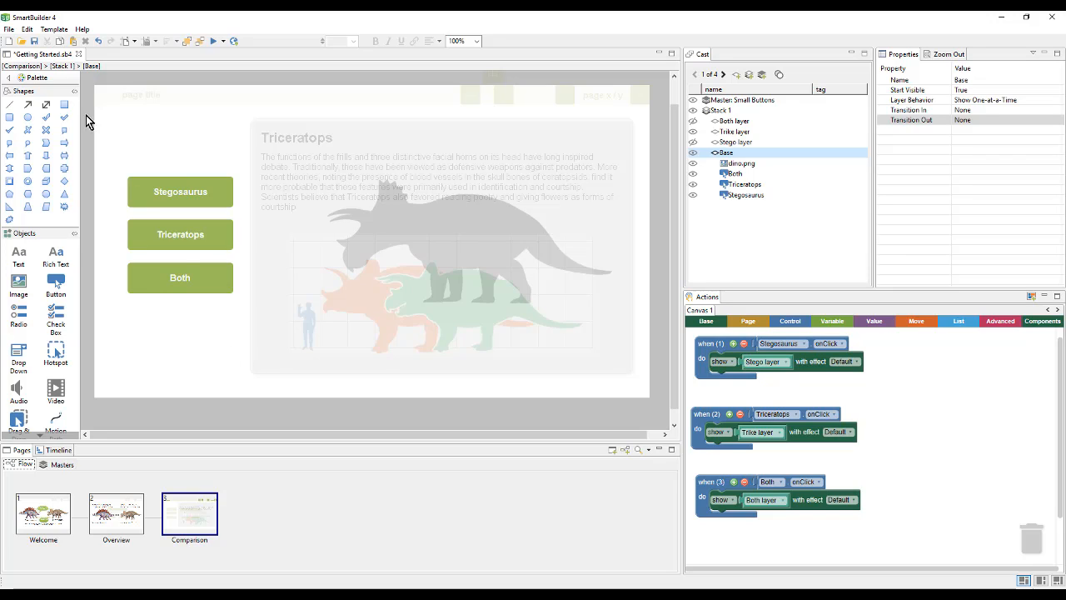